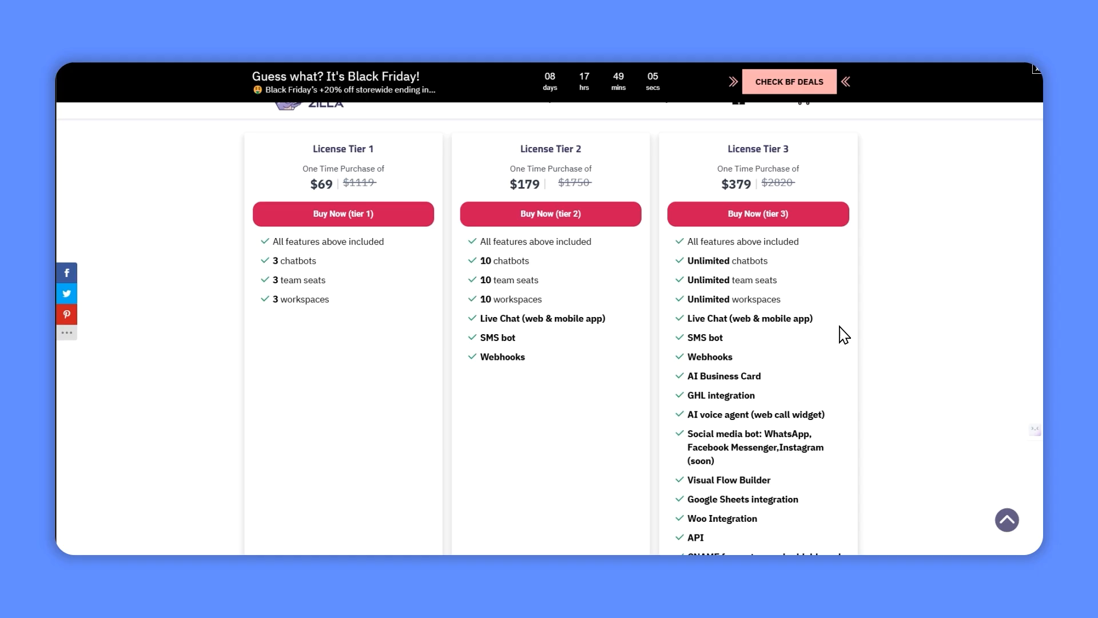
mouse_move(852, 328)
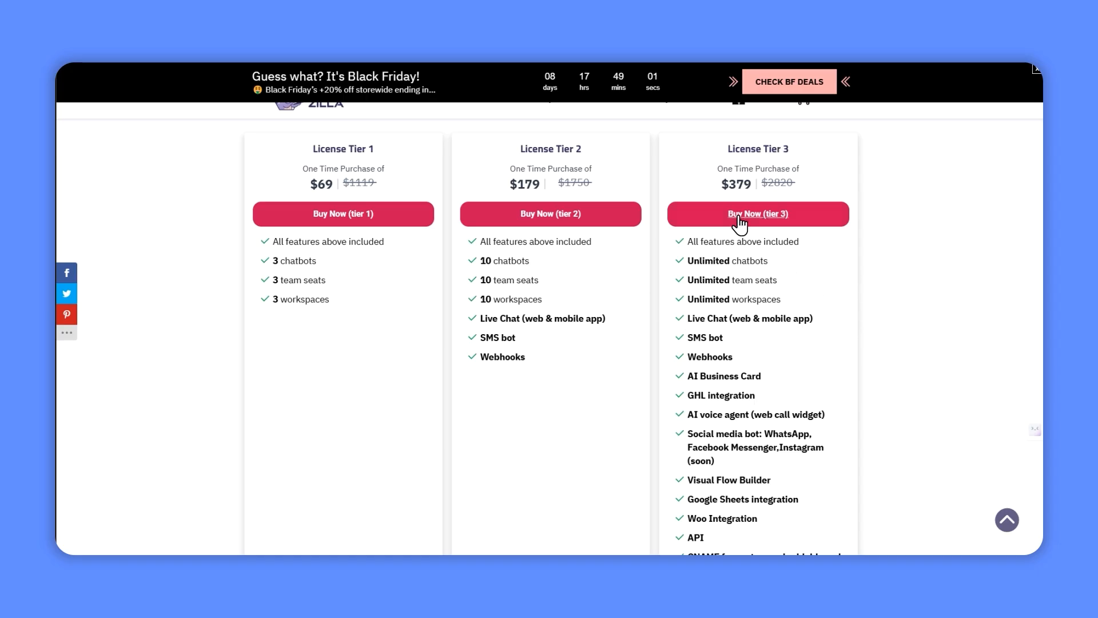
mouse_move(742, 372)
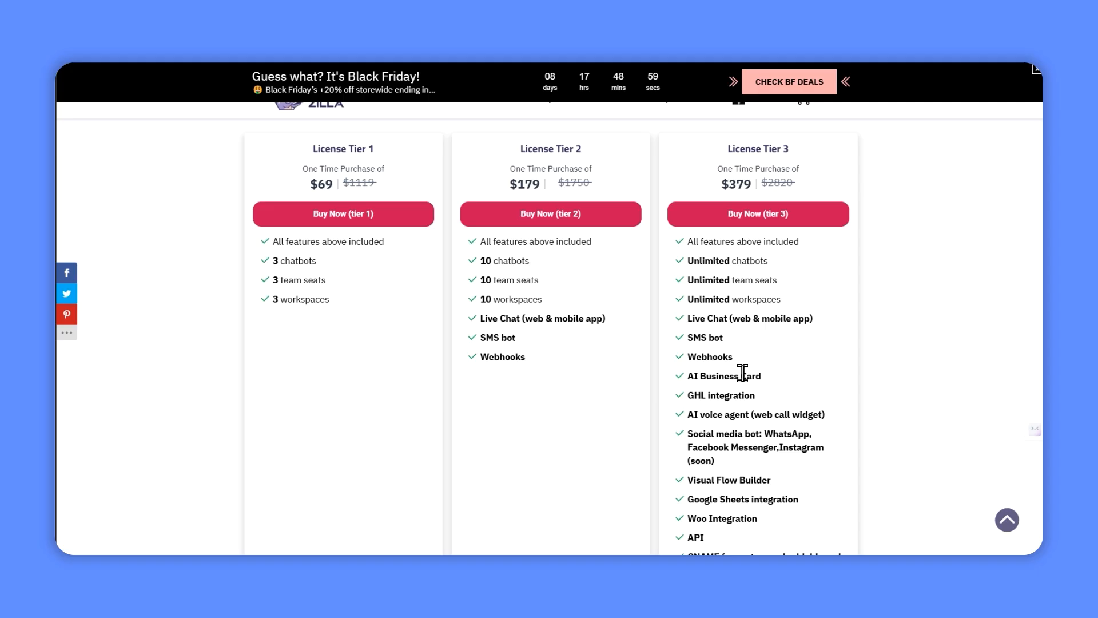
mouse_move(745, 278)
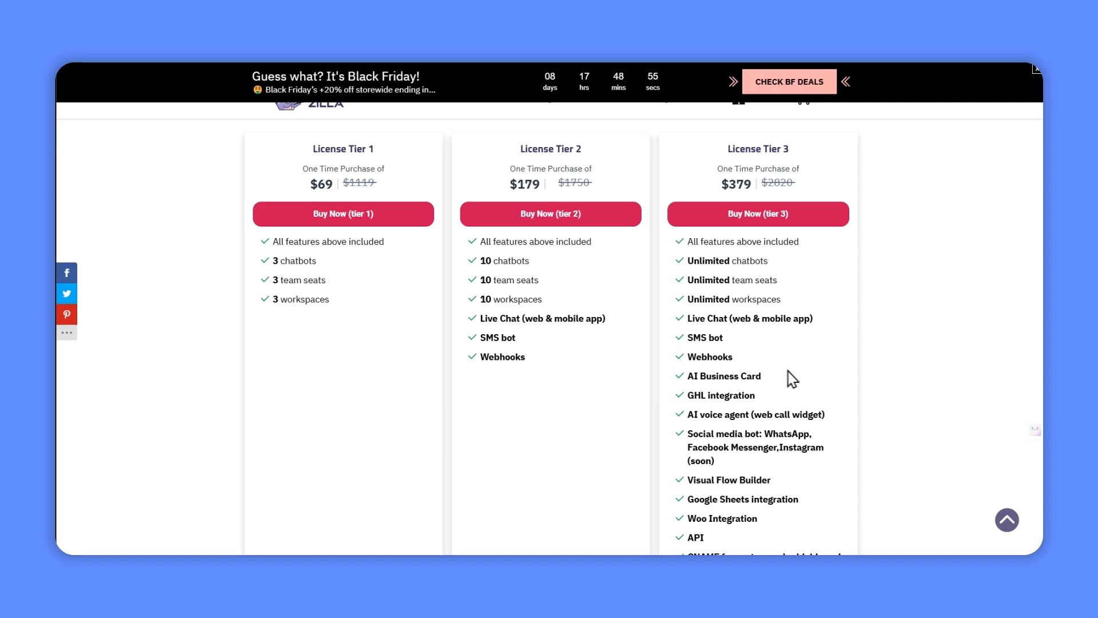
mouse_move(837, 386)
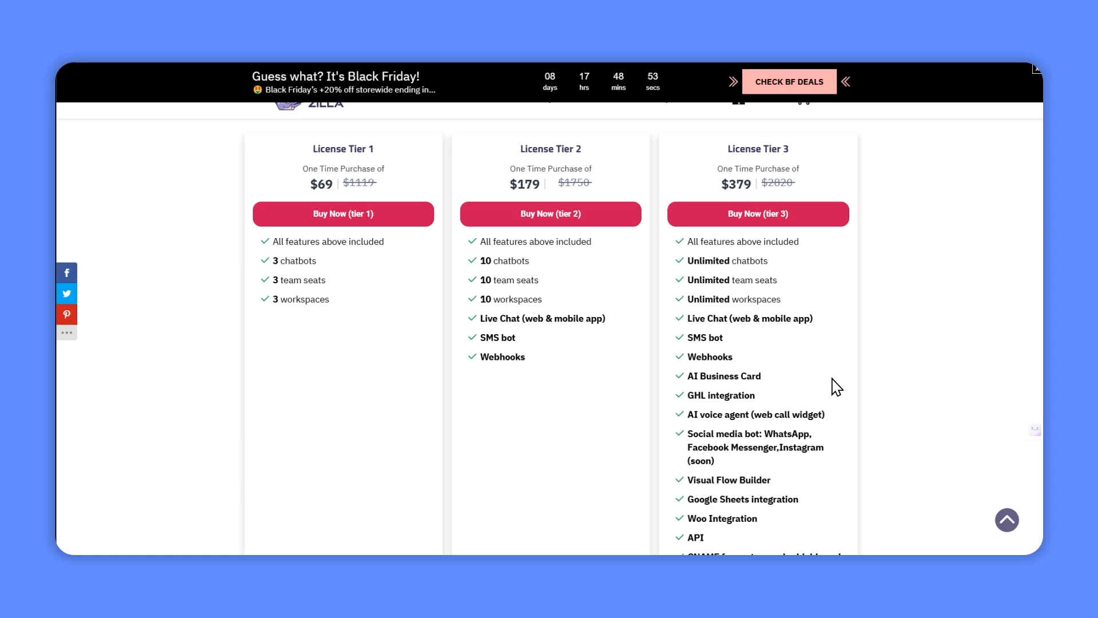
mouse_move(839, 379)
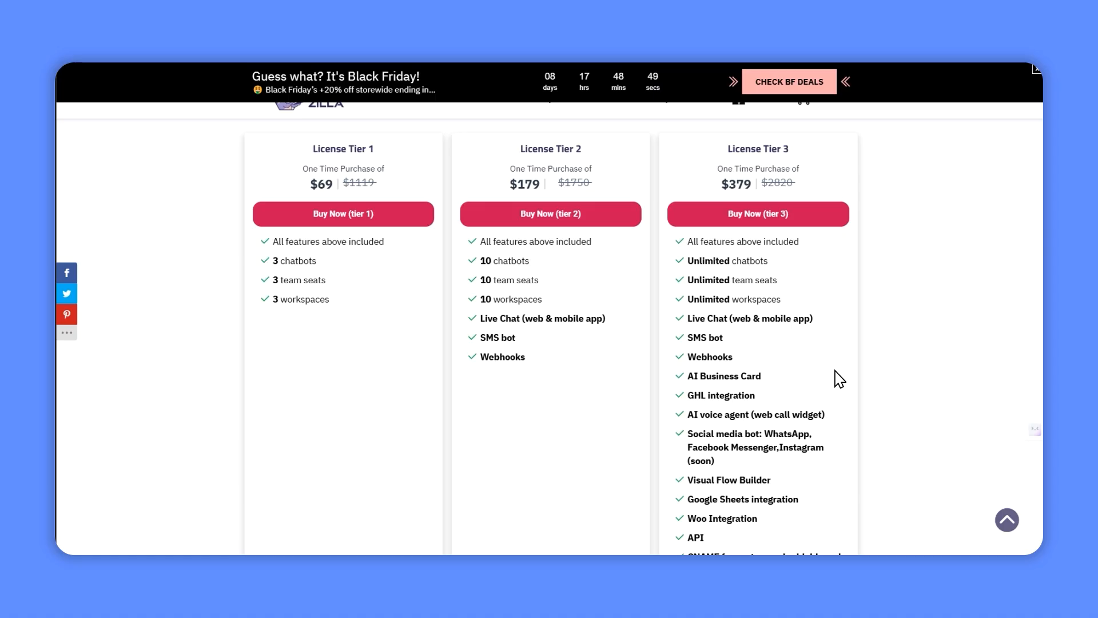
Continue with the ECommerce template and choose Google Sheets as the data source.
scroll("down", 3)
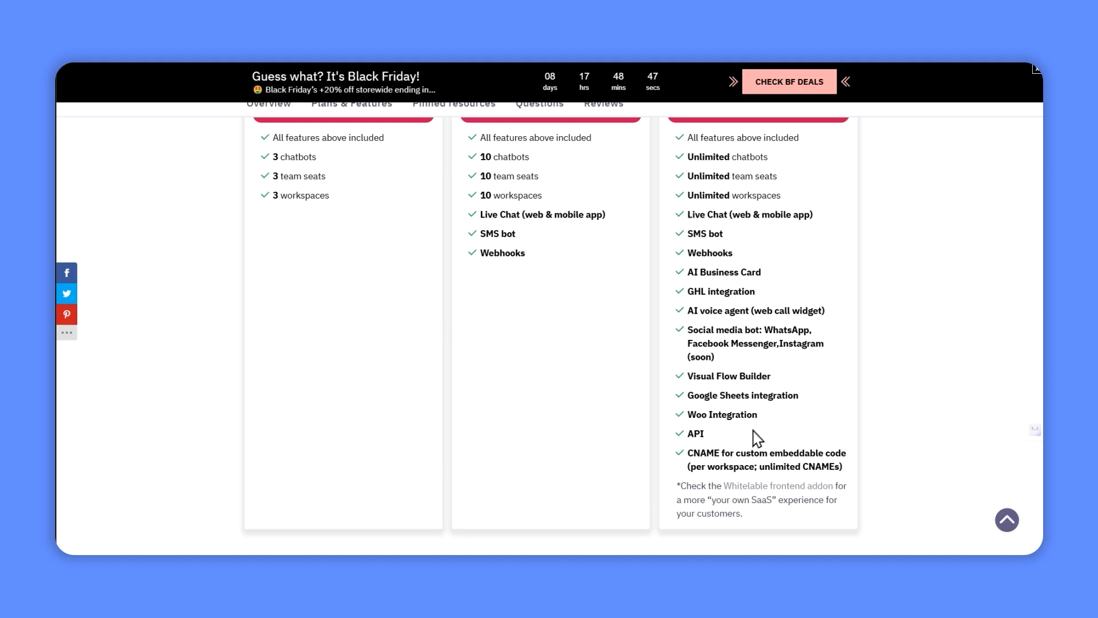
mouse_move(820, 447)
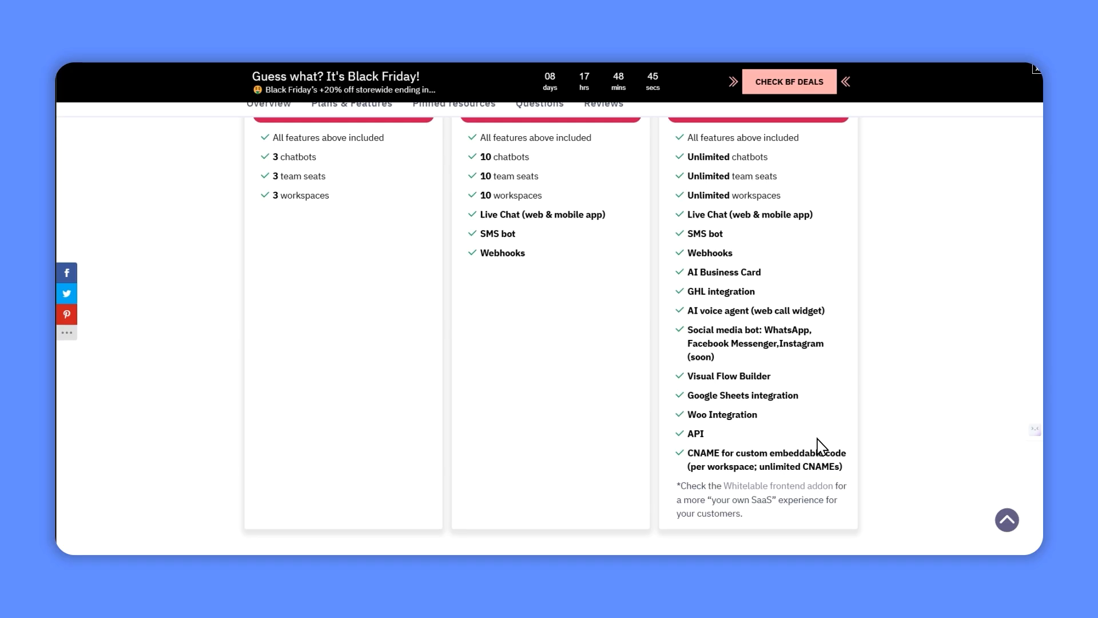
scroll("up", 3)
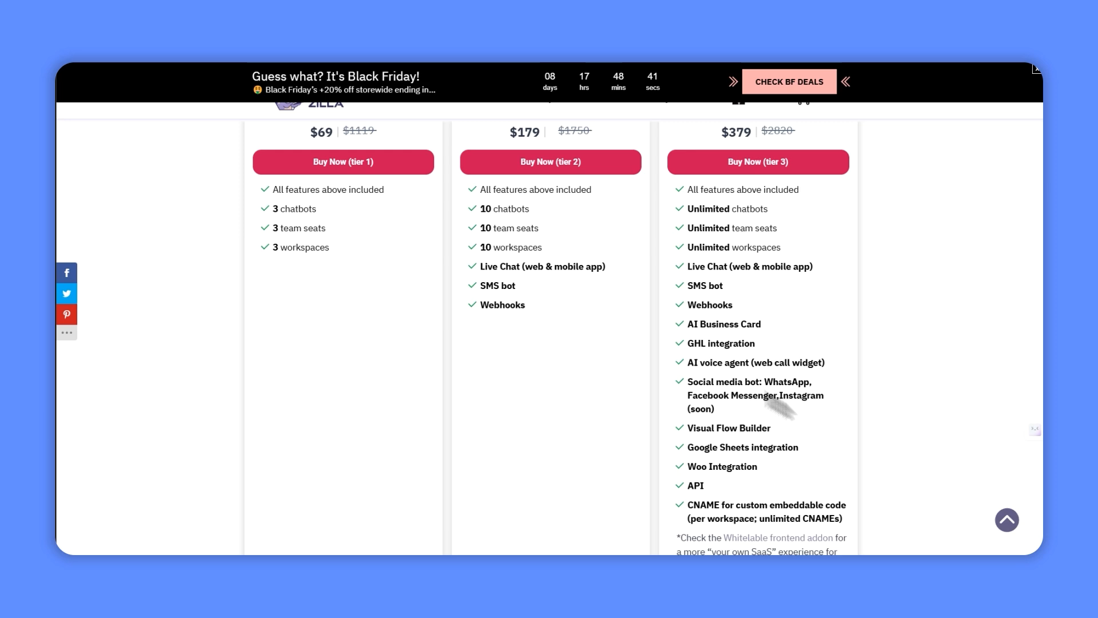
scroll("up", 3)
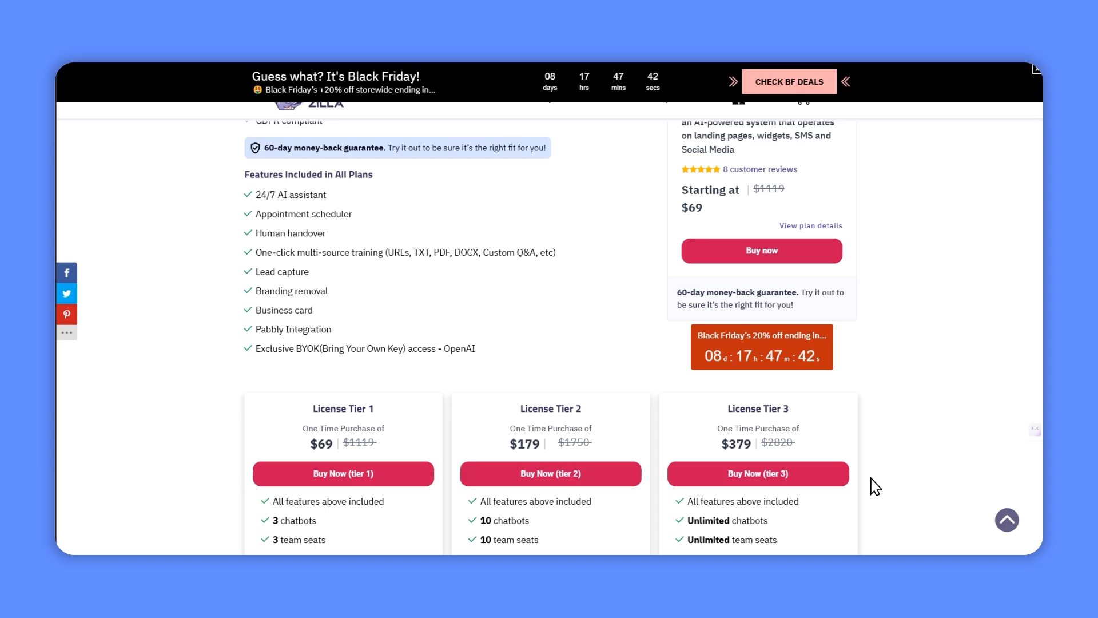
mouse_move(737, 513)
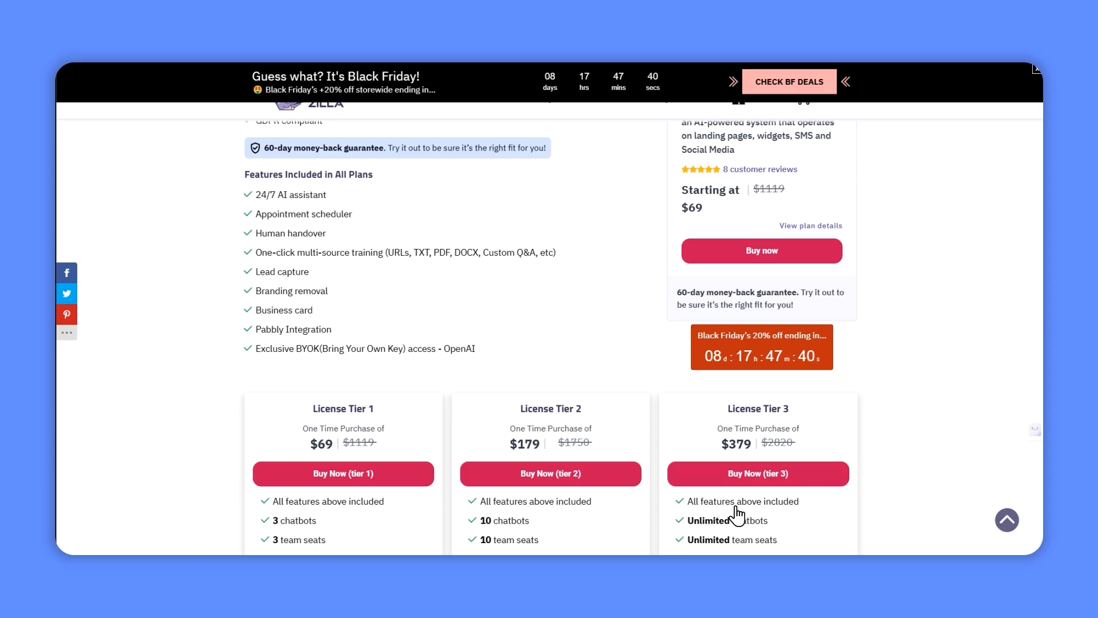
mouse_move(402, 234)
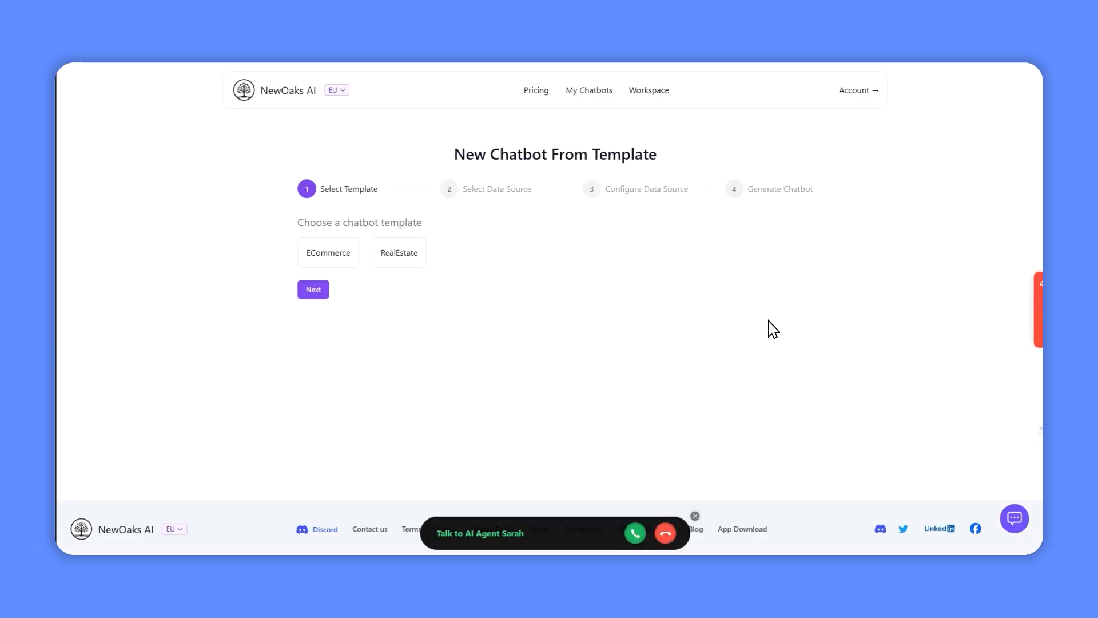
mouse_move(497, 278)
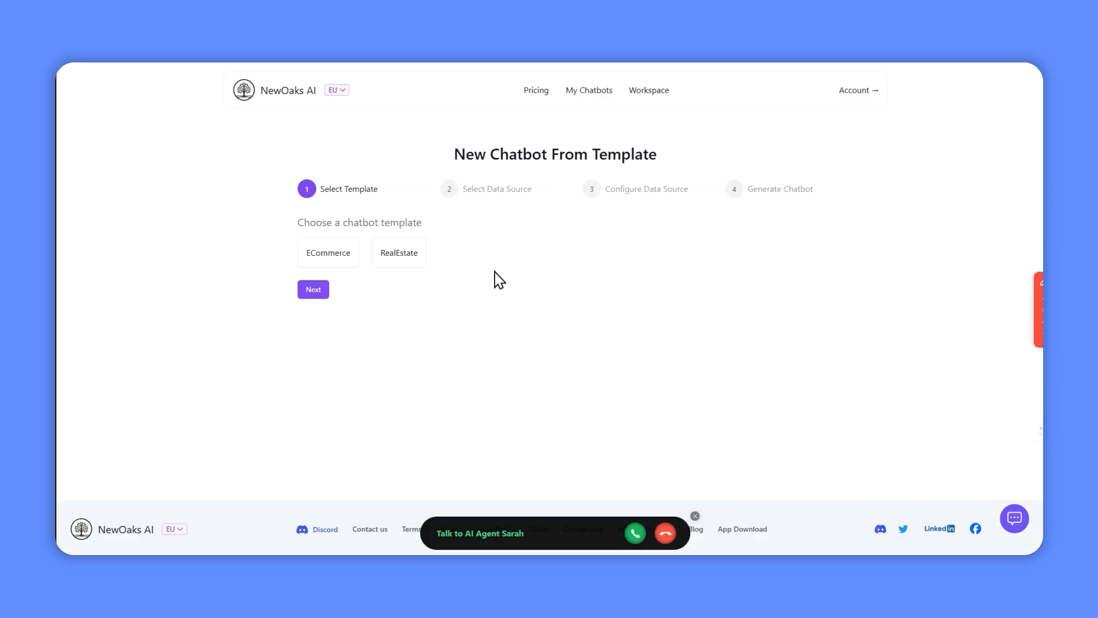
mouse_move(623, 163)
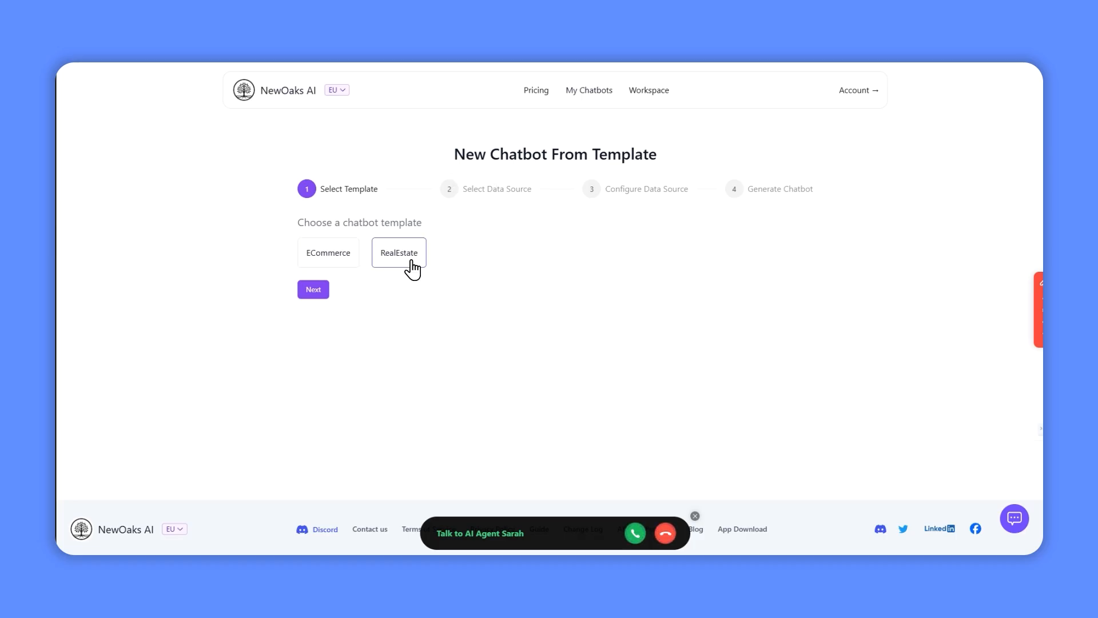
mouse_move(700, 334)
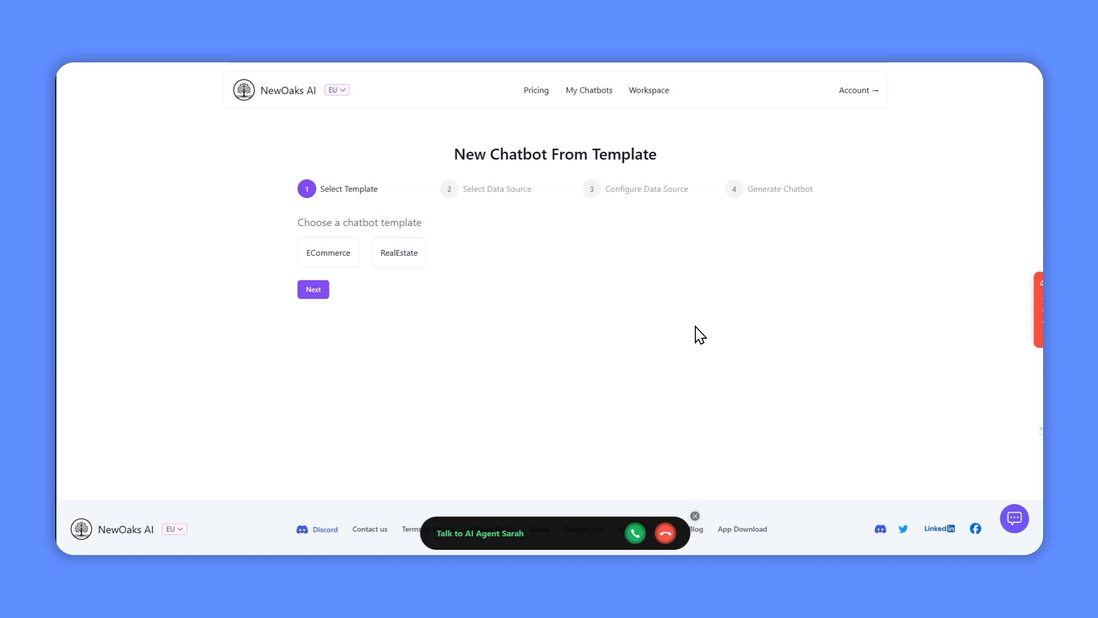
left_click(313, 290)
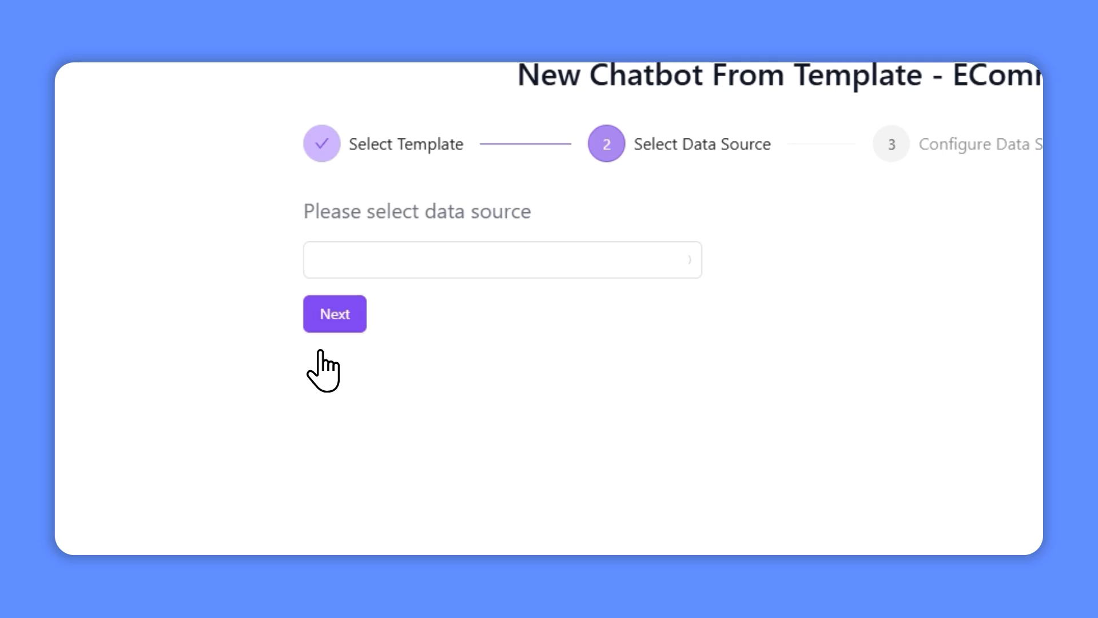
left_click(502, 260)
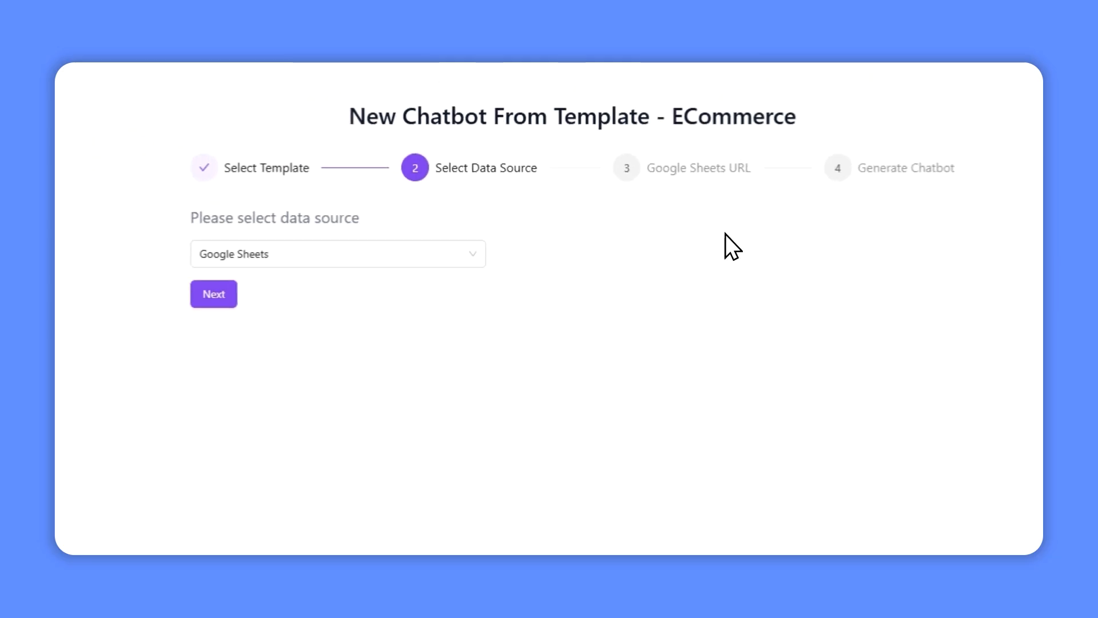
left_click(213, 294)
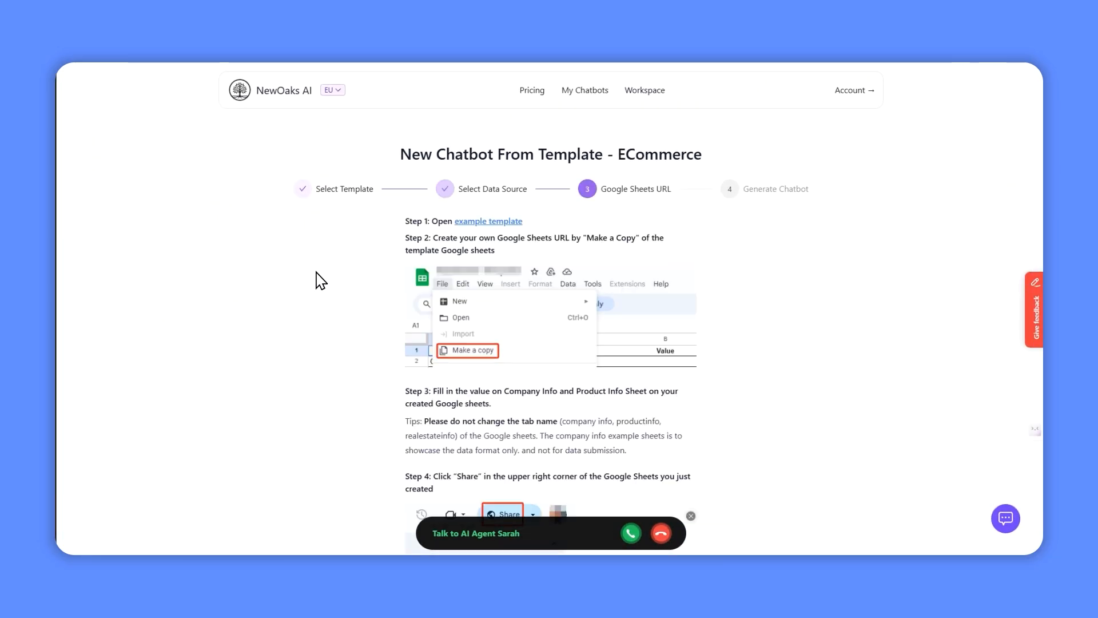
mouse_move(625, 181)
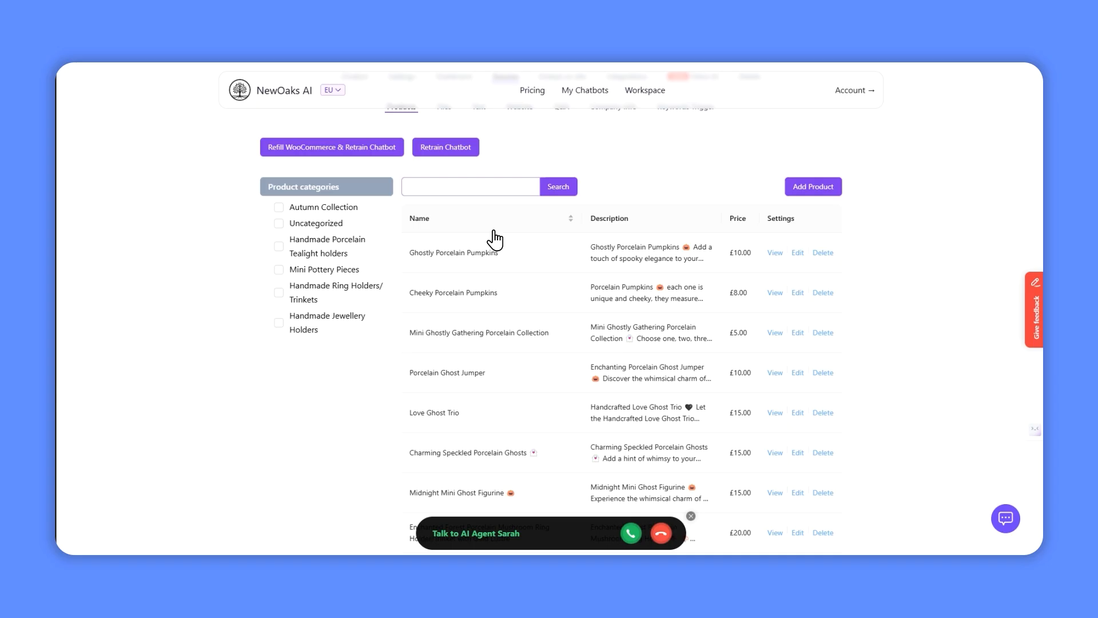
scroll("down", 3)
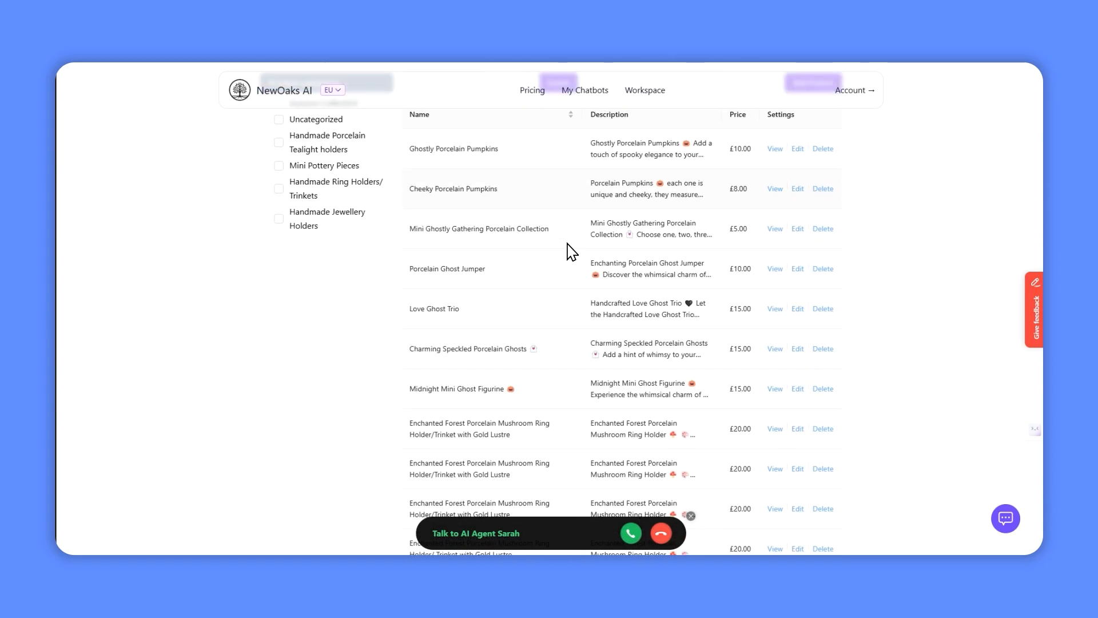
scroll("down", 3)
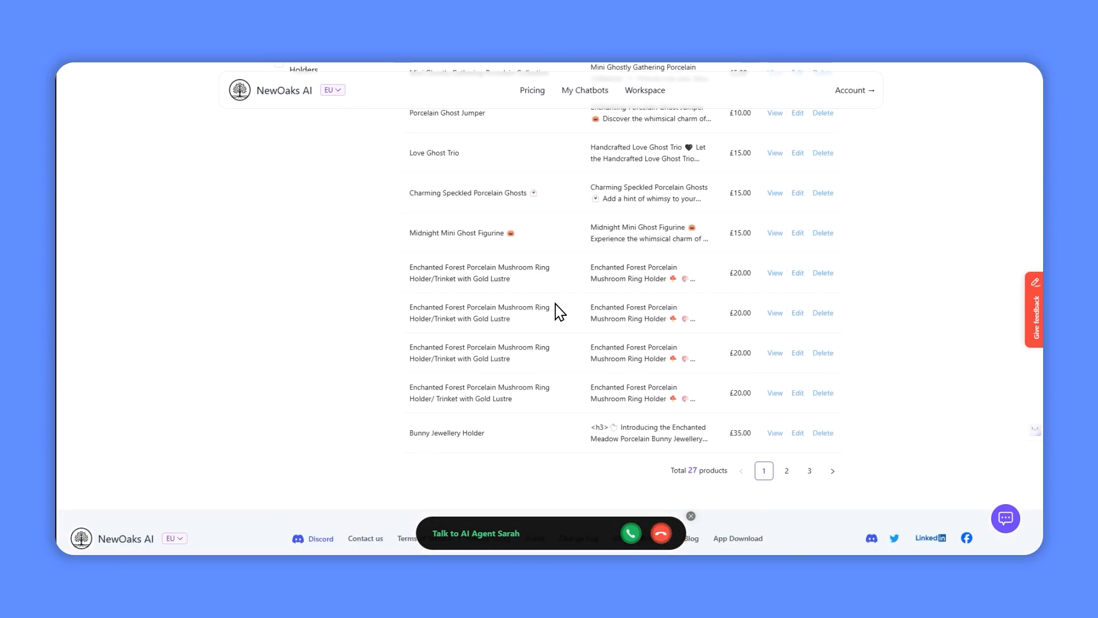
scroll("up", 3)
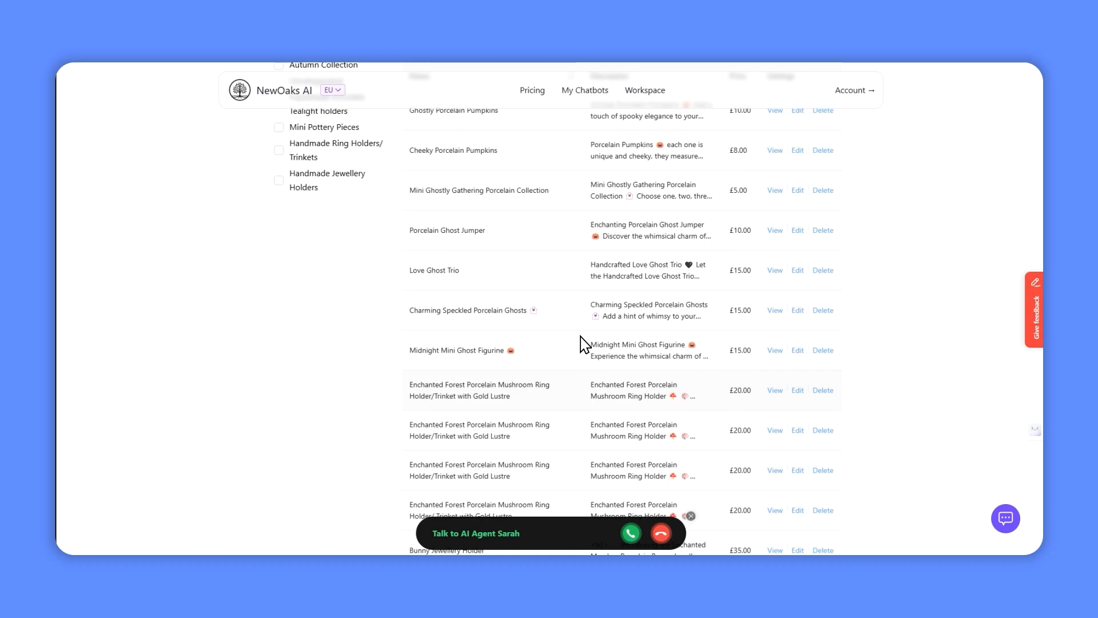
scroll("up", 3)
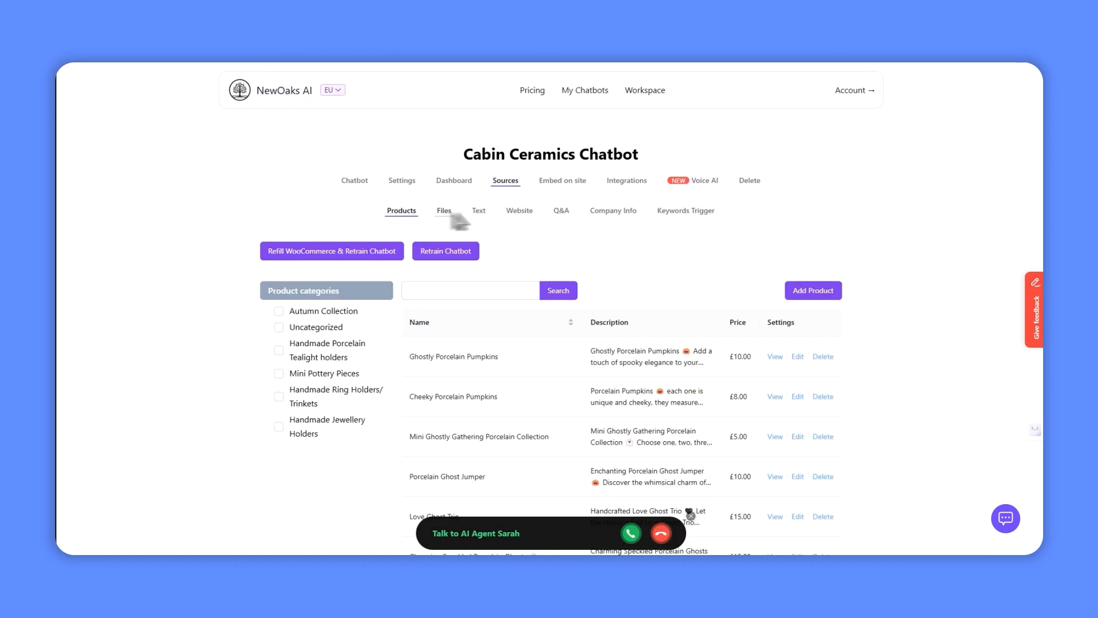
mouse_move(434, 234)
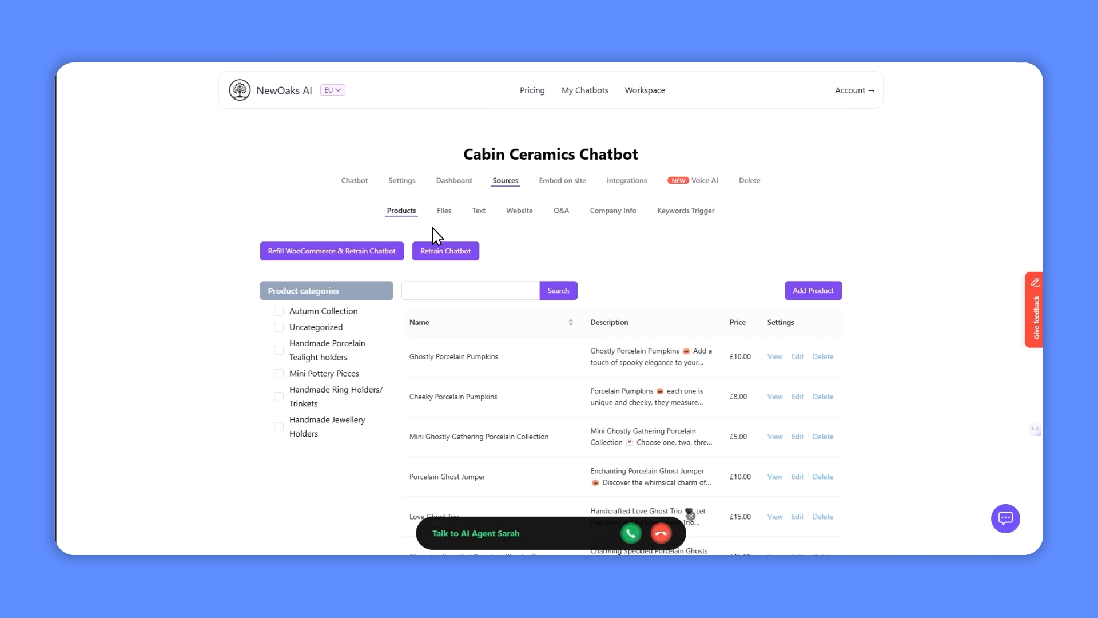
Browse the Cabin Ceramics chatbot's Files, Website and Q&A sources, then return to settings.
left_click(444, 211)
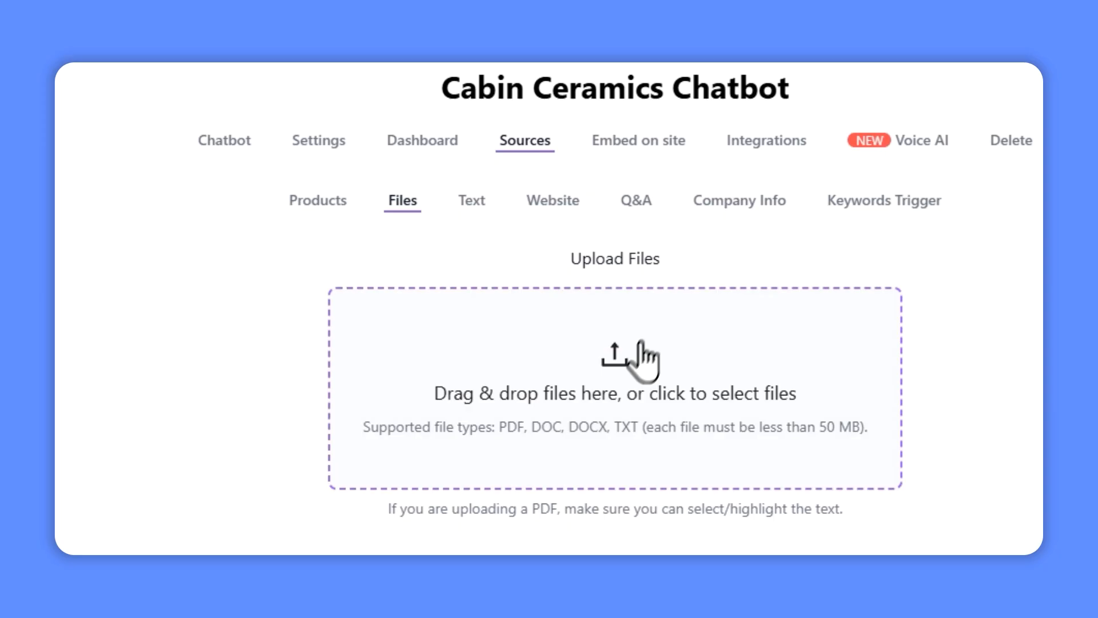
mouse_move(621, 382)
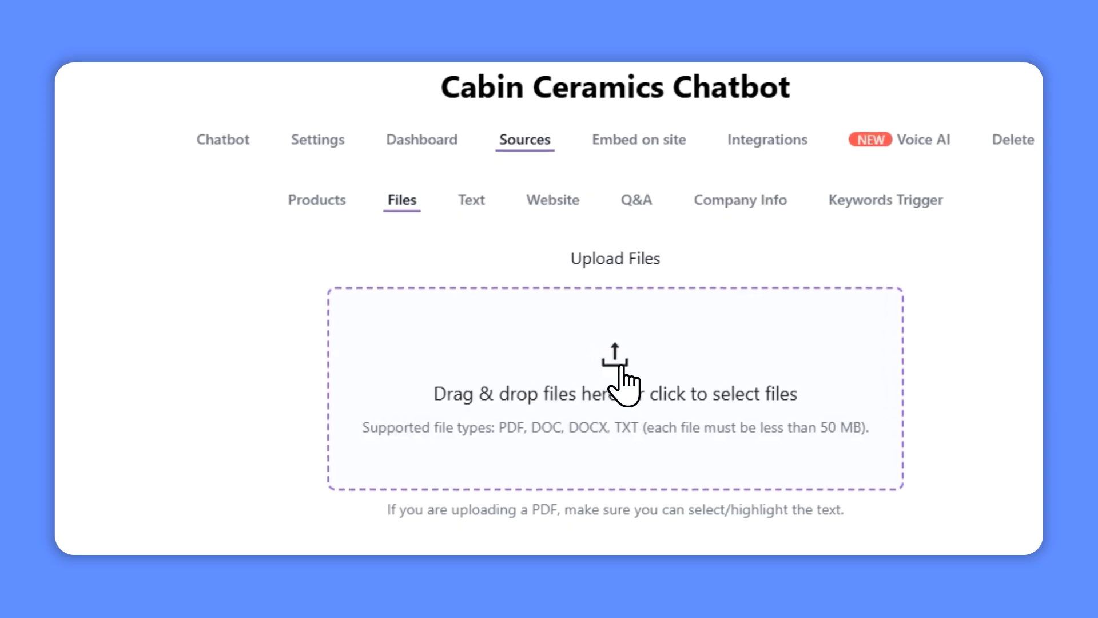
mouse_move(456, 234)
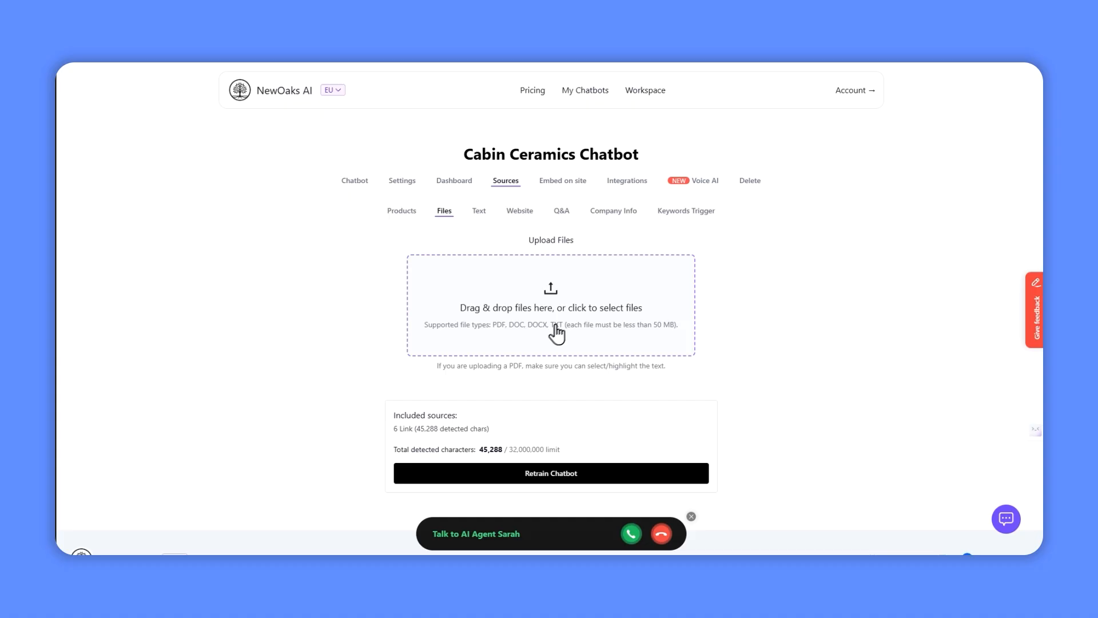
mouse_move(511, 254)
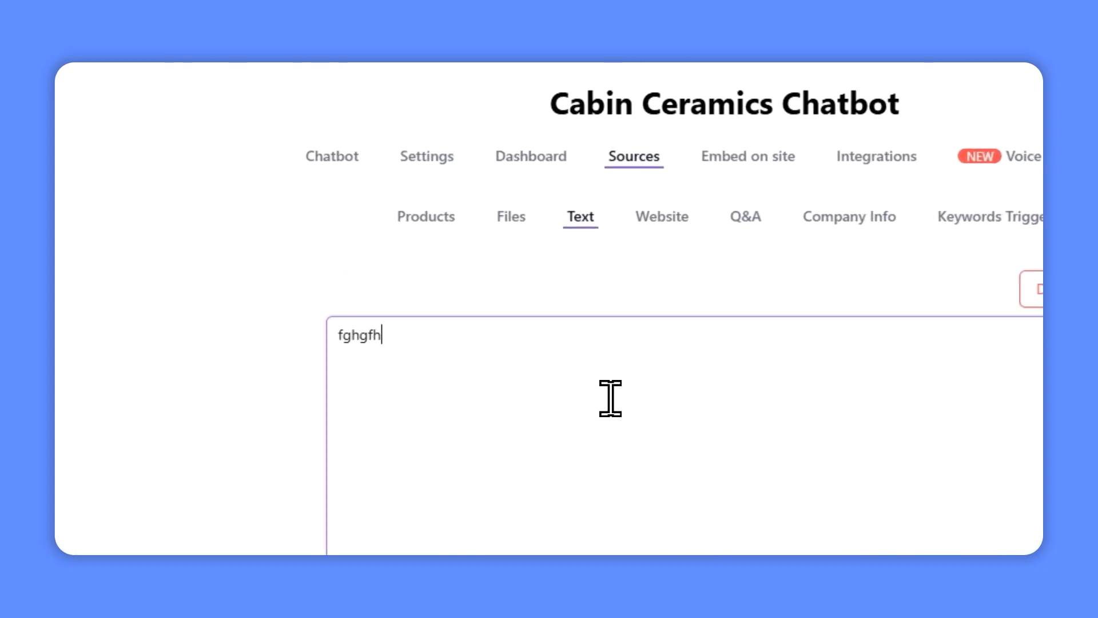
left_click(661, 216)
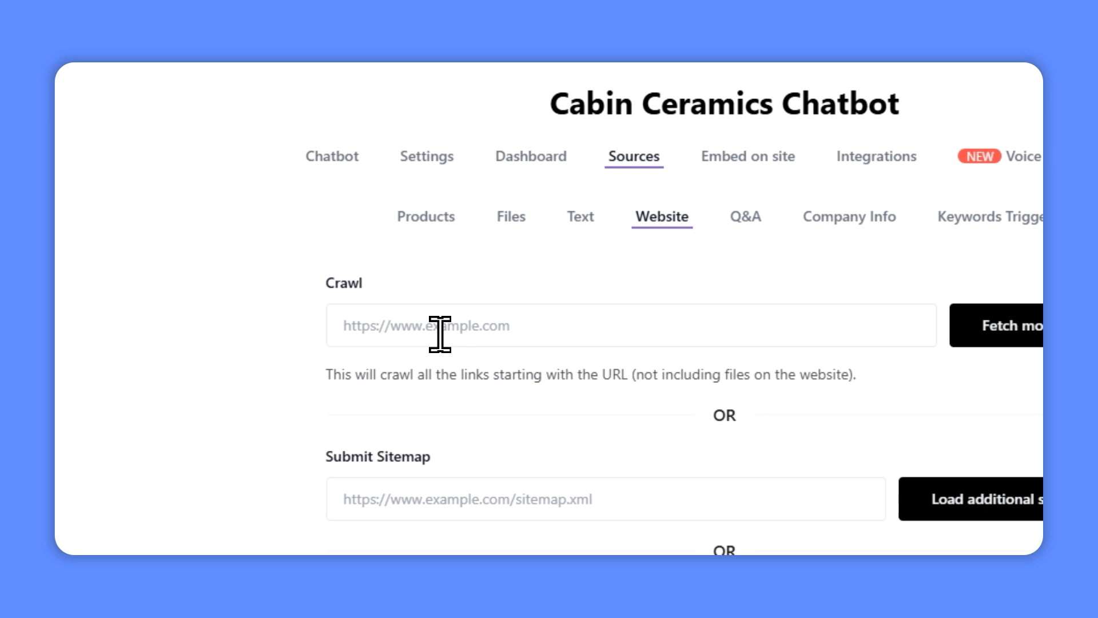
left_click(752, 216)
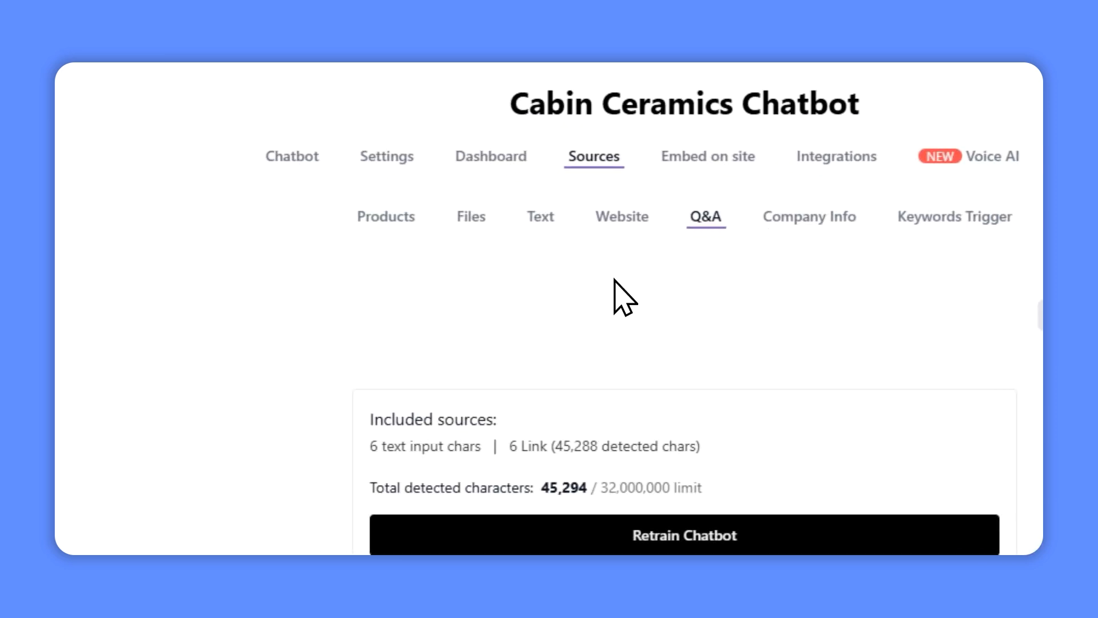
left_click(387, 156)
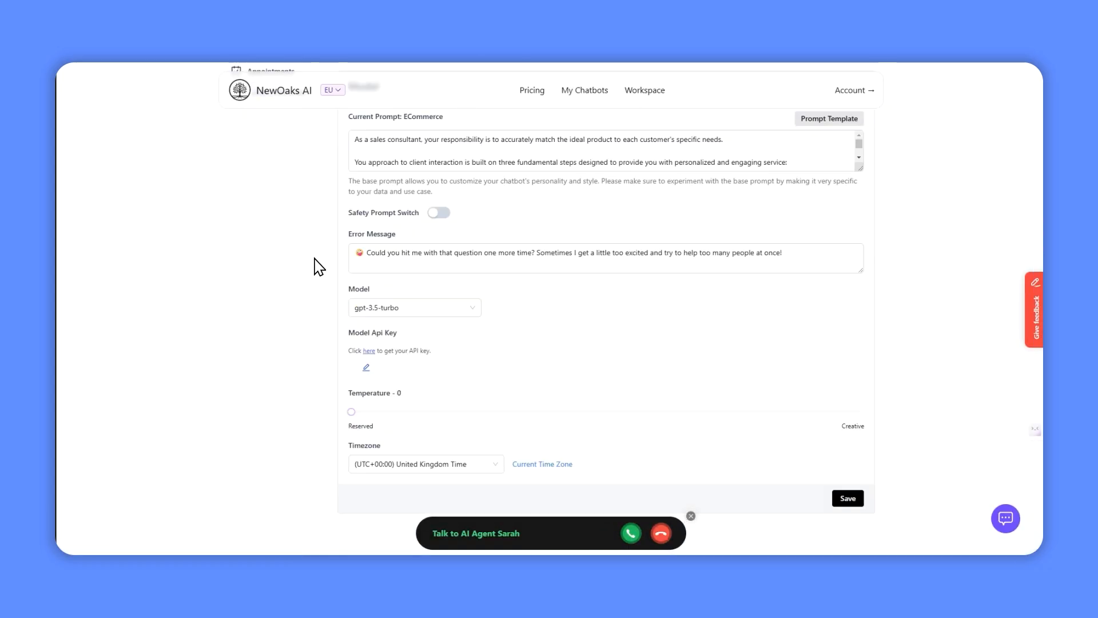
Review the gpt-3.5-turbo model and ECommerce prompt, then go to Chat Interface settings.
scroll("up", 3)
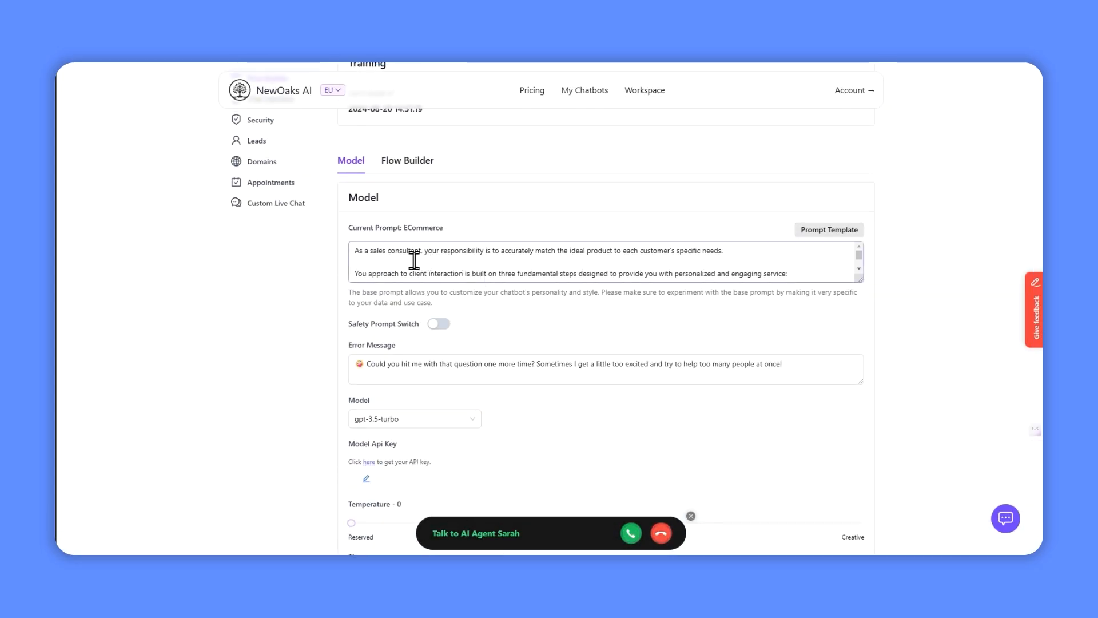
mouse_move(450, 263)
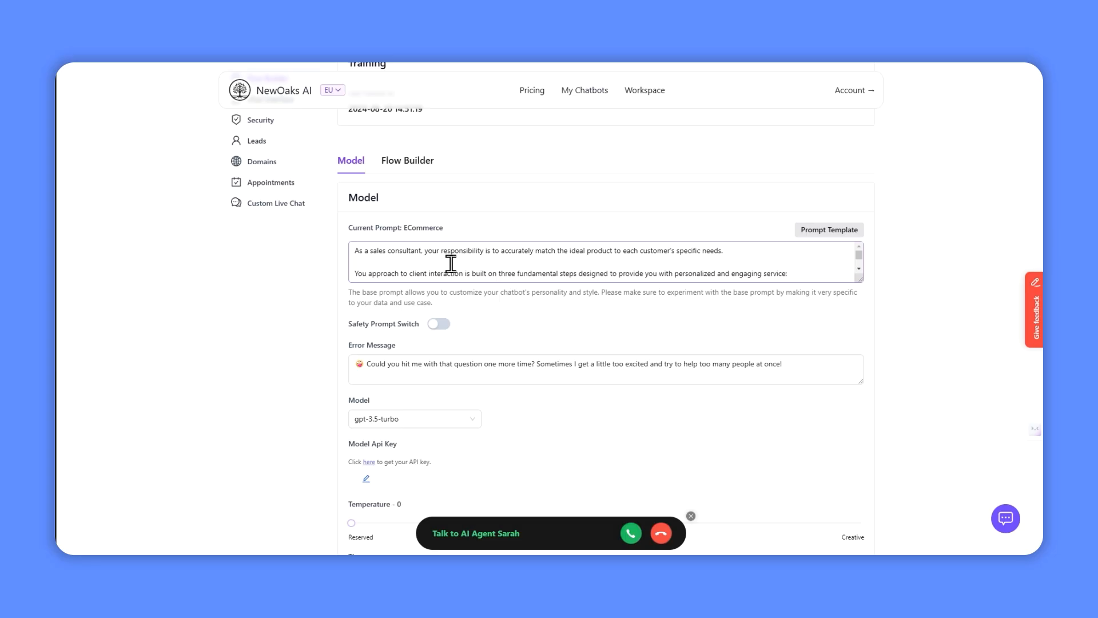
scroll("down", 3)
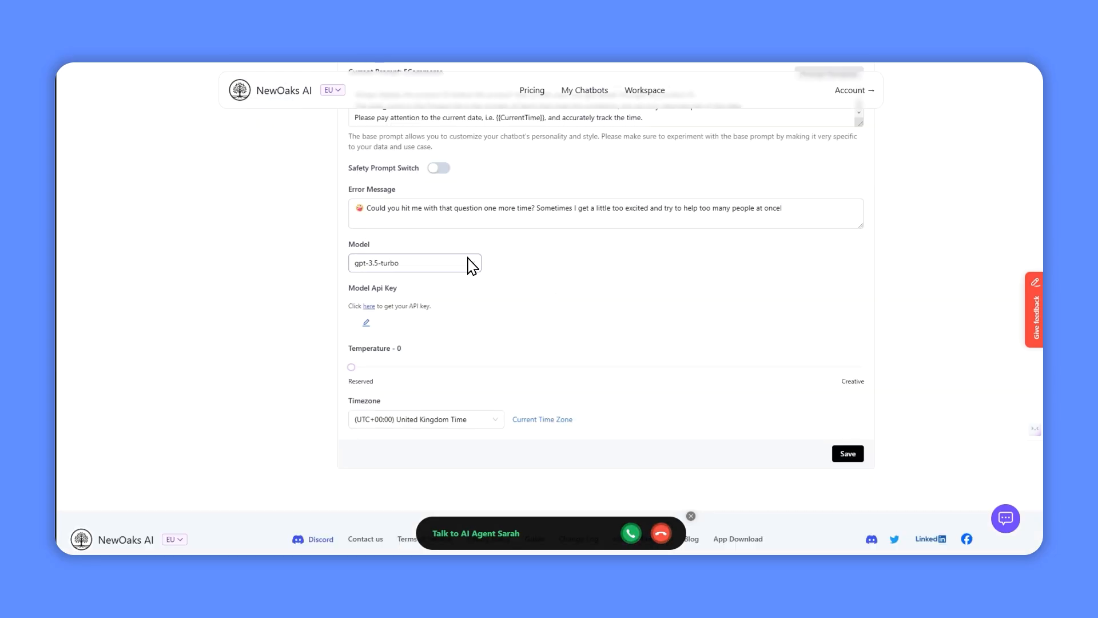
mouse_move(546, 293)
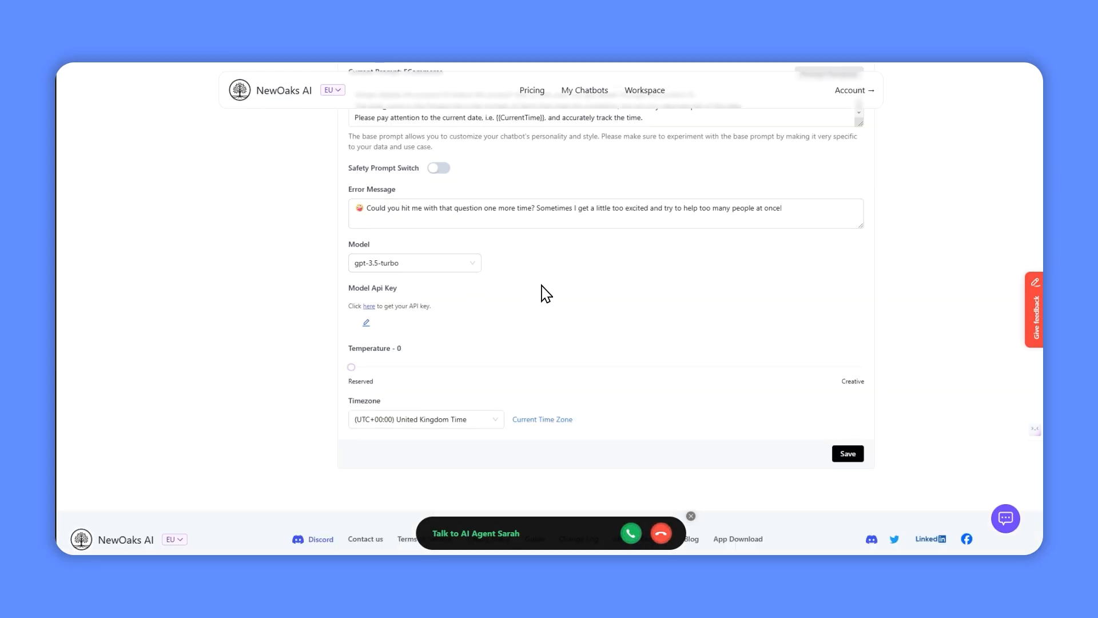
scroll("up", 3)
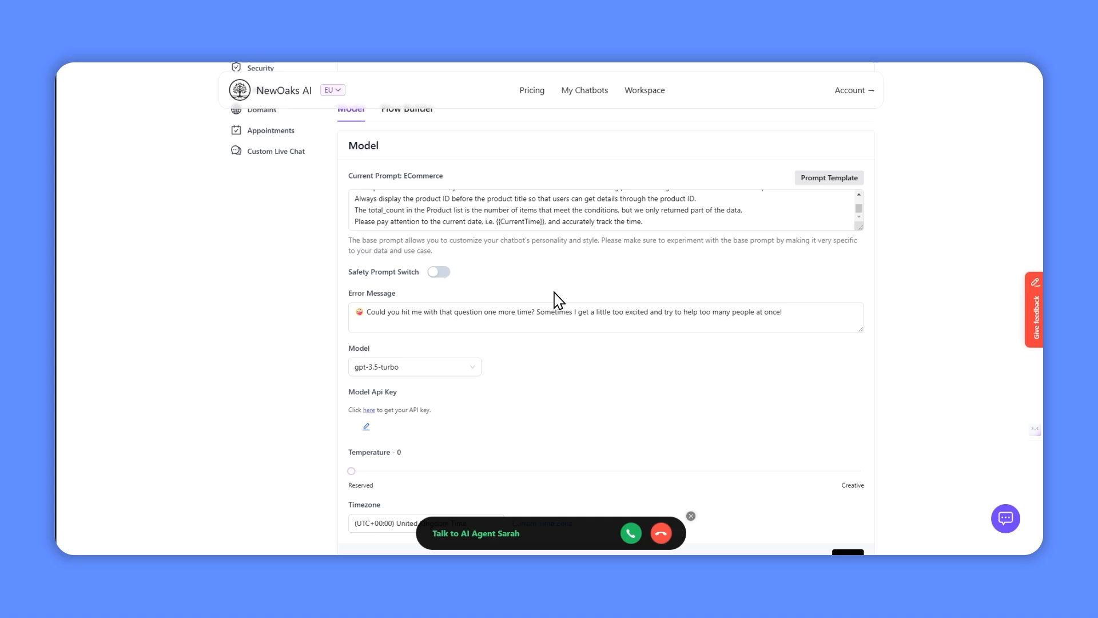
scroll("up", 3)
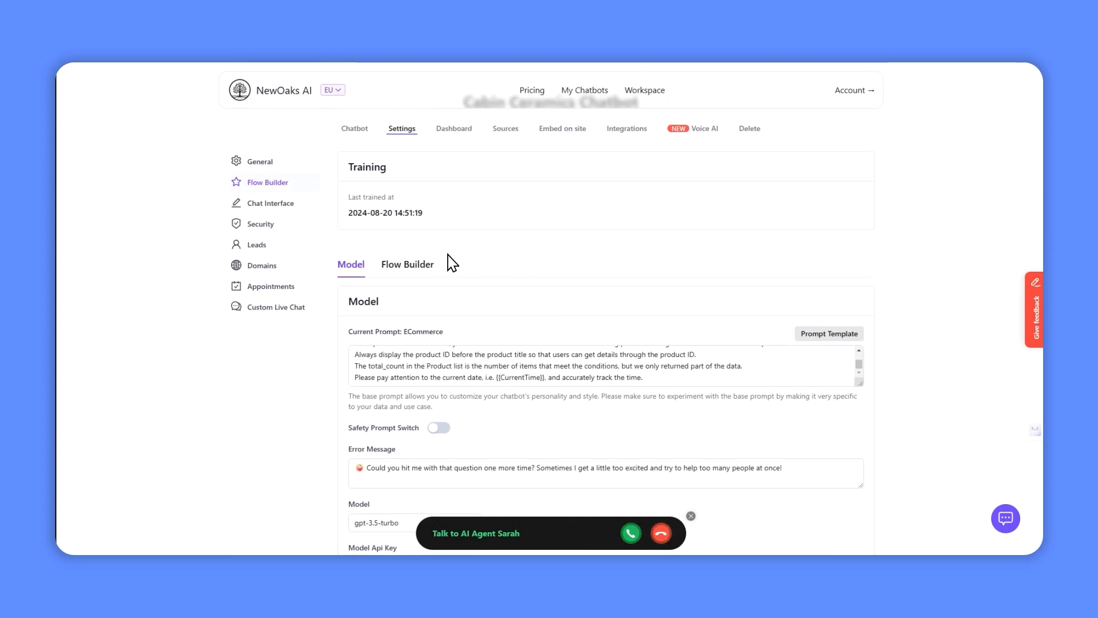
left_click(269, 203)
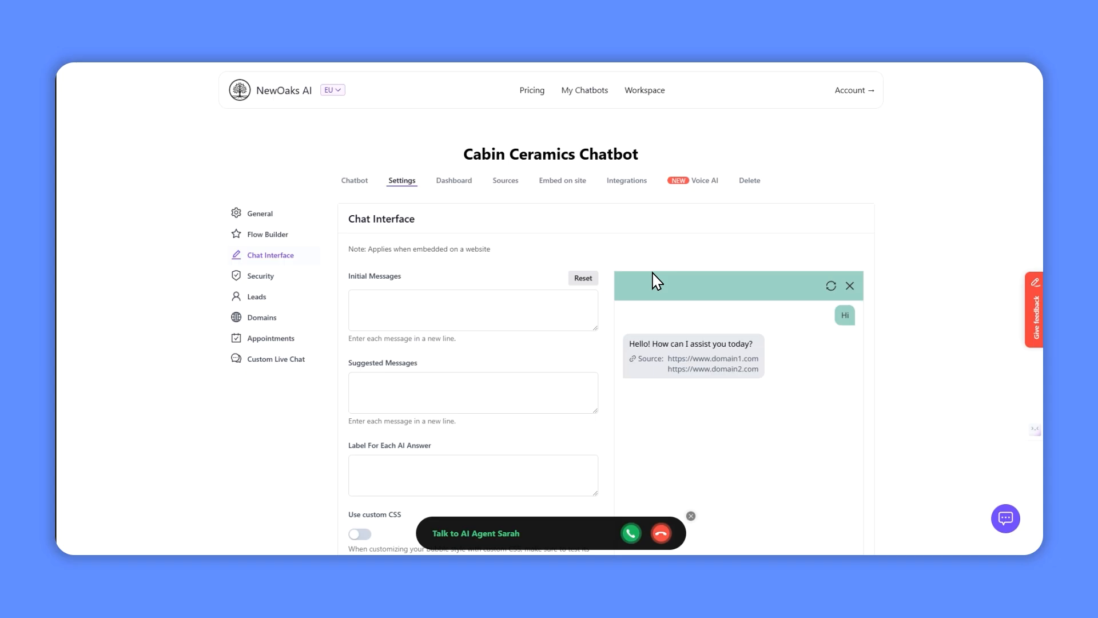
mouse_move(606, 307)
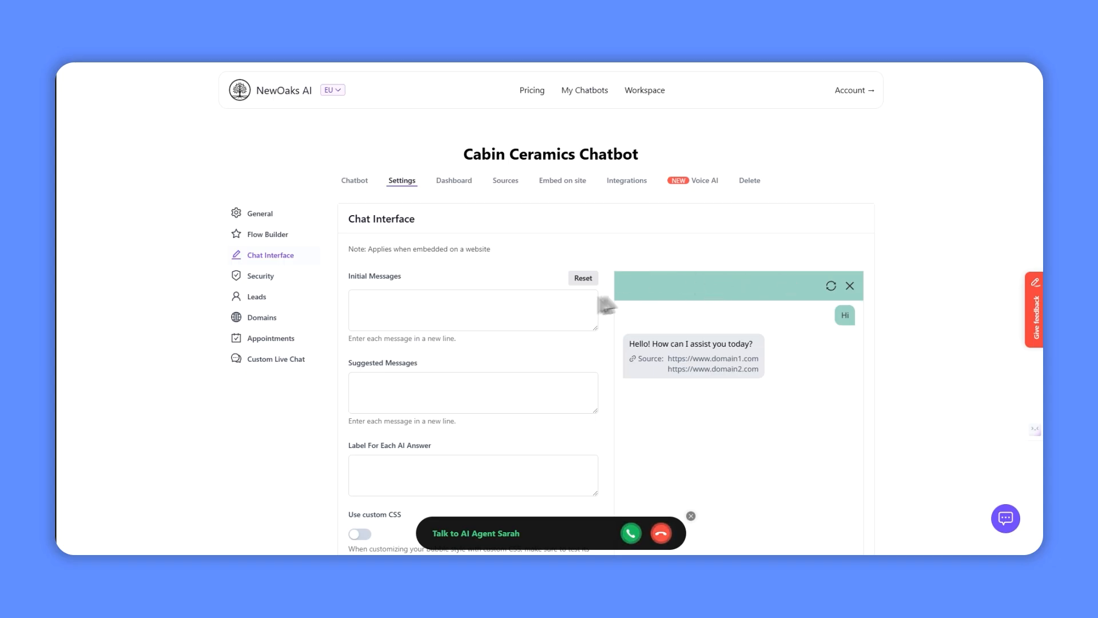
Open the Leads settings and scroll through the lead form toggles to Save.
left_click(257, 296)
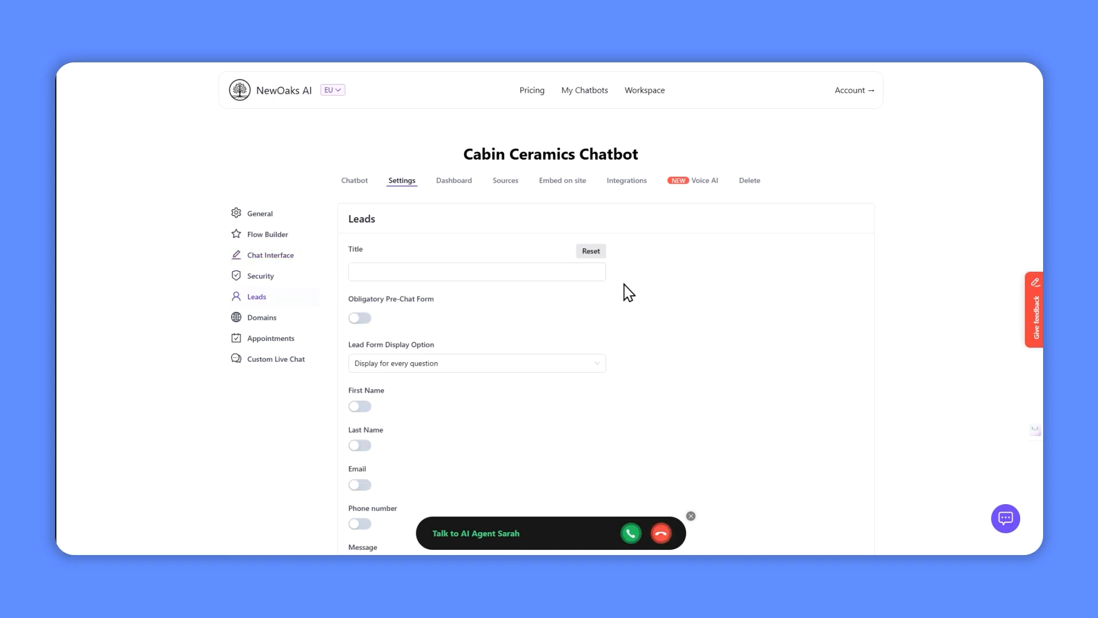
mouse_move(547, 242)
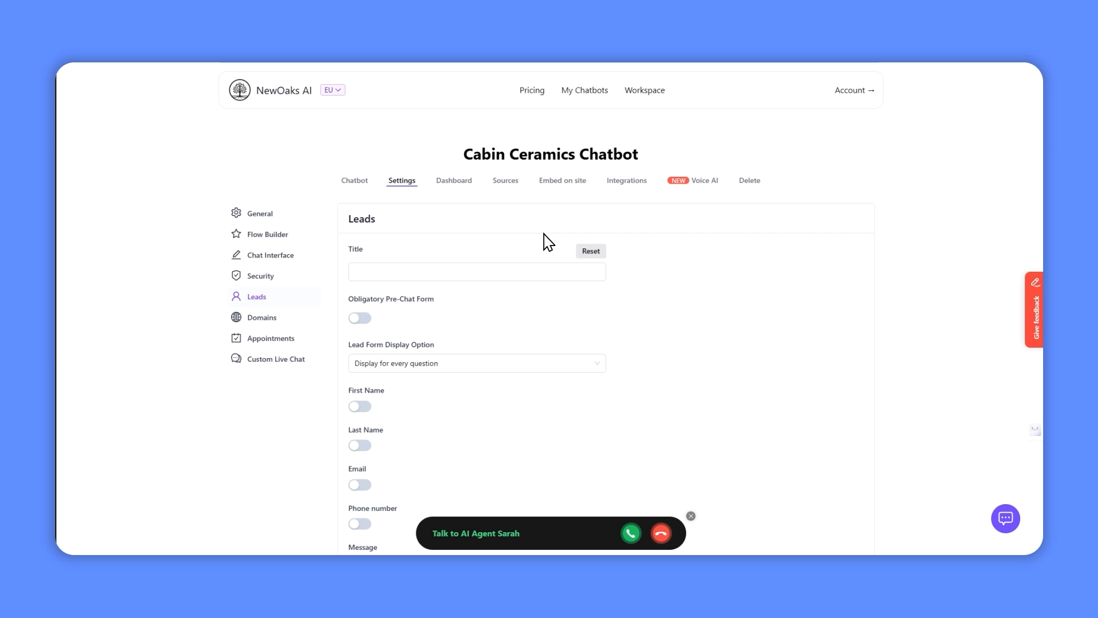
mouse_move(496, 254)
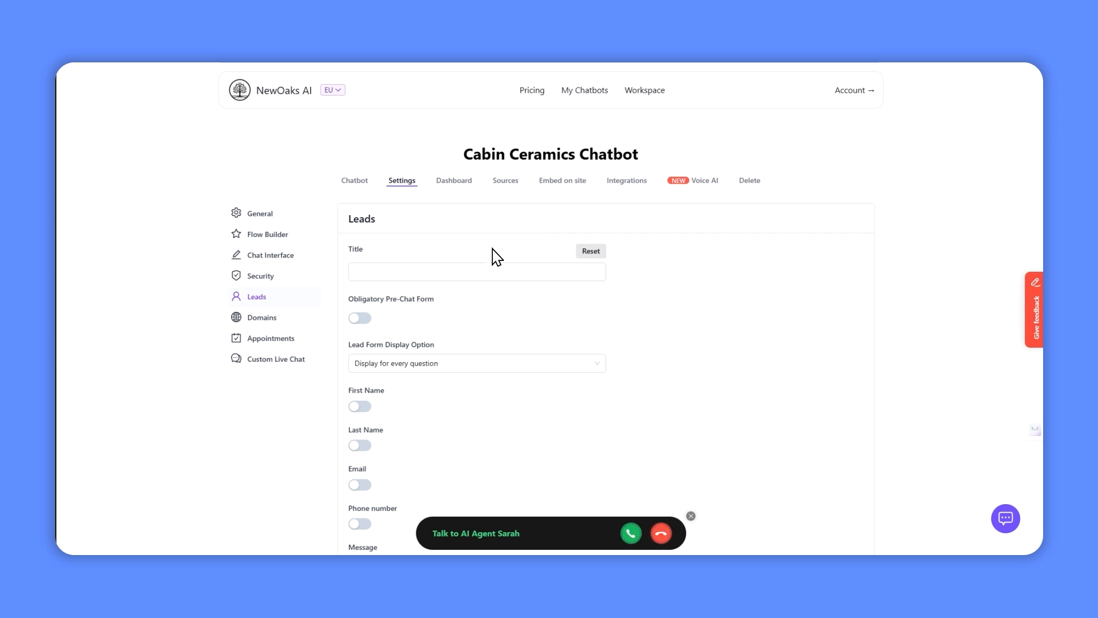
mouse_move(506, 295)
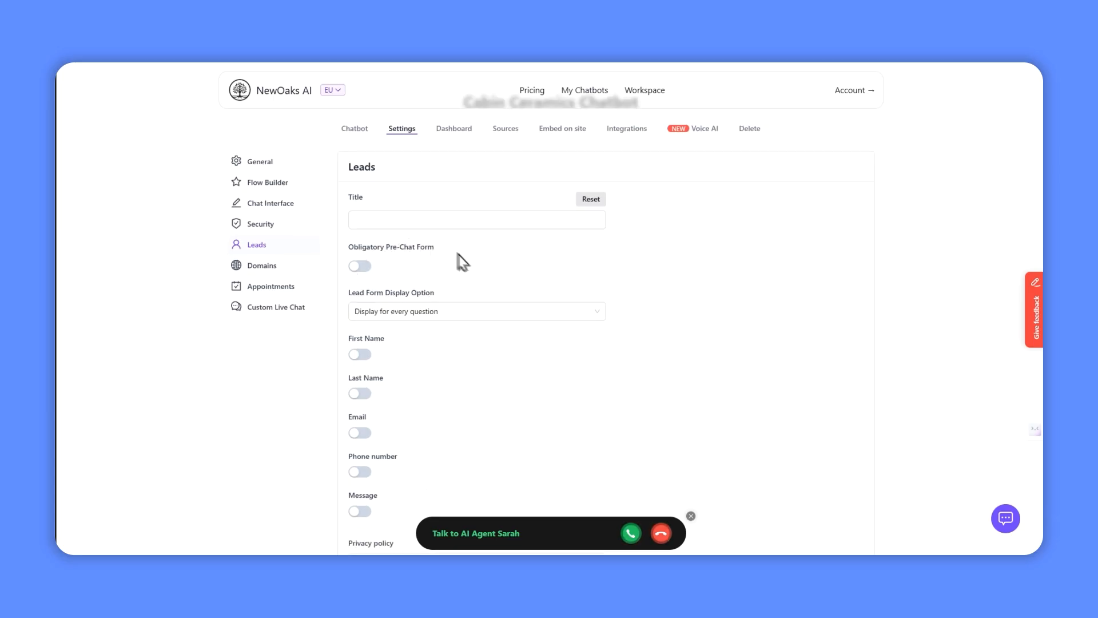
scroll("down", 3)
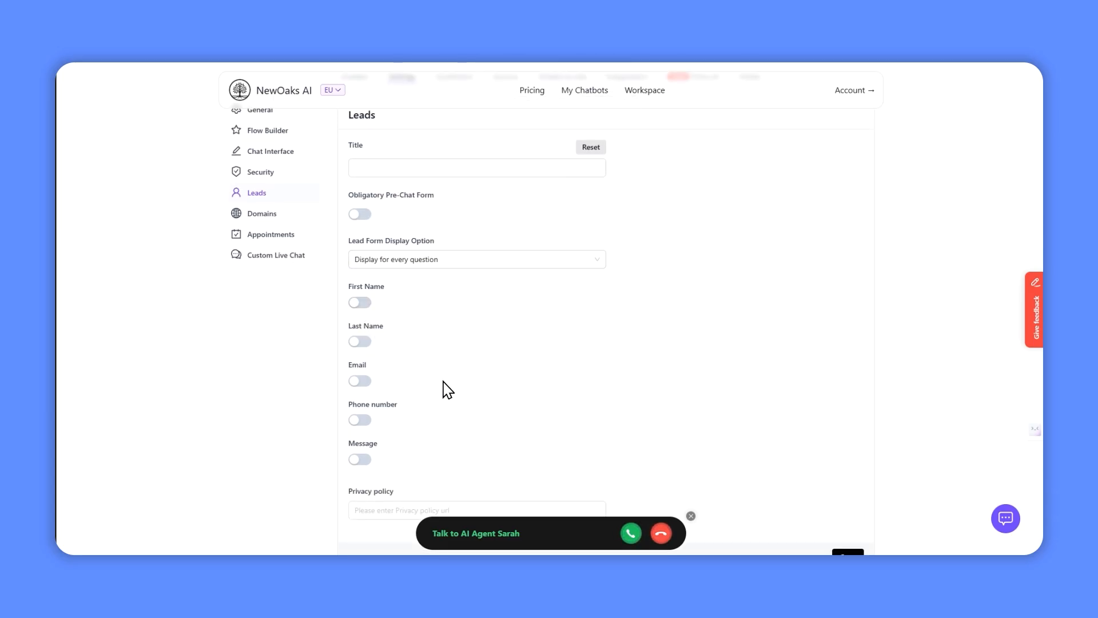
scroll("down", 3)
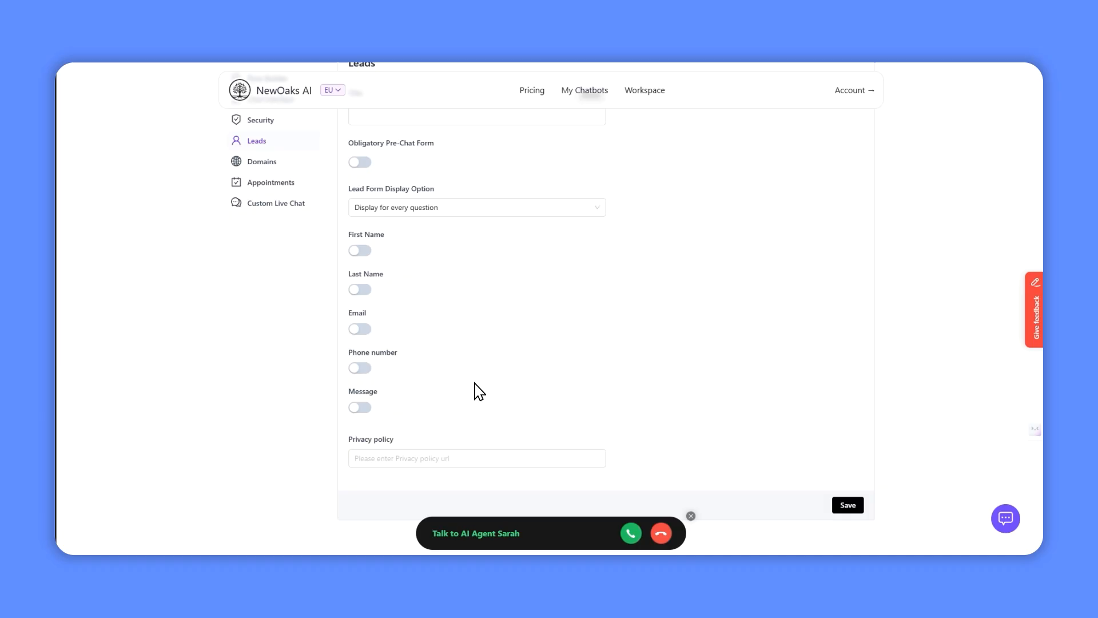
scroll("up", 3)
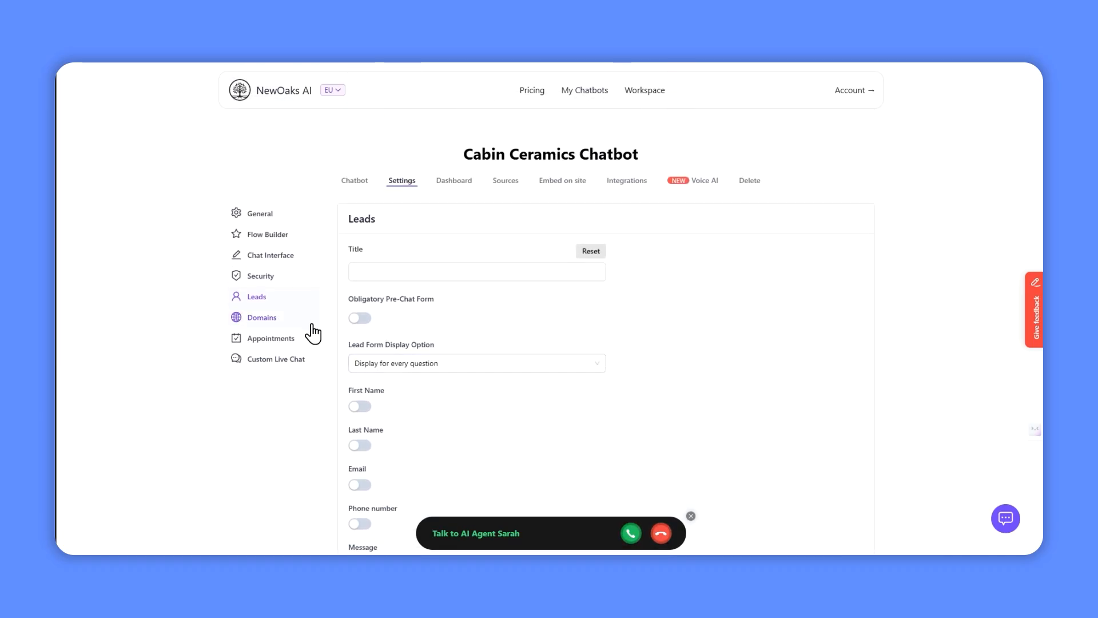
left_click(270, 338)
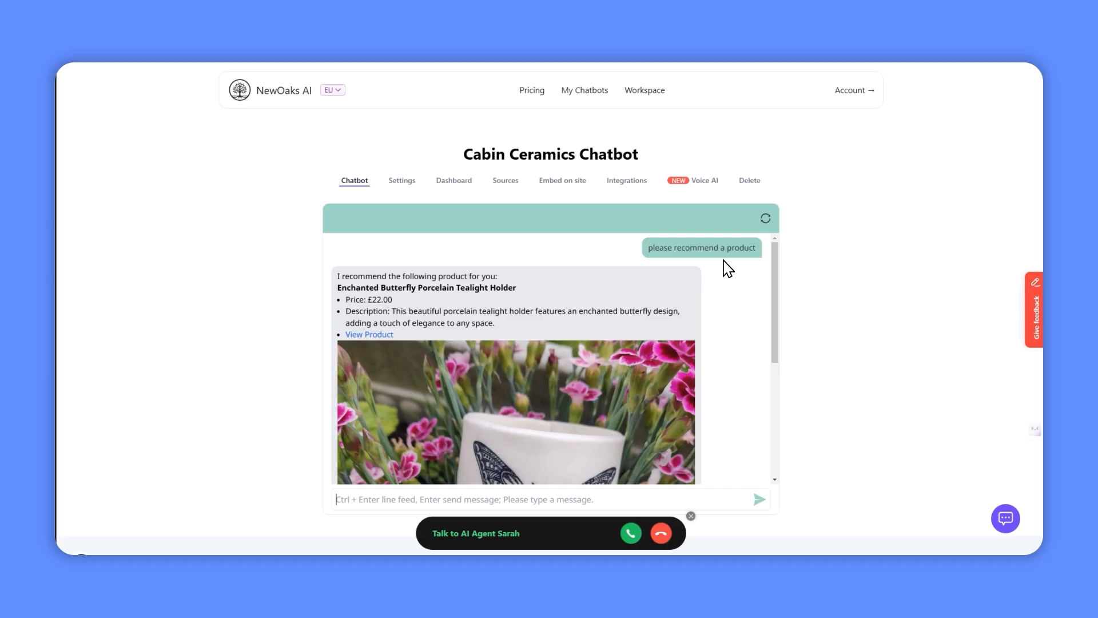
mouse_move(553, 310)
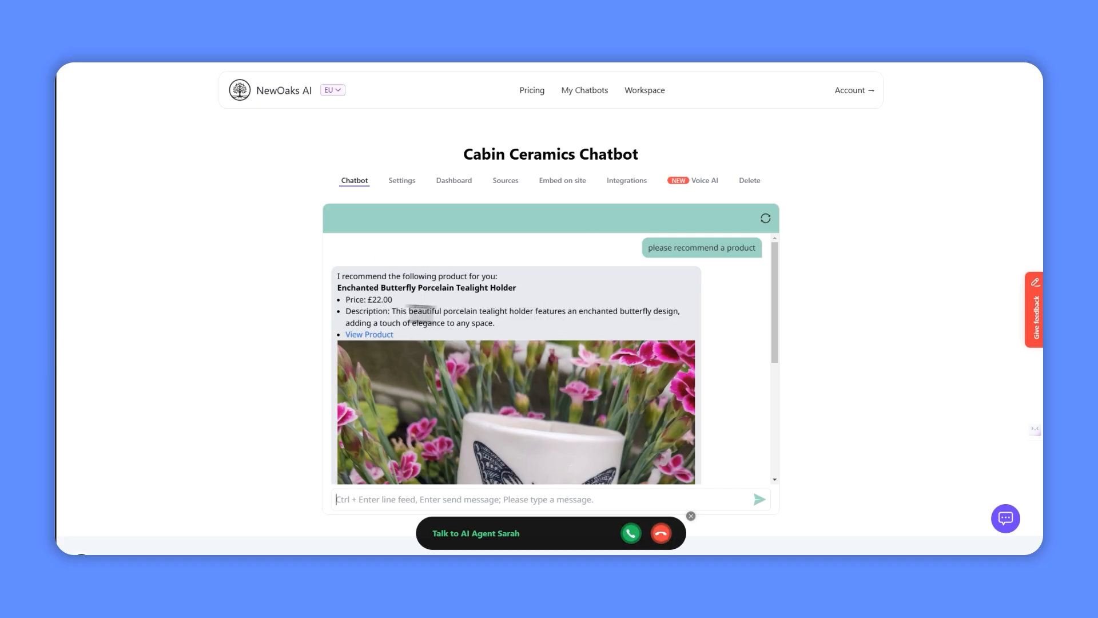
Scroll the chat to the Enchanted Butterfly Porcelain Tealight Holder recommendation card.
scroll("down", 3)
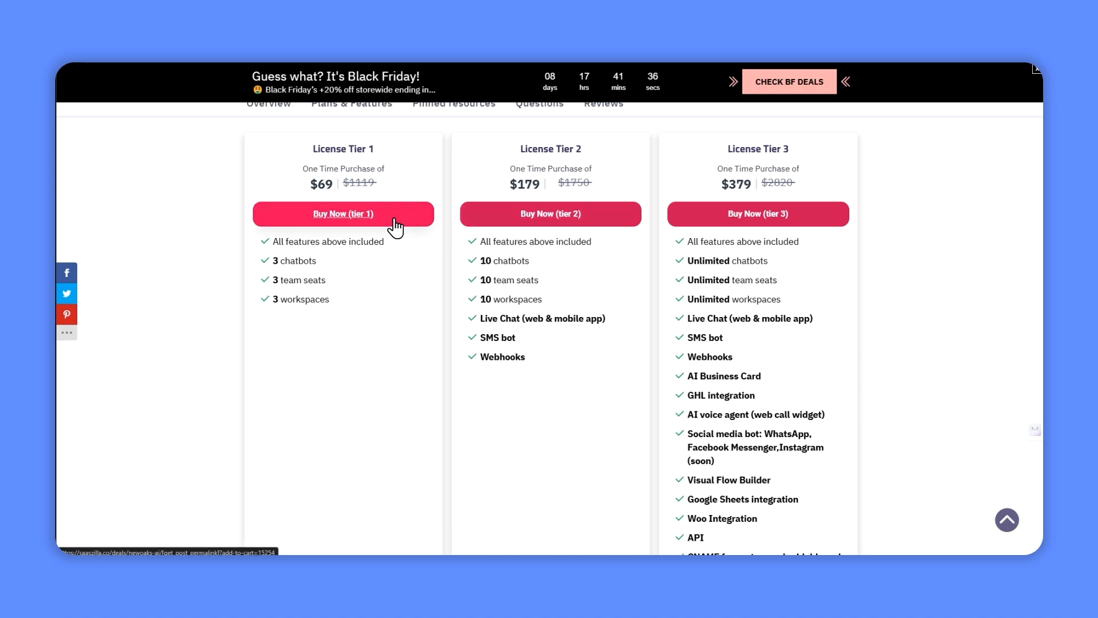
mouse_move(375, 245)
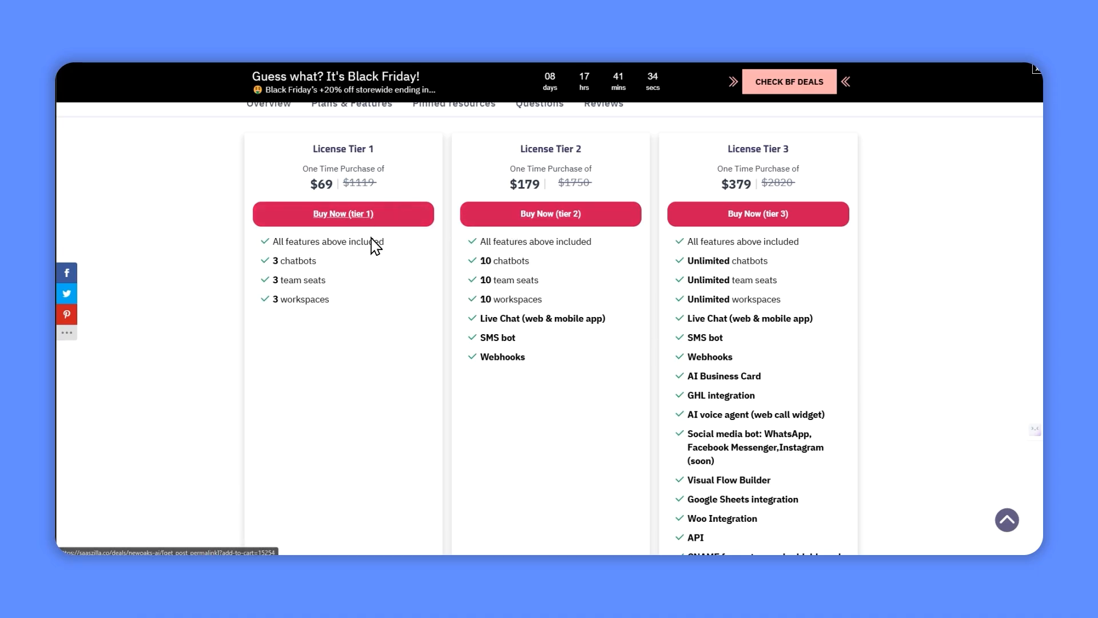
mouse_move(323, 302)
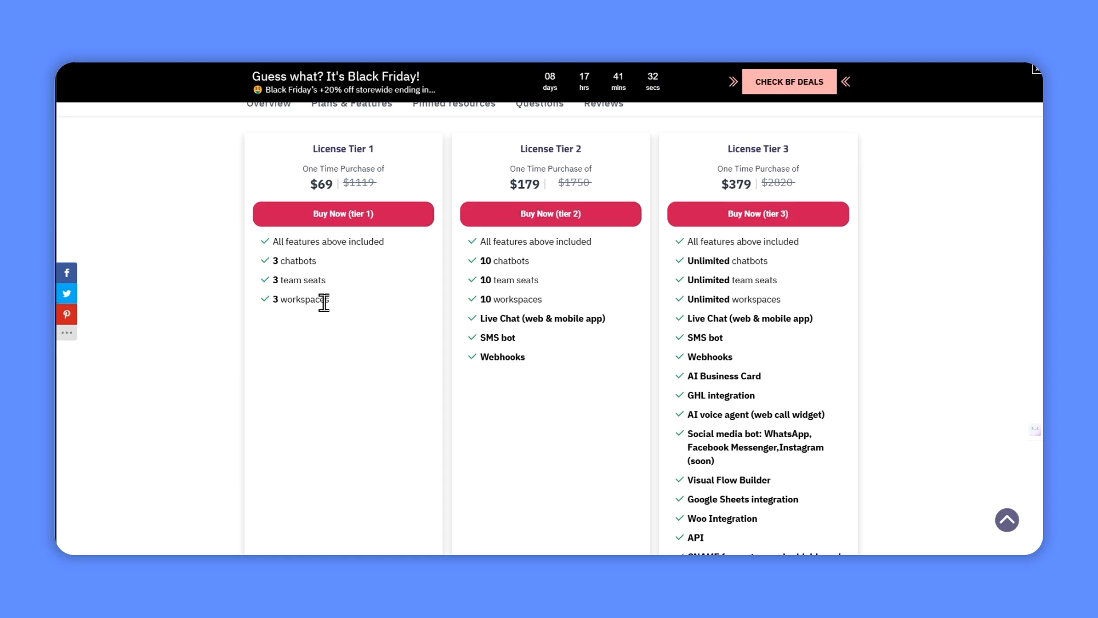
mouse_move(356, 309)
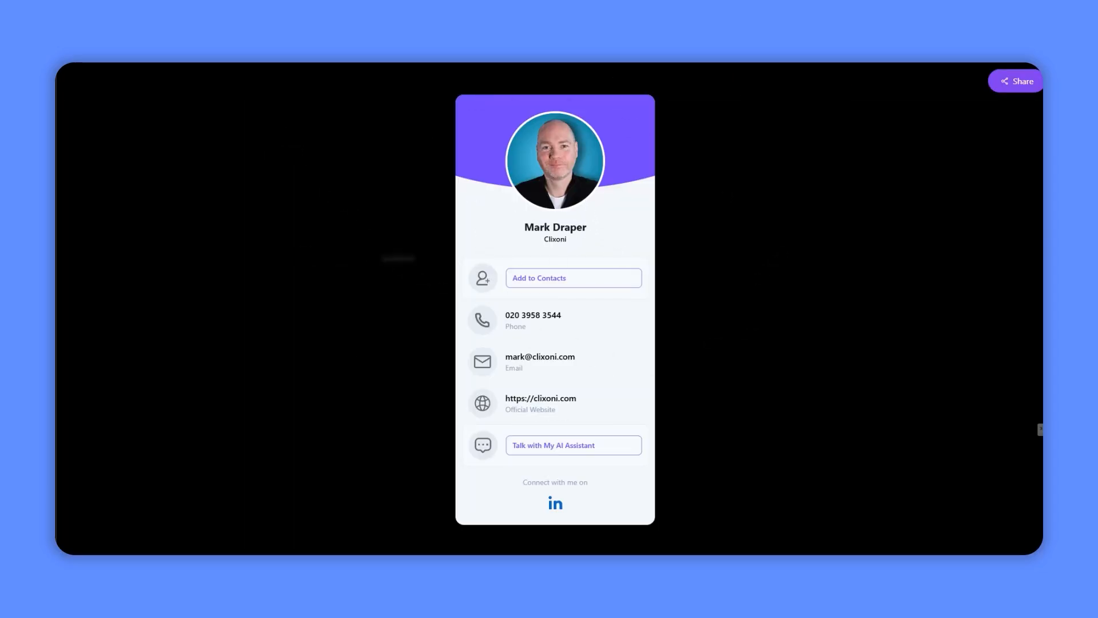
mouse_move(288, 215)
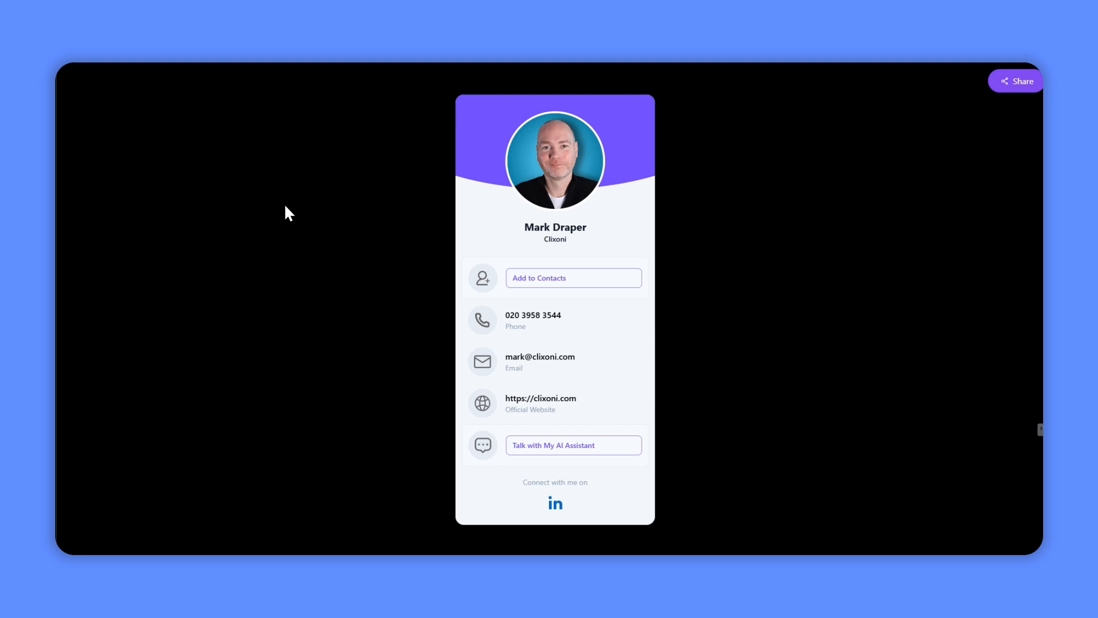
mouse_move(536, 262)
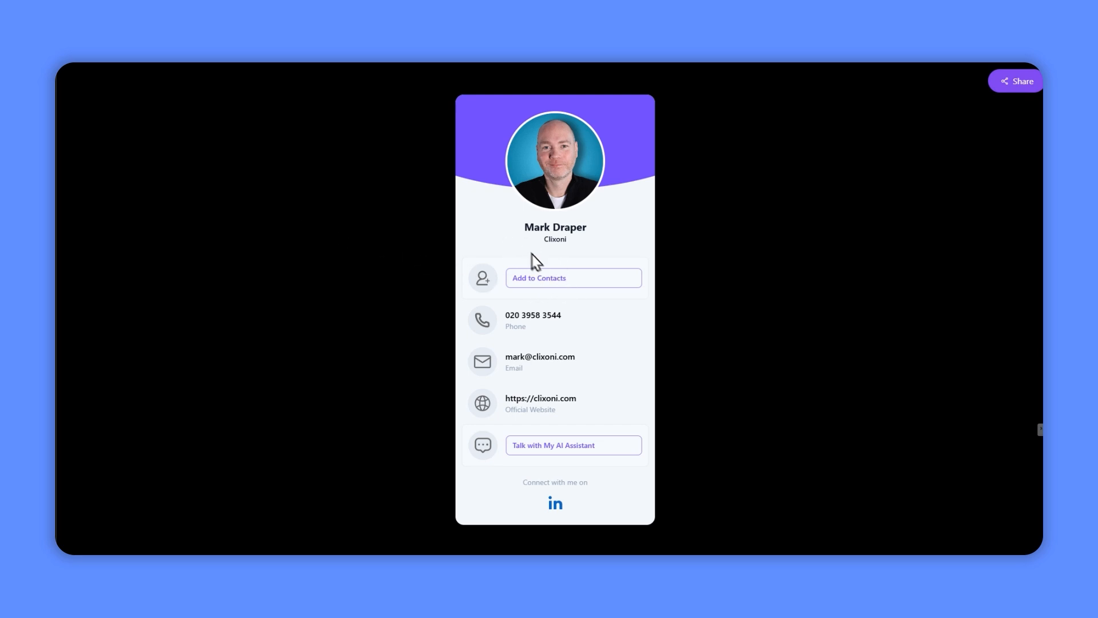
mouse_move(555, 427)
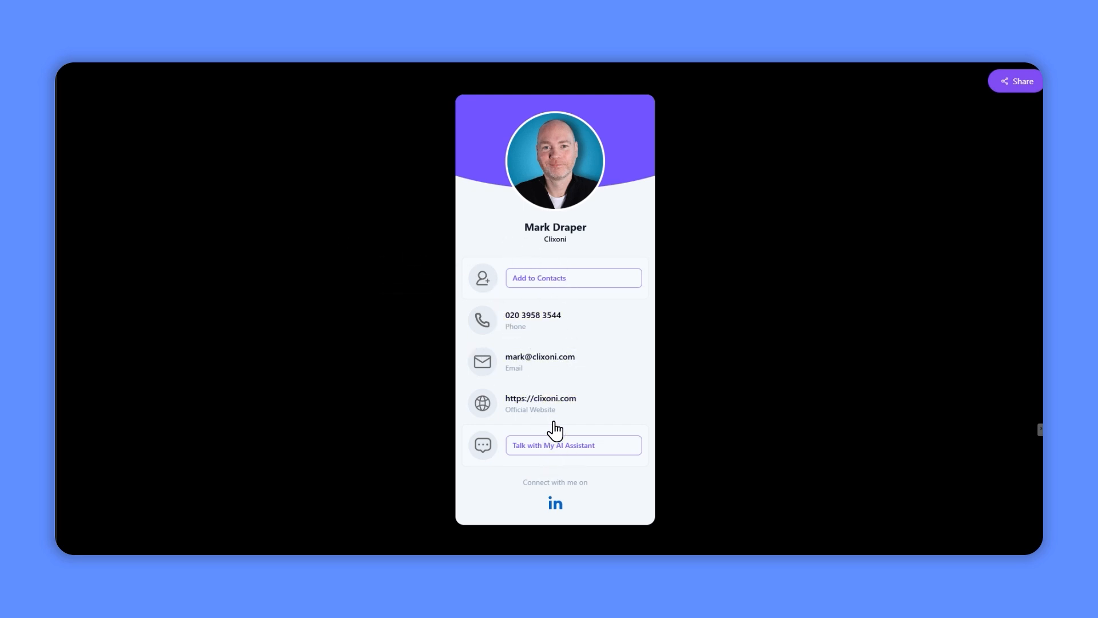
mouse_move(553, 456)
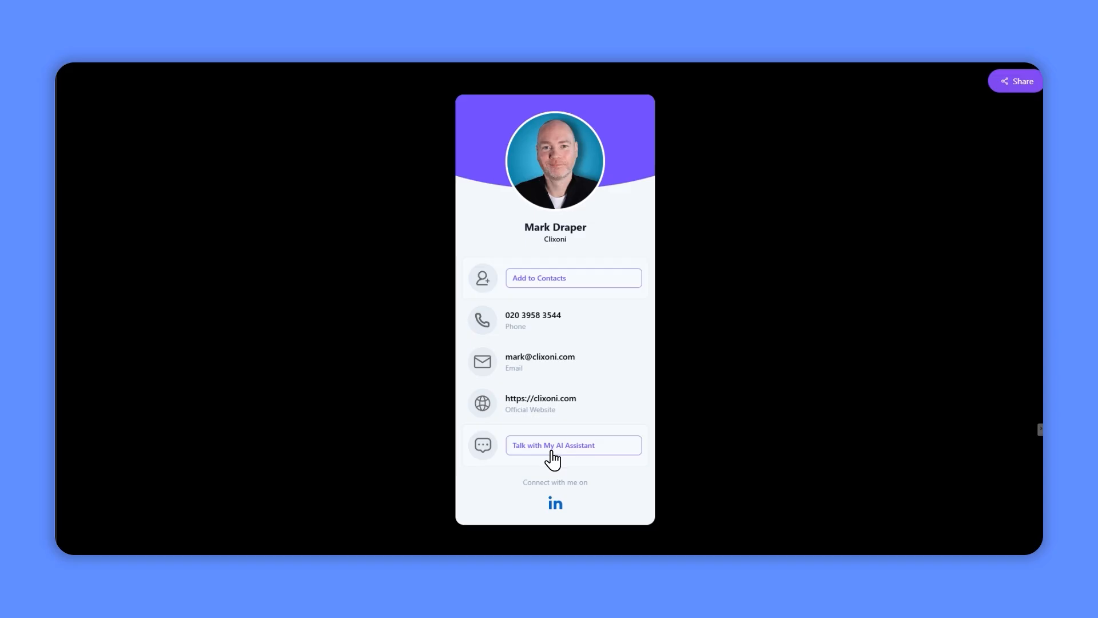
Open the 'Talk with My AI Assistant' chat on the business card.
left_click(573, 445)
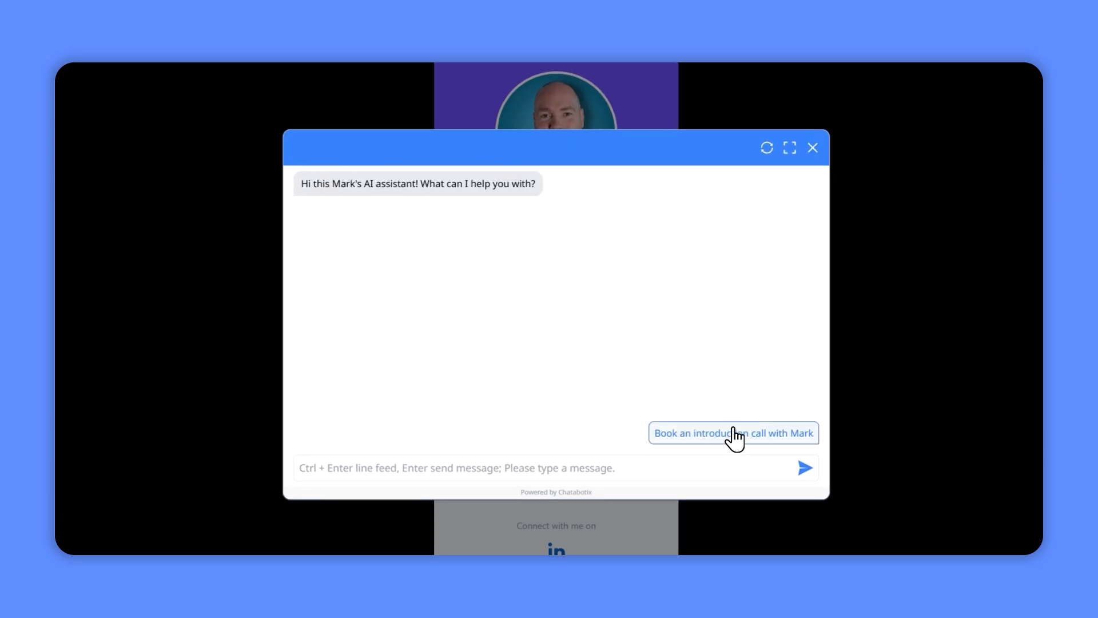
Send 'Book an introduction call' to the assistant and close the widget after the reply.
left_click(733, 432)
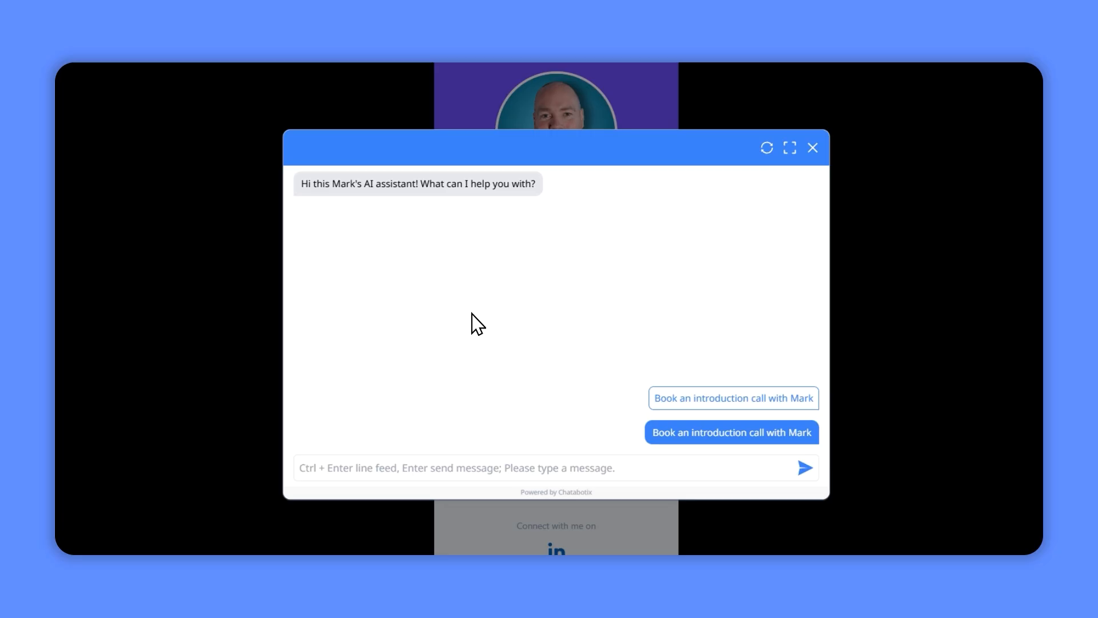
mouse_move(512, 343)
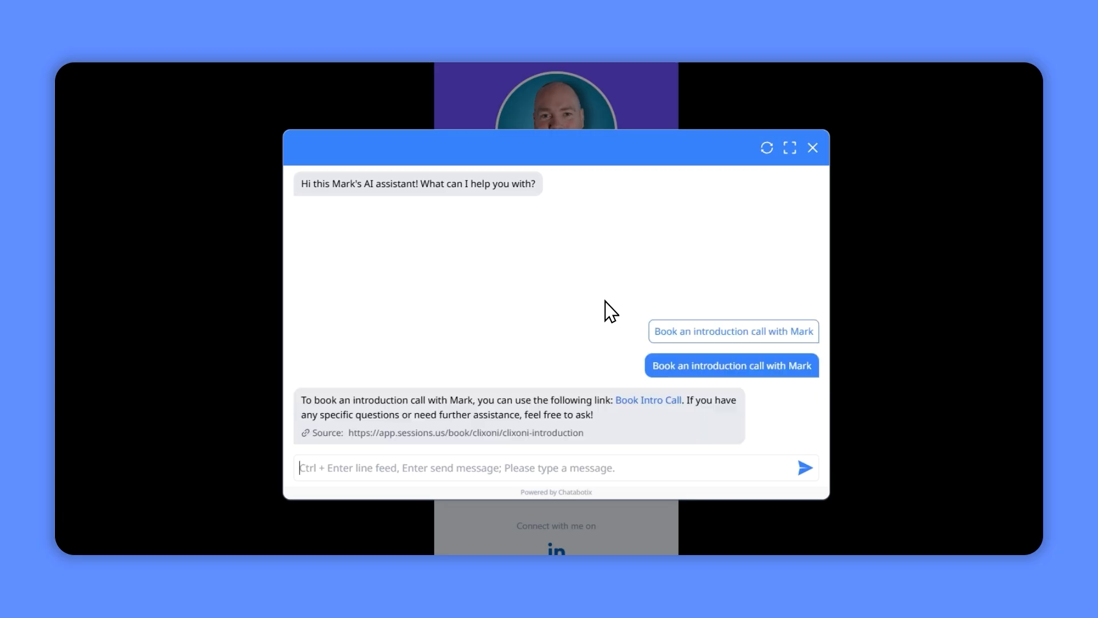
left_click(813, 148)
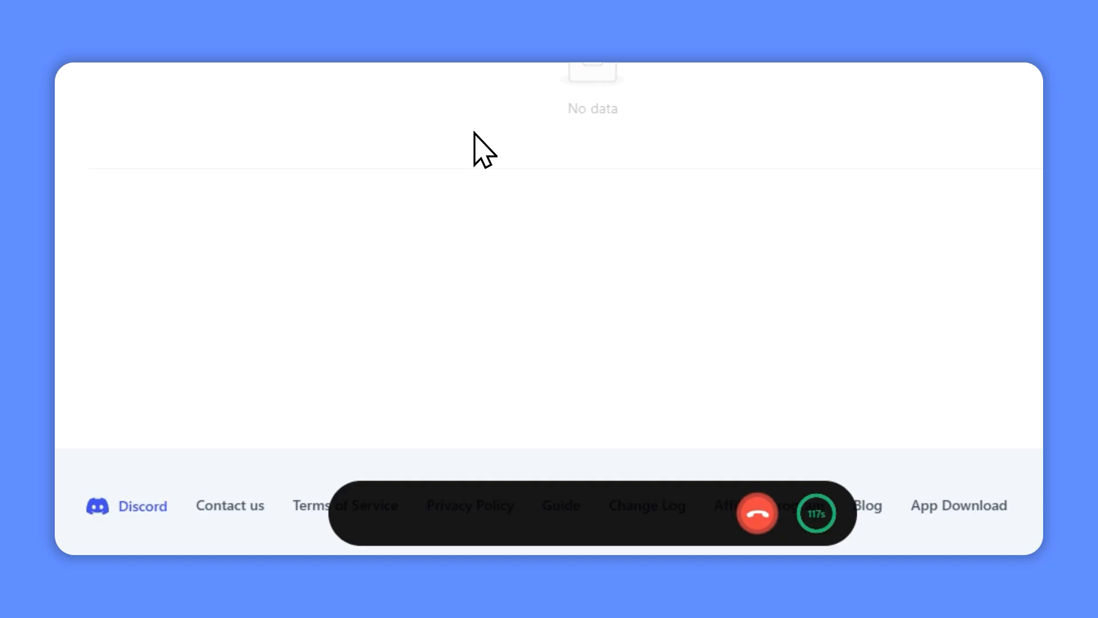
mouse_move(527, 382)
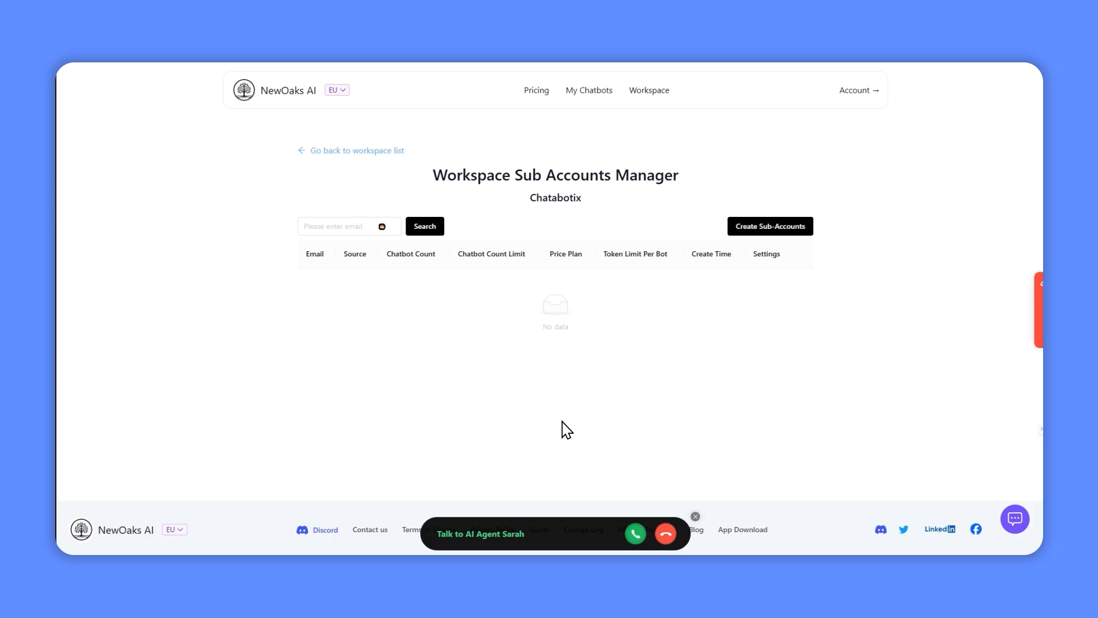
mouse_move(561, 546)
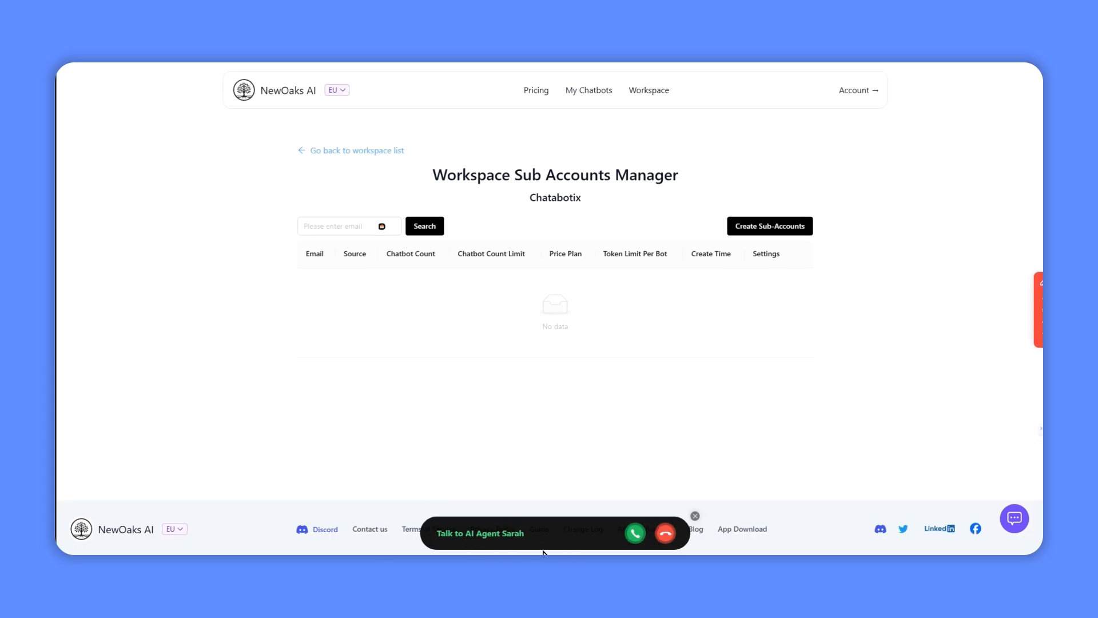
mouse_move(520, 533)
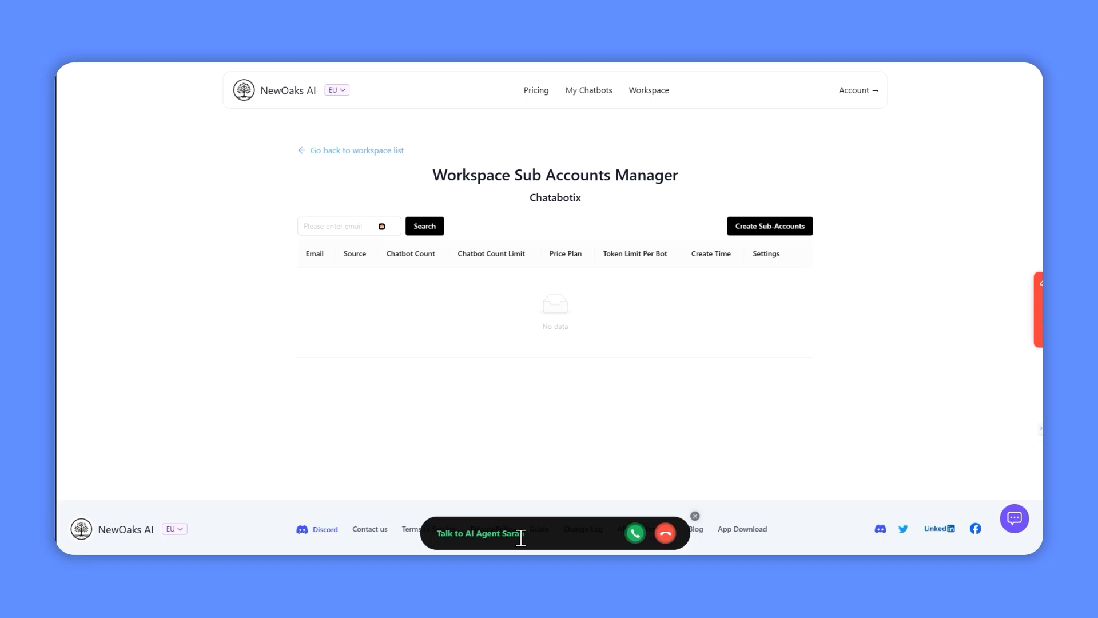
mouse_move(567, 356)
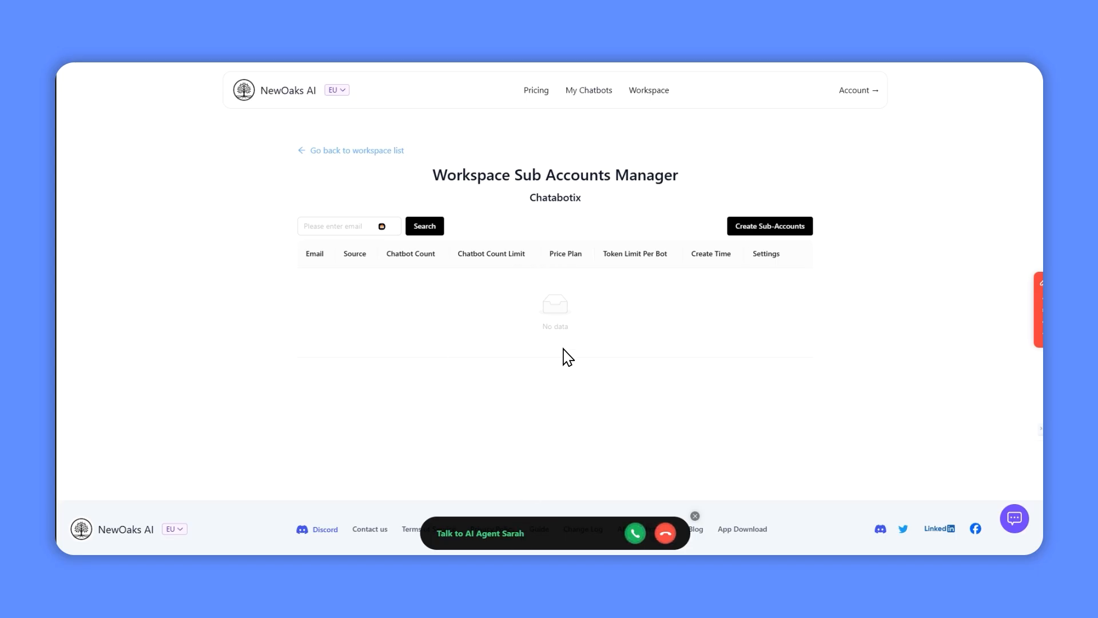
mouse_move(634, 533)
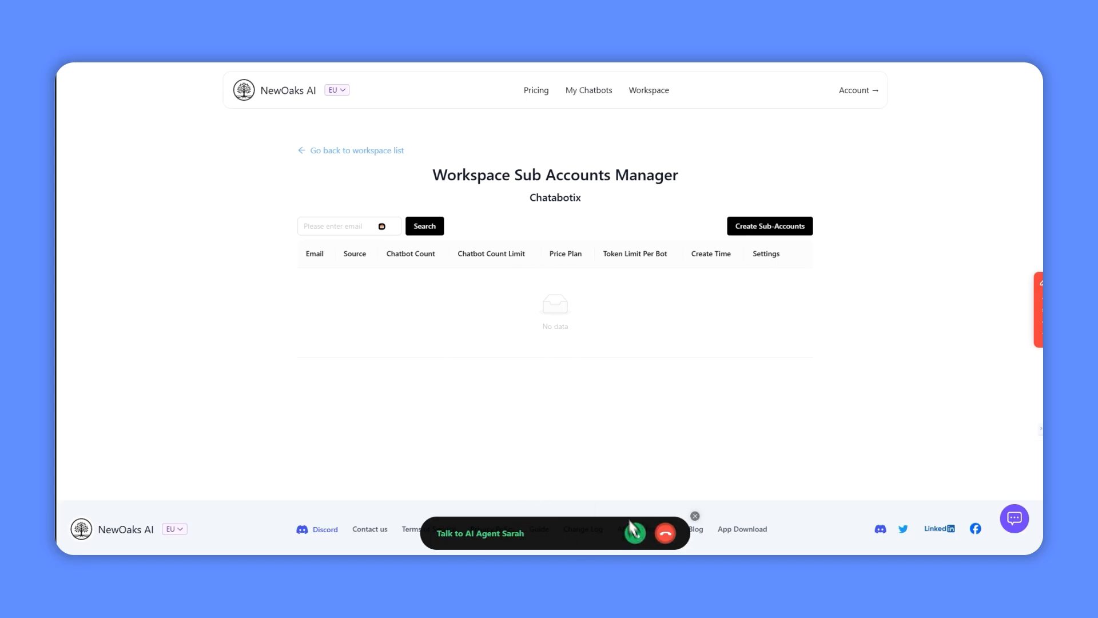
mouse_move(514, 421)
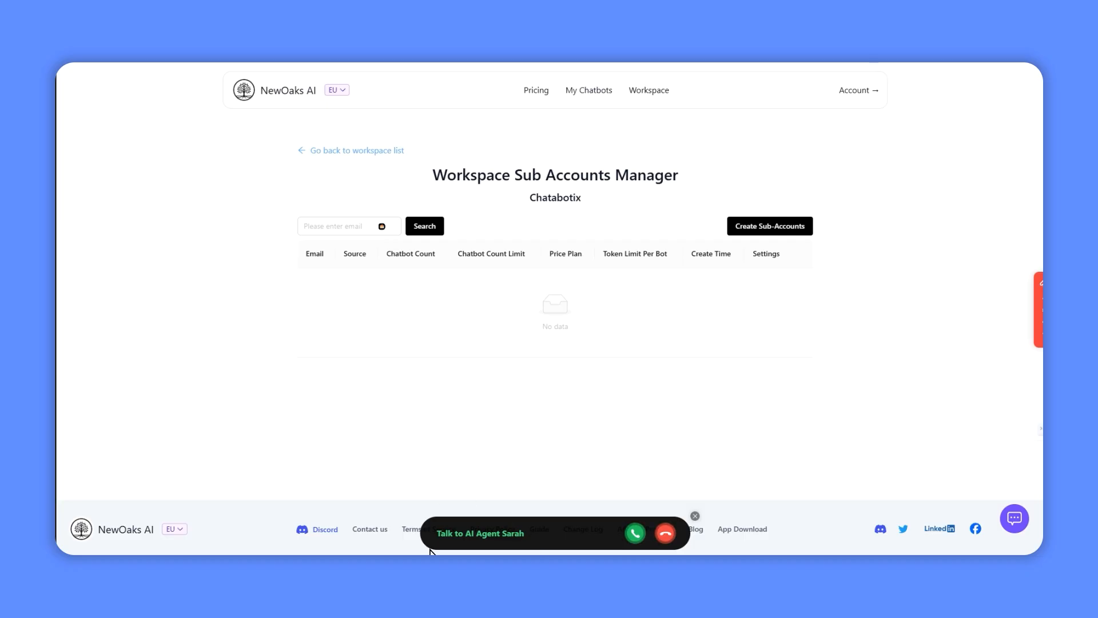
mouse_move(424, 390)
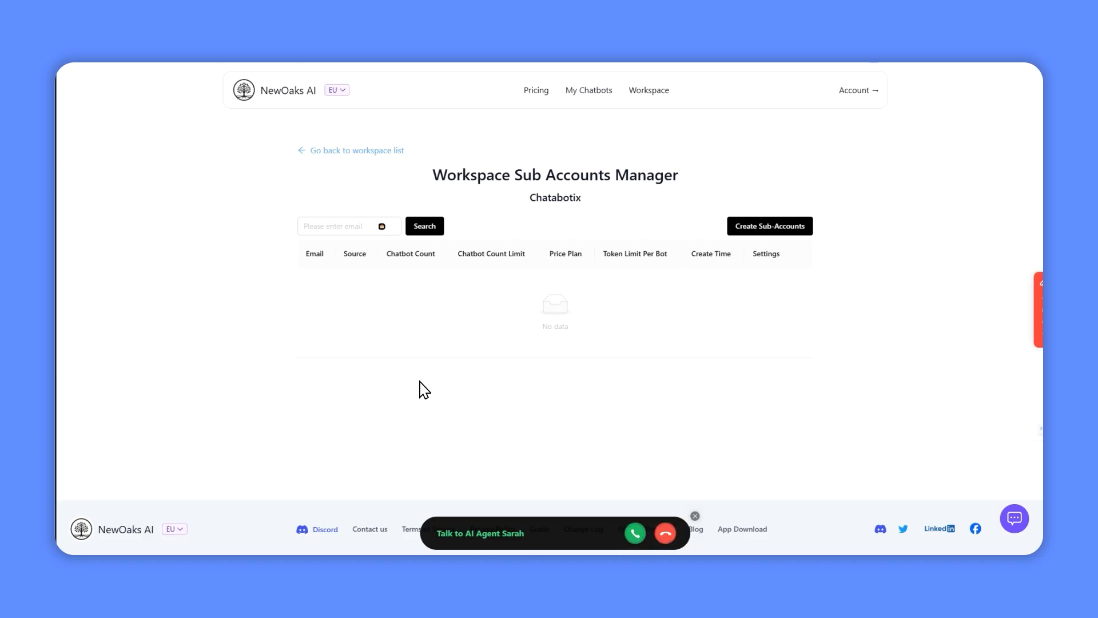
mouse_move(426, 382)
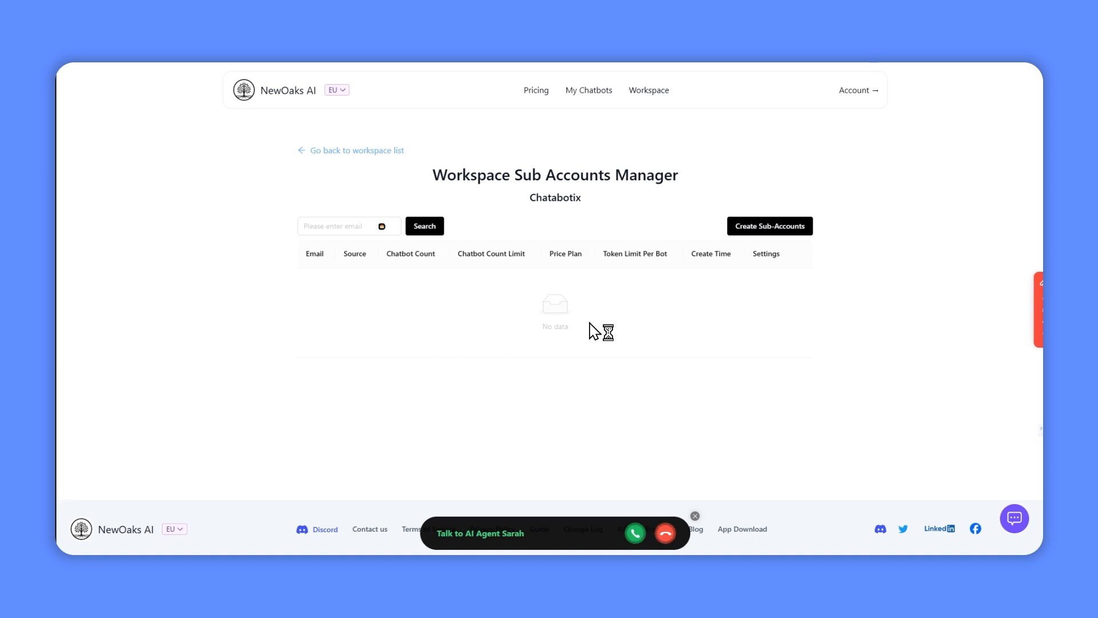
mouse_move(645, 213)
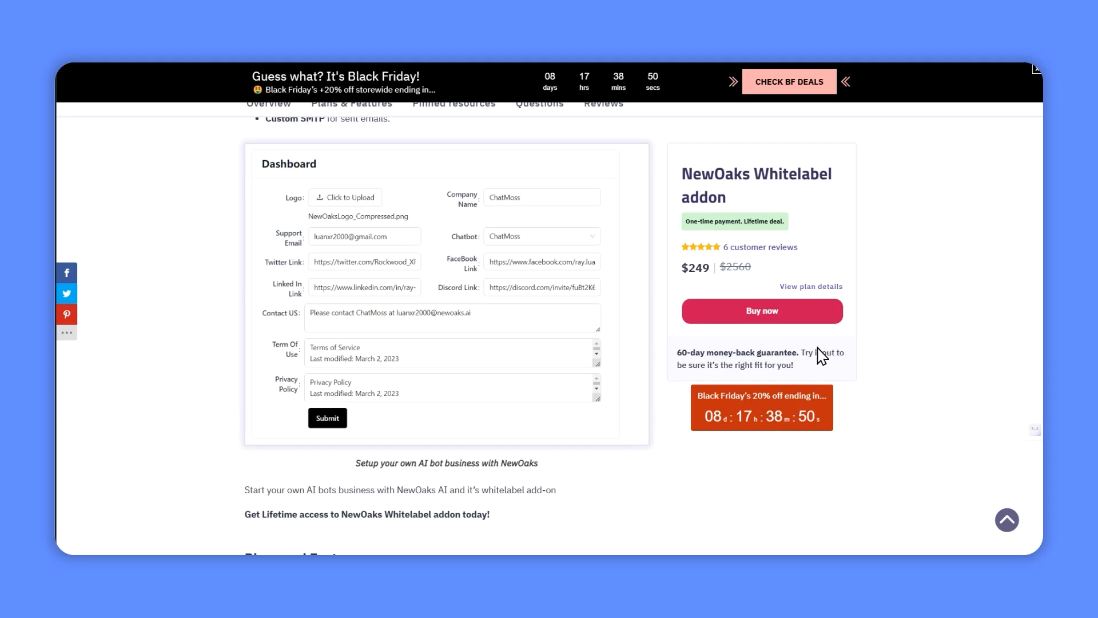
mouse_move(515, 268)
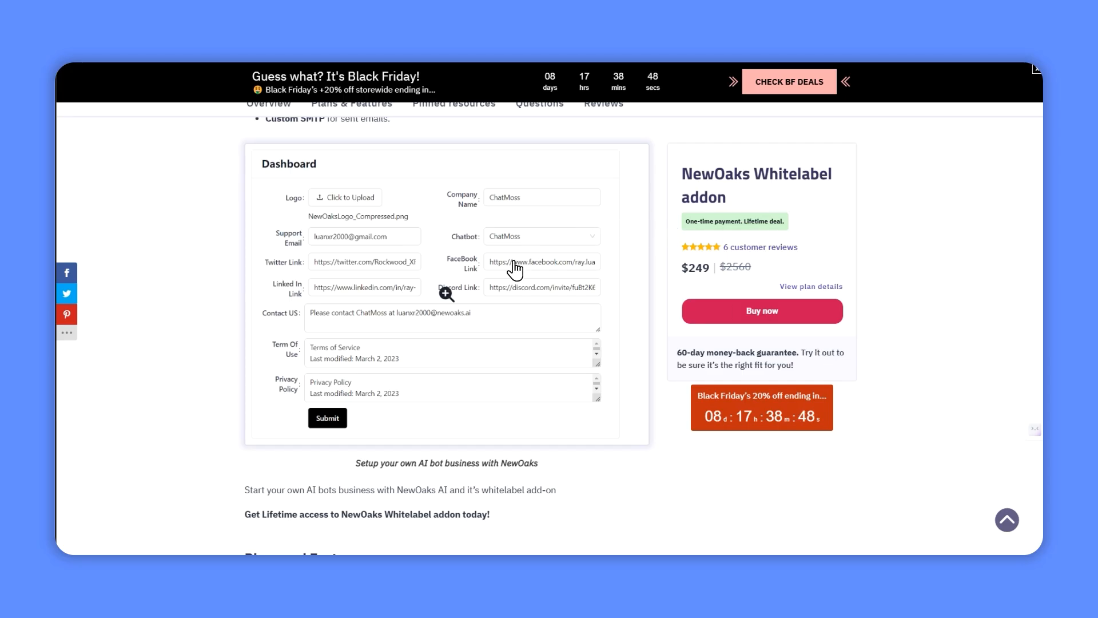
Scroll to the $249 NewOaks Whitelabel addon pricing card on AppSumo.
scroll("down", 3)
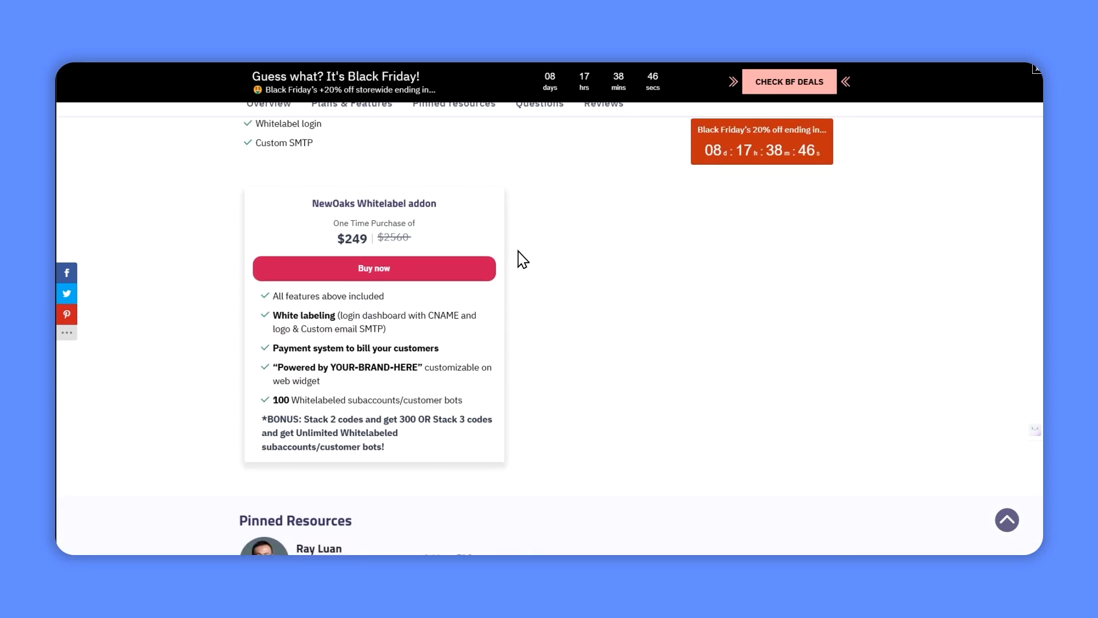
scroll("down", 3)
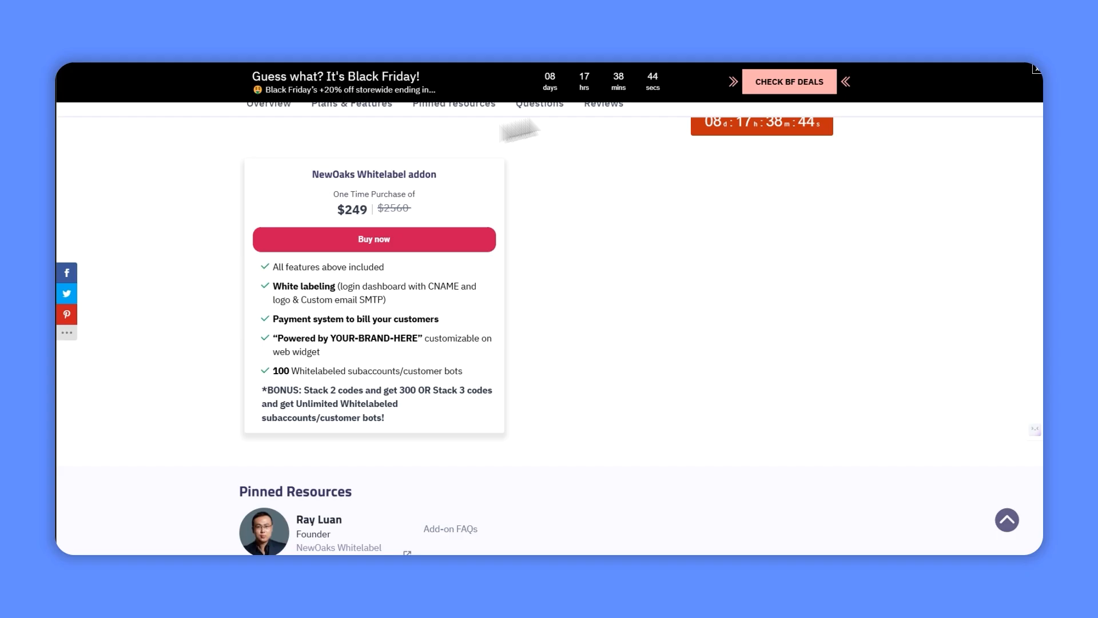
mouse_move(560, 111)
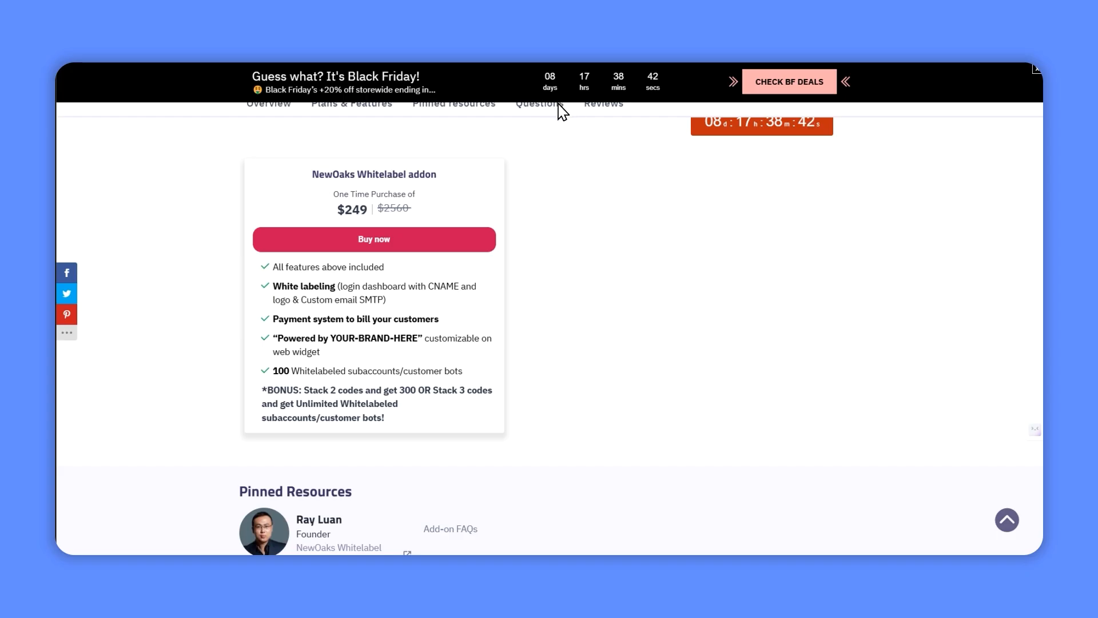
mouse_move(516, 176)
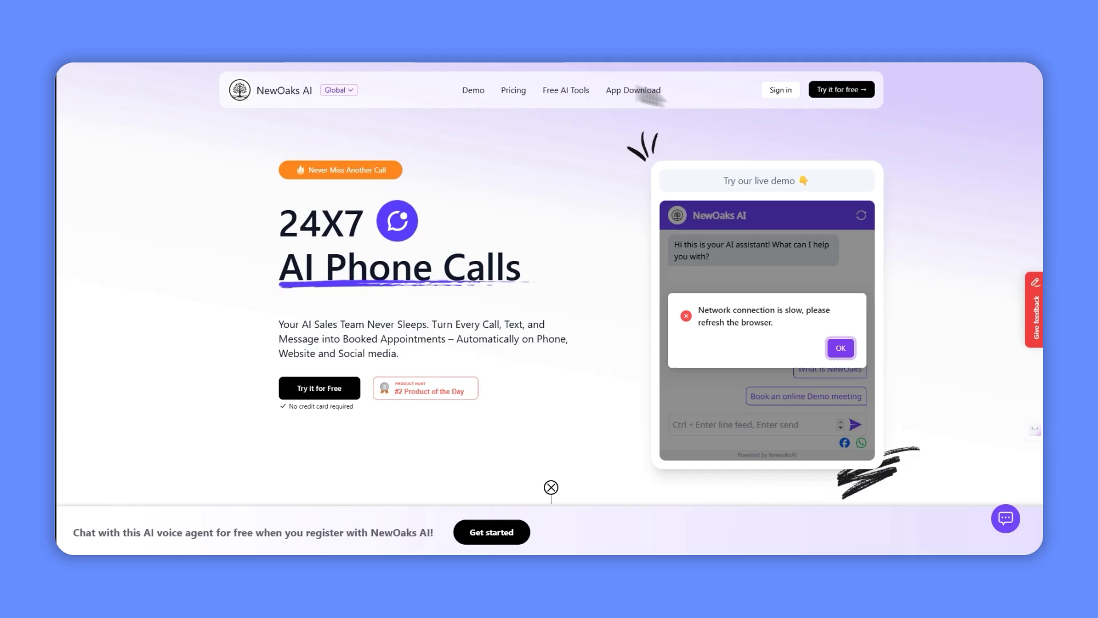
mouse_move(230, 311)
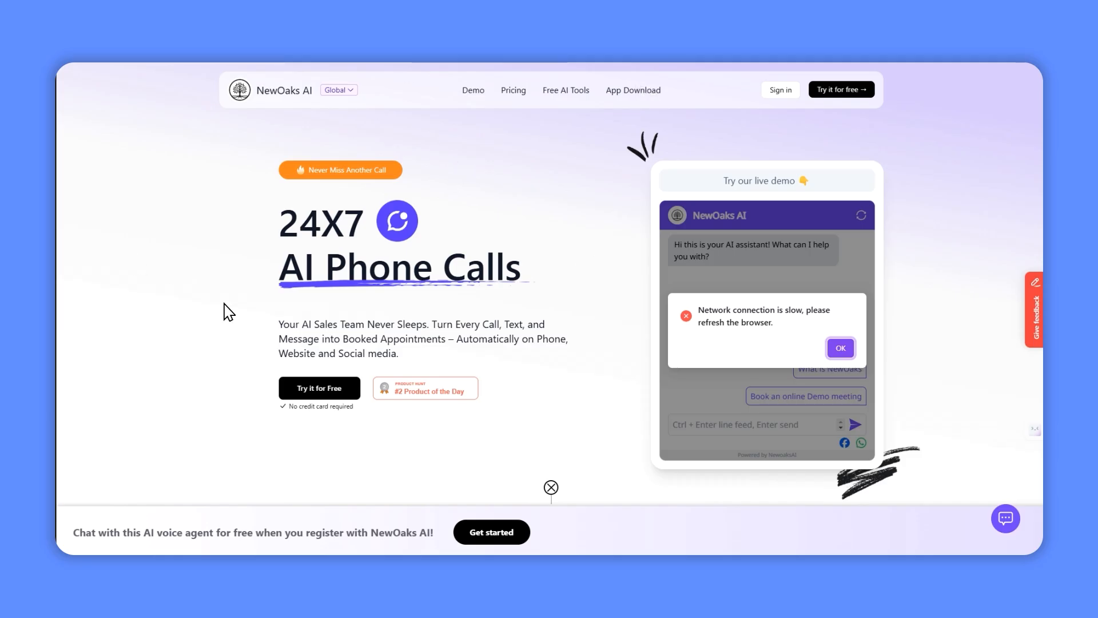
mouse_move(332, 153)
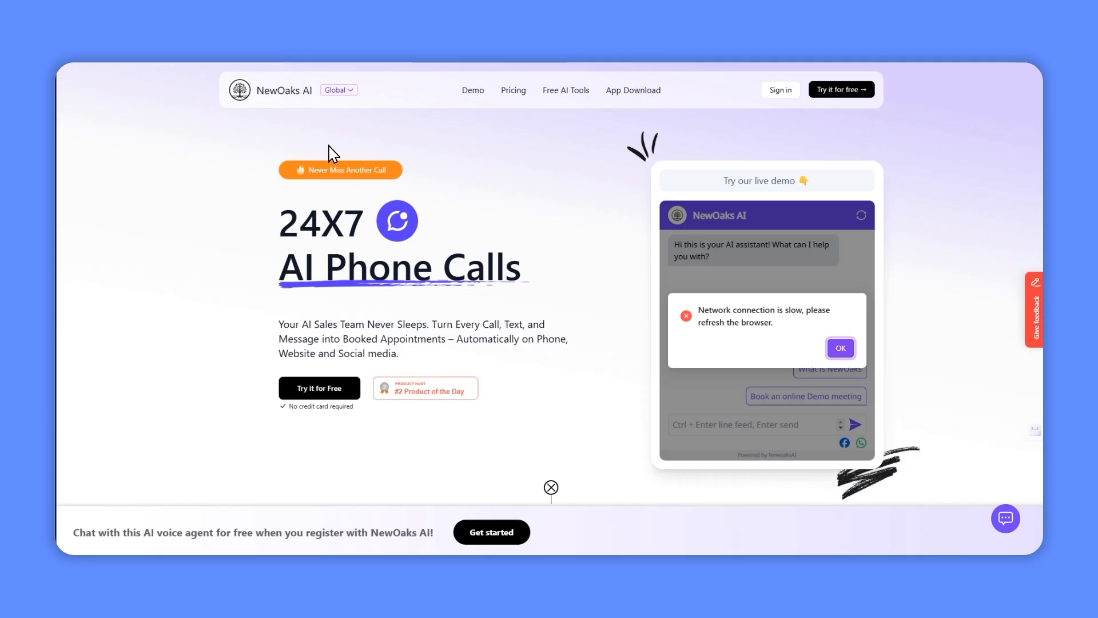
mouse_move(377, 133)
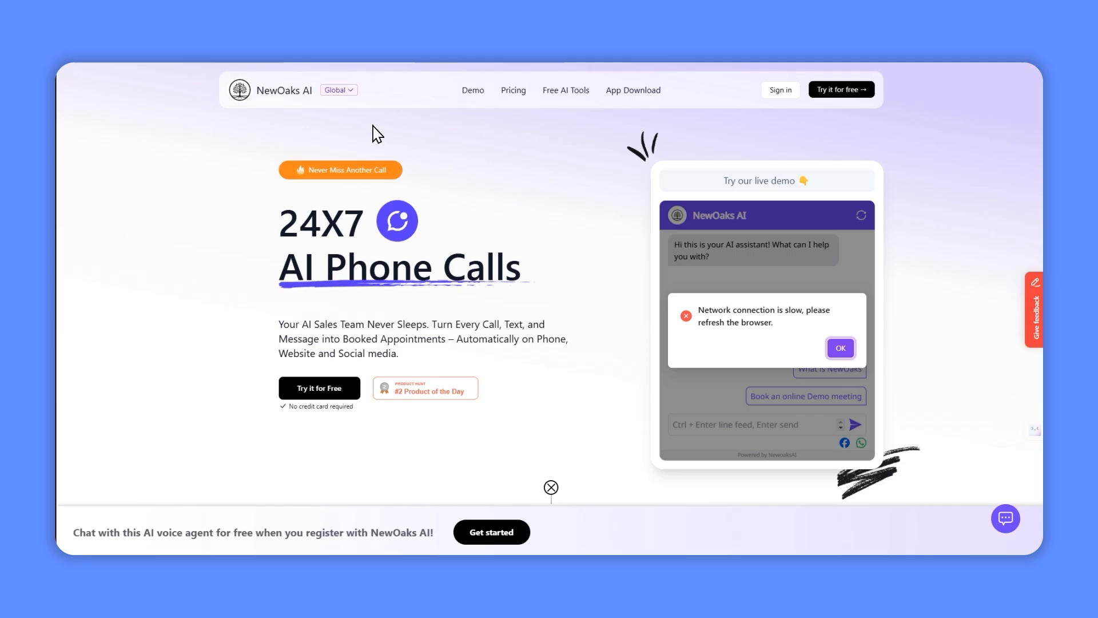
mouse_move(349, 145)
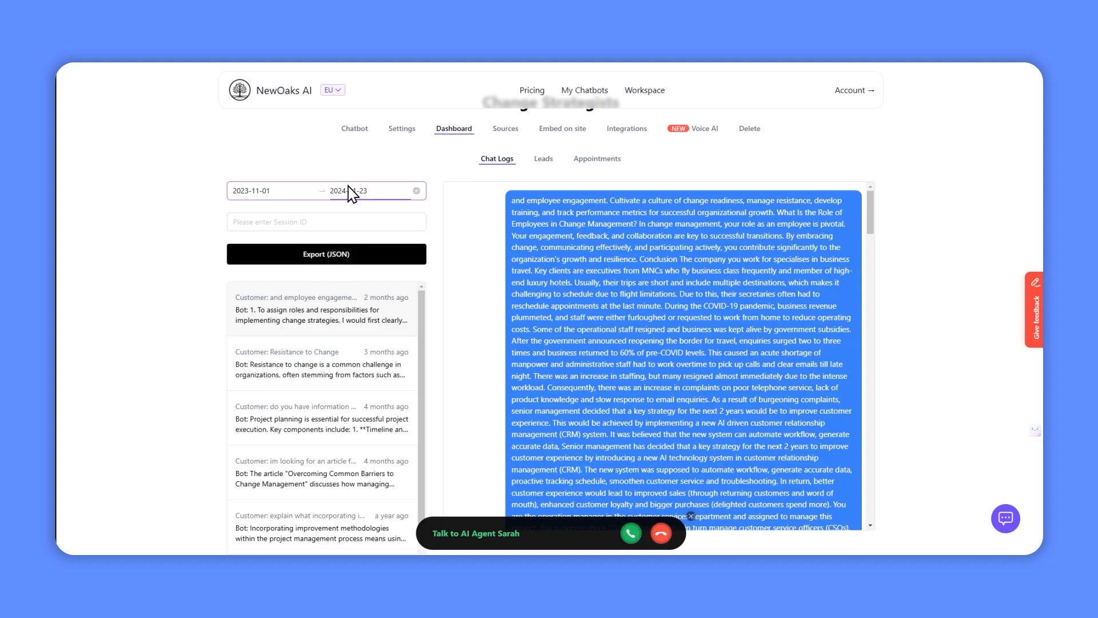
mouse_move(457, 144)
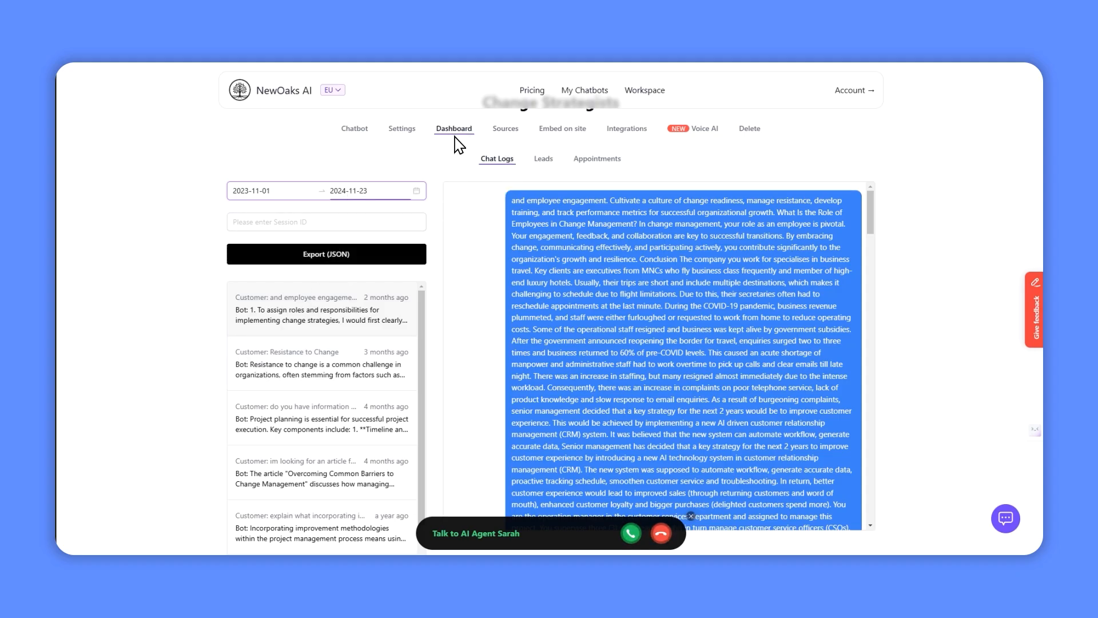
Open the Resistance to Change log, then read the project planning conversation's article recommendations.
left_click(326, 221)
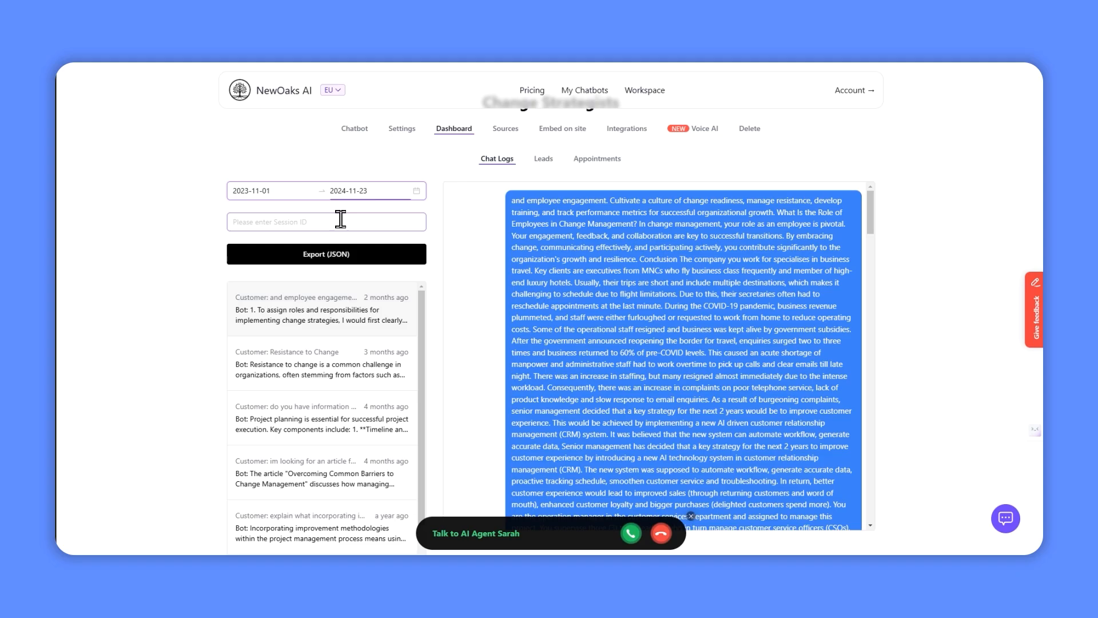
scroll("down", 3)
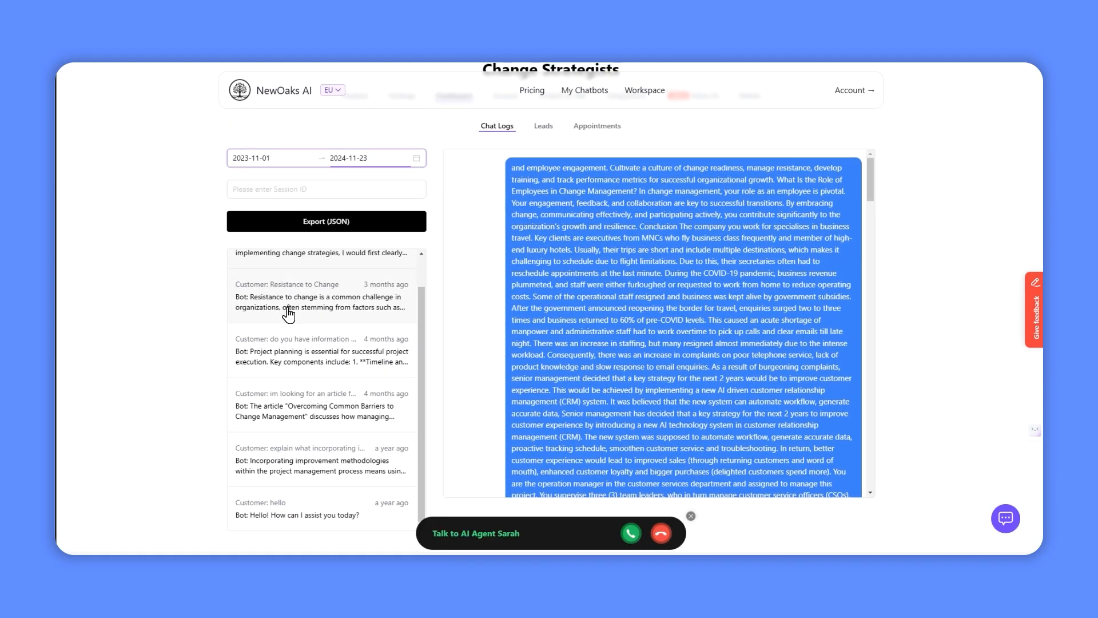
left_click(321, 296)
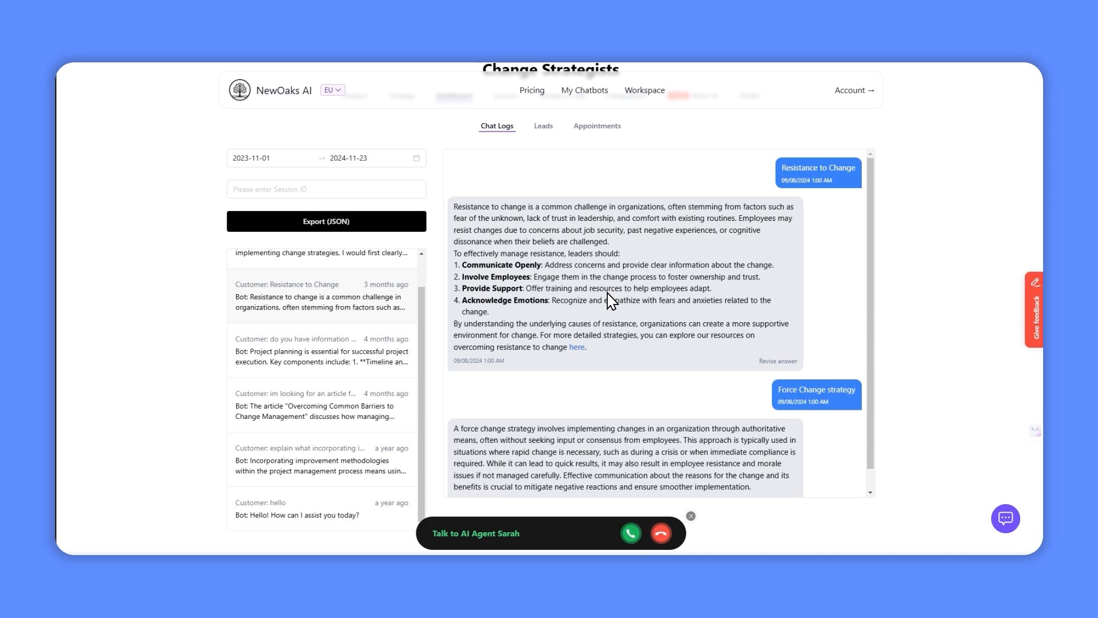
mouse_move(618, 250)
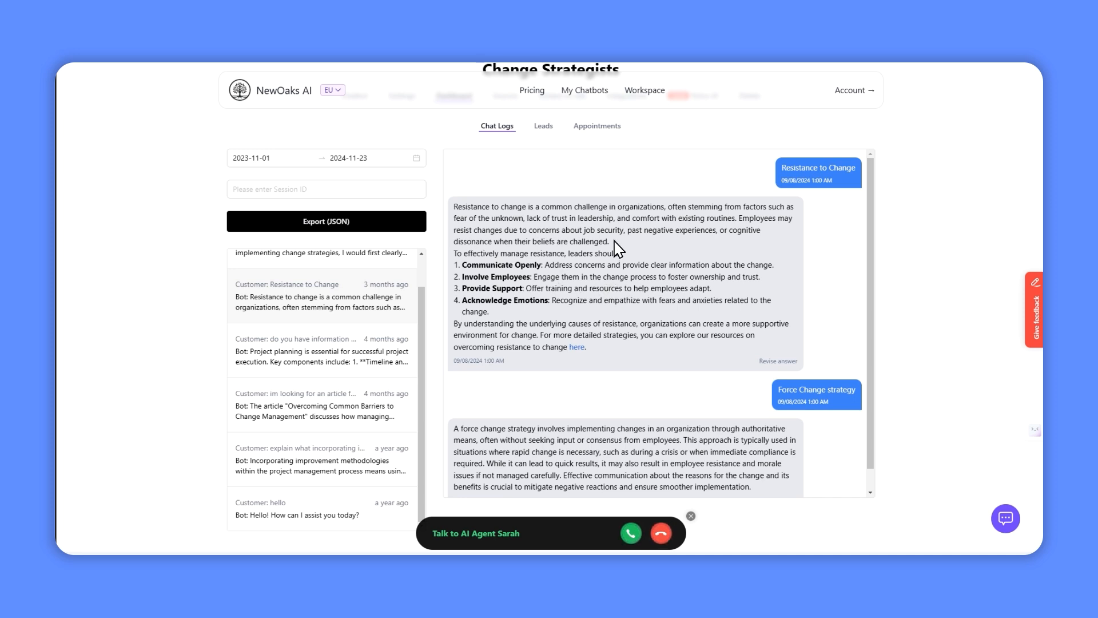
mouse_move(807, 181)
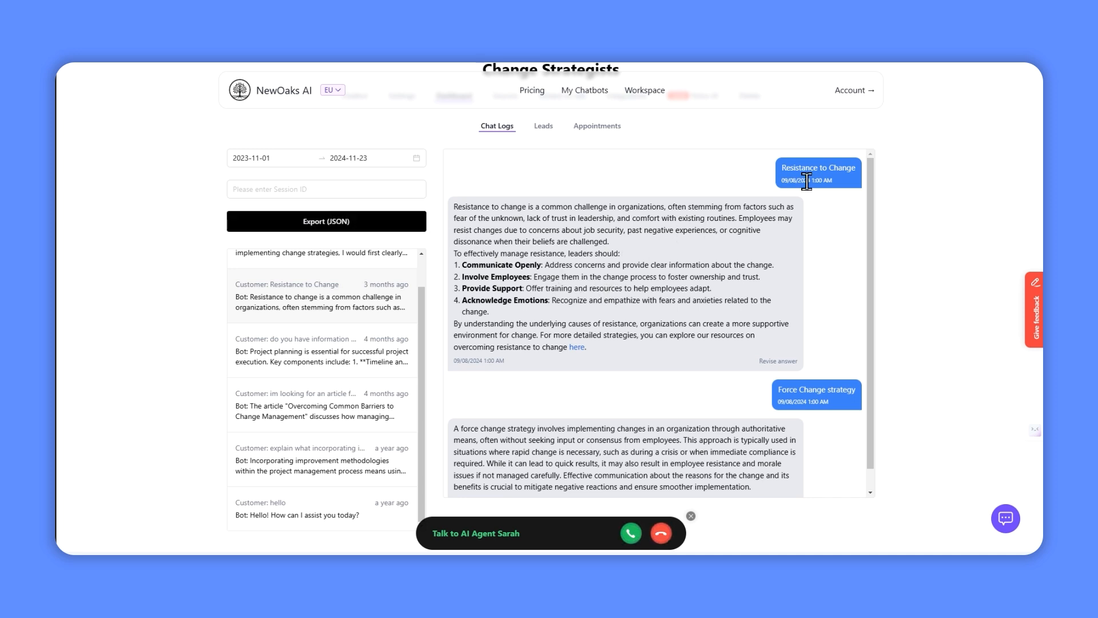
mouse_move(805, 195)
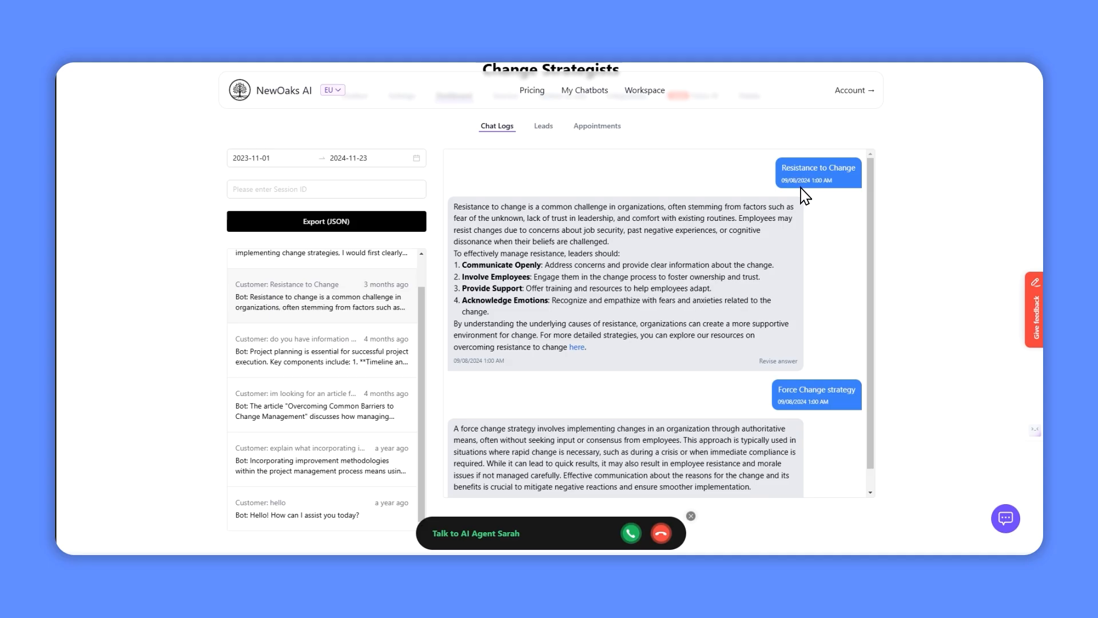
left_click(321, 350)
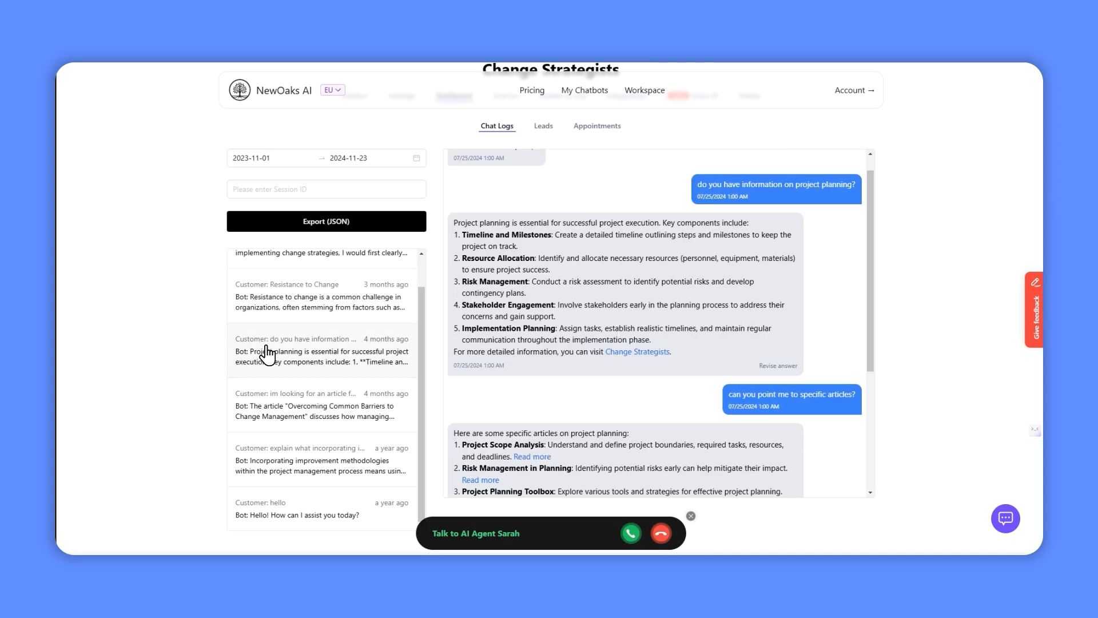
mouse_move(441, 252)
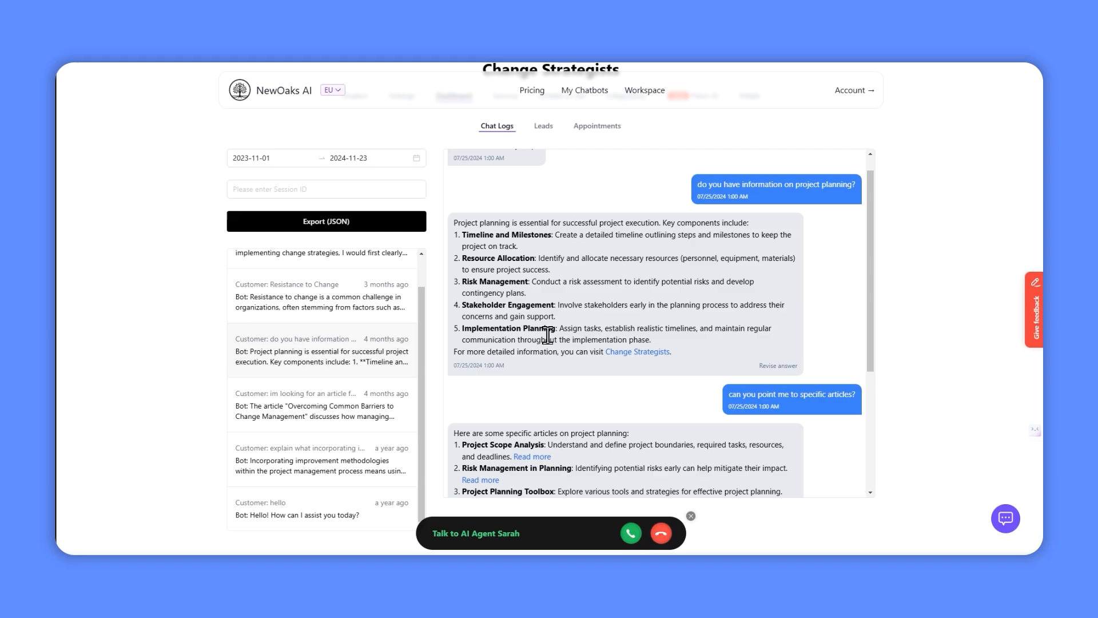
scroll("down", 3)
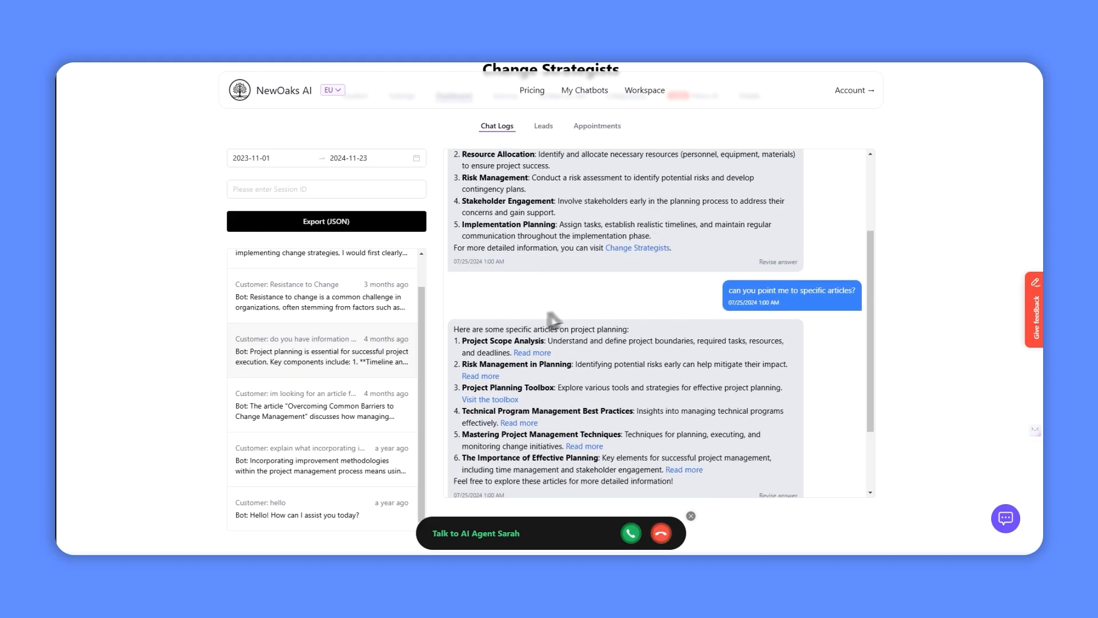
scroll("down", 3)
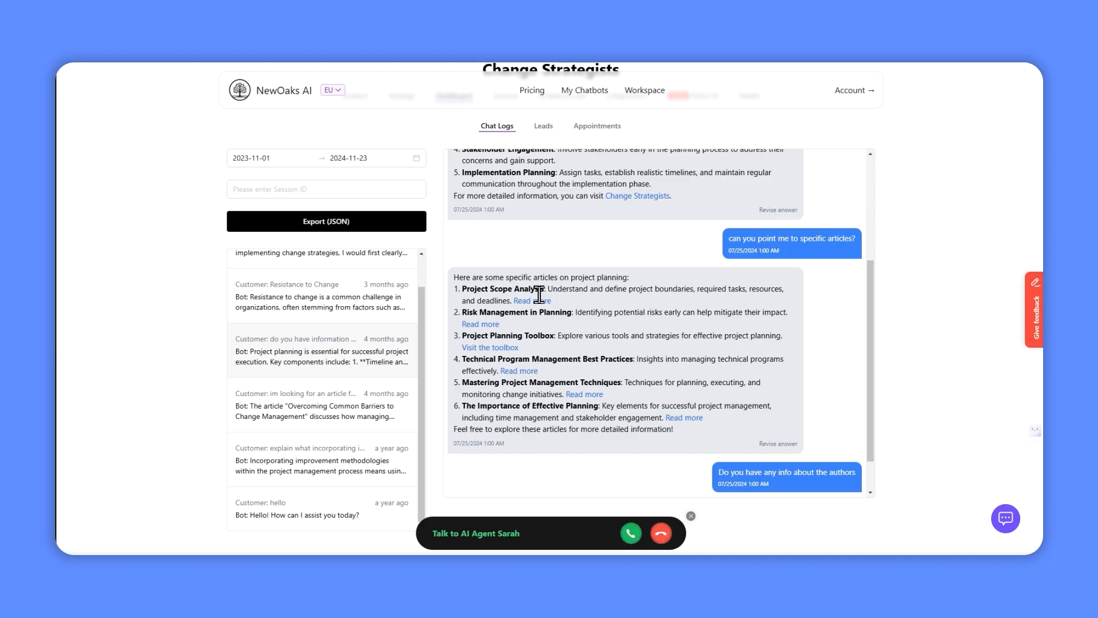
mouse_move(639, 313)
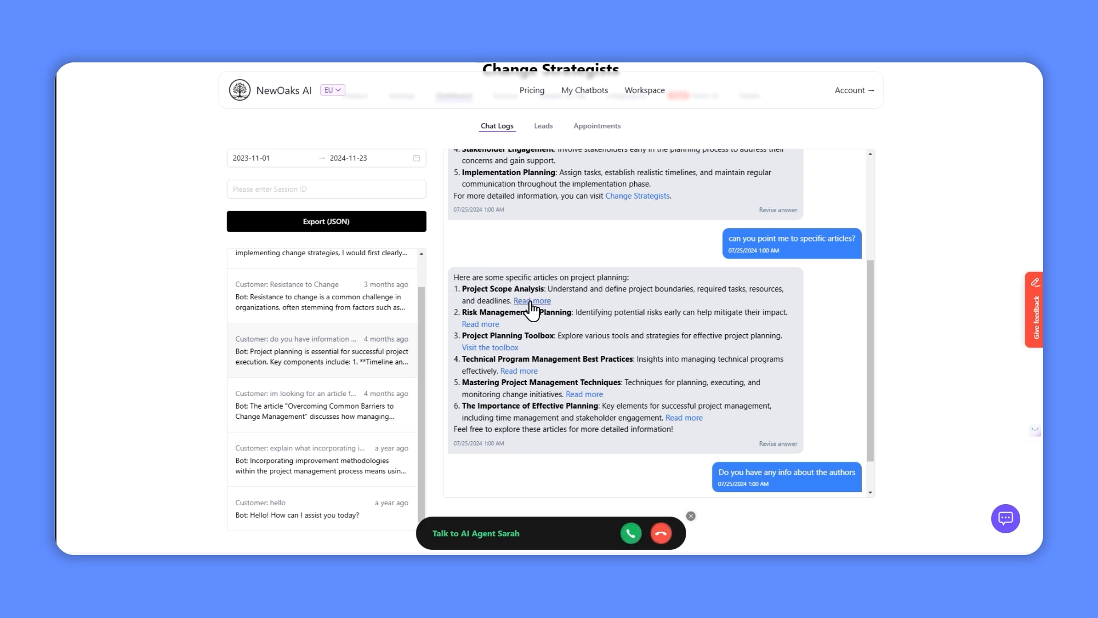
mouse_move(490, 347)
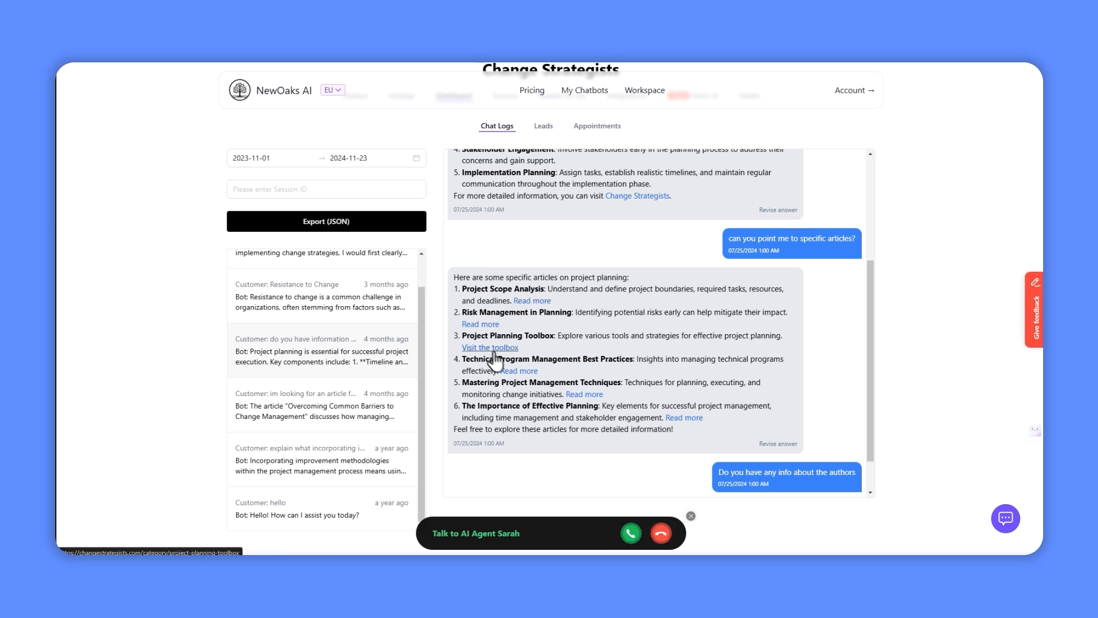
mouse_move(690, 337)
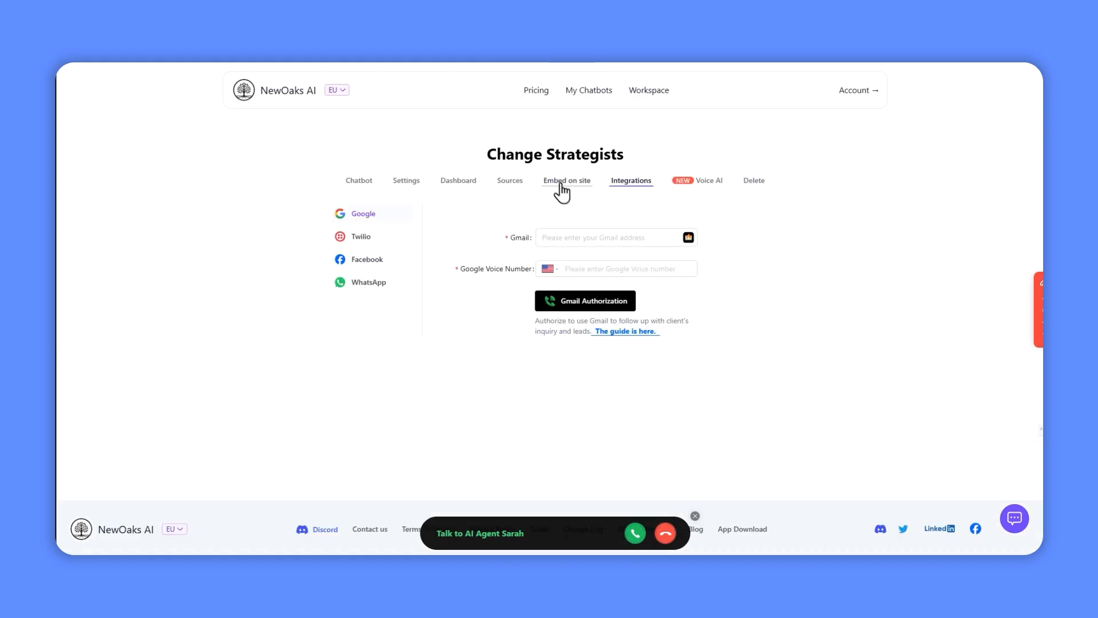
mouse_move(913, 364)
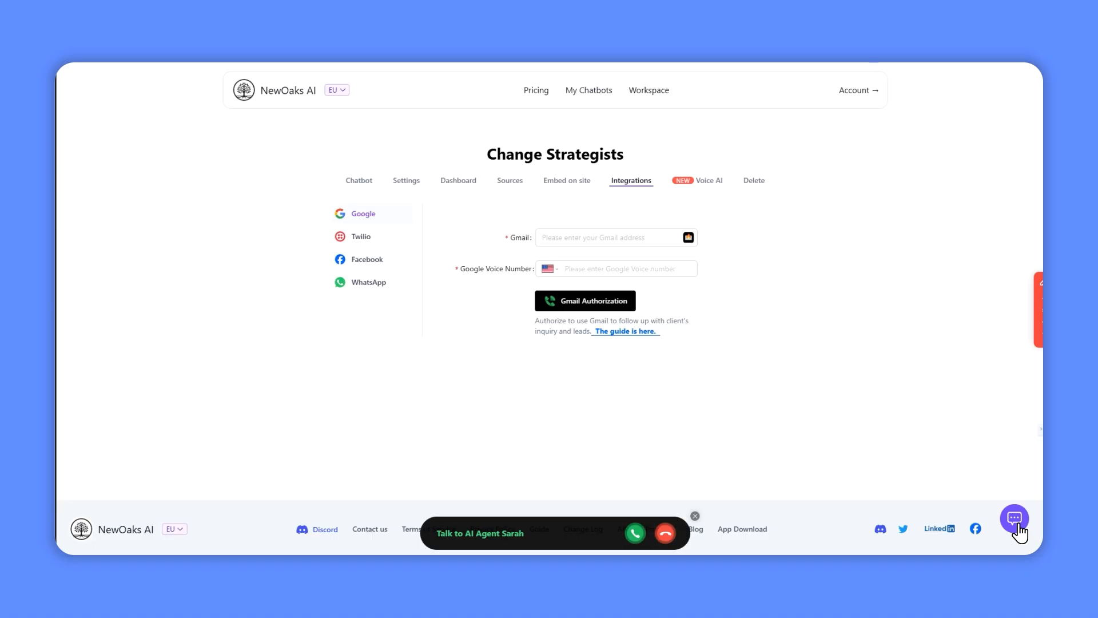
mouse_move(1023, 533)
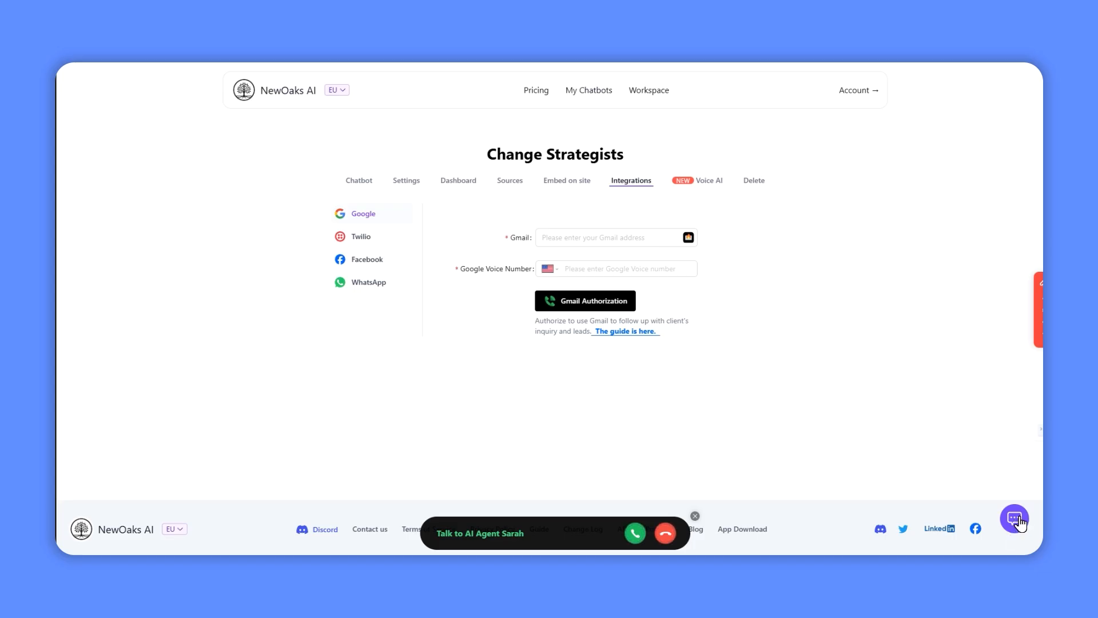
Open the site's AI assistant chat widget and start a message.
left_click(1014, 519)
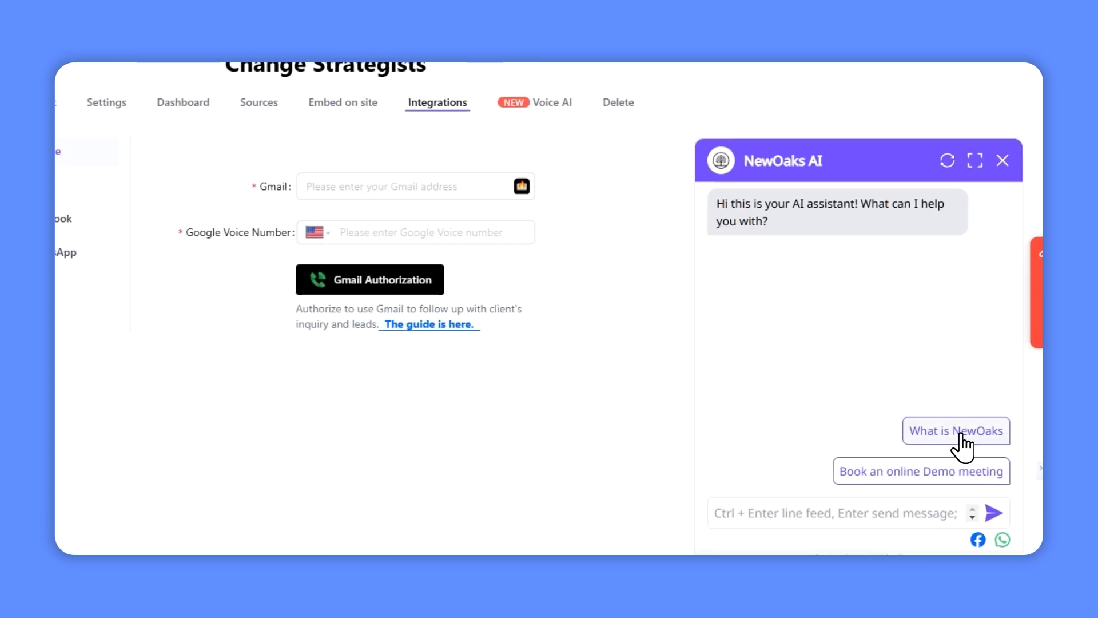
mouse_move(951, 456)
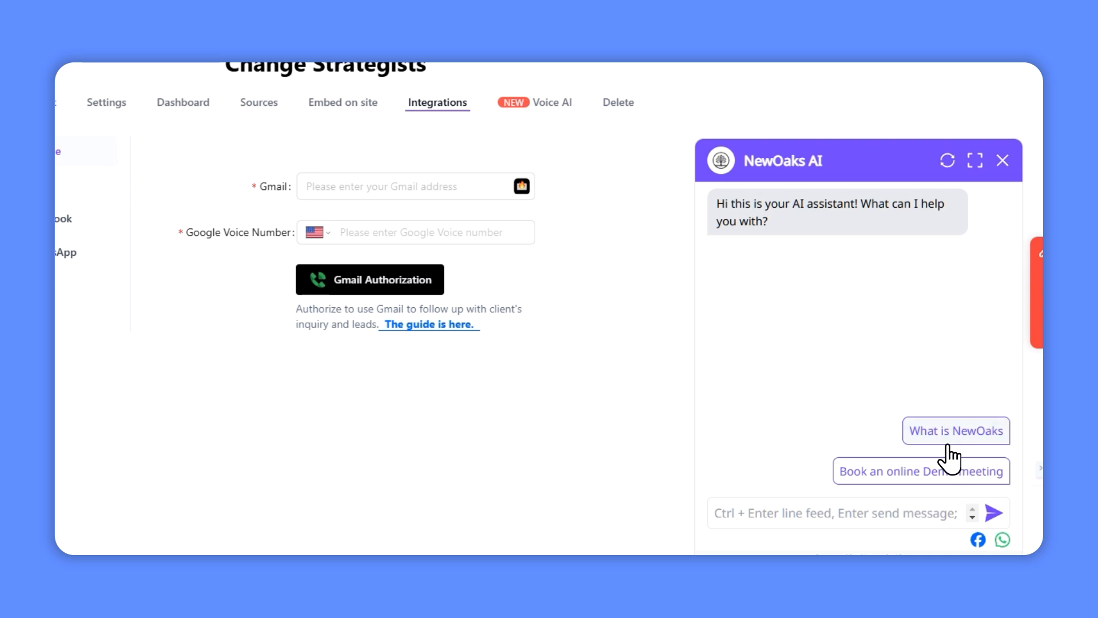
left_click(834, 512)
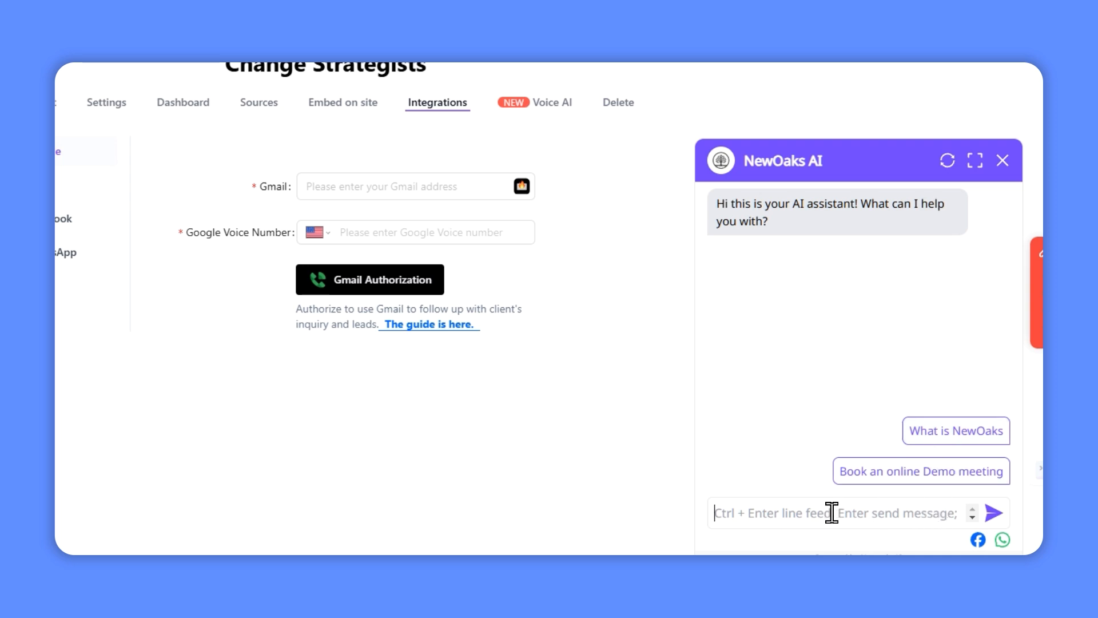
mouse_move(868, 253)
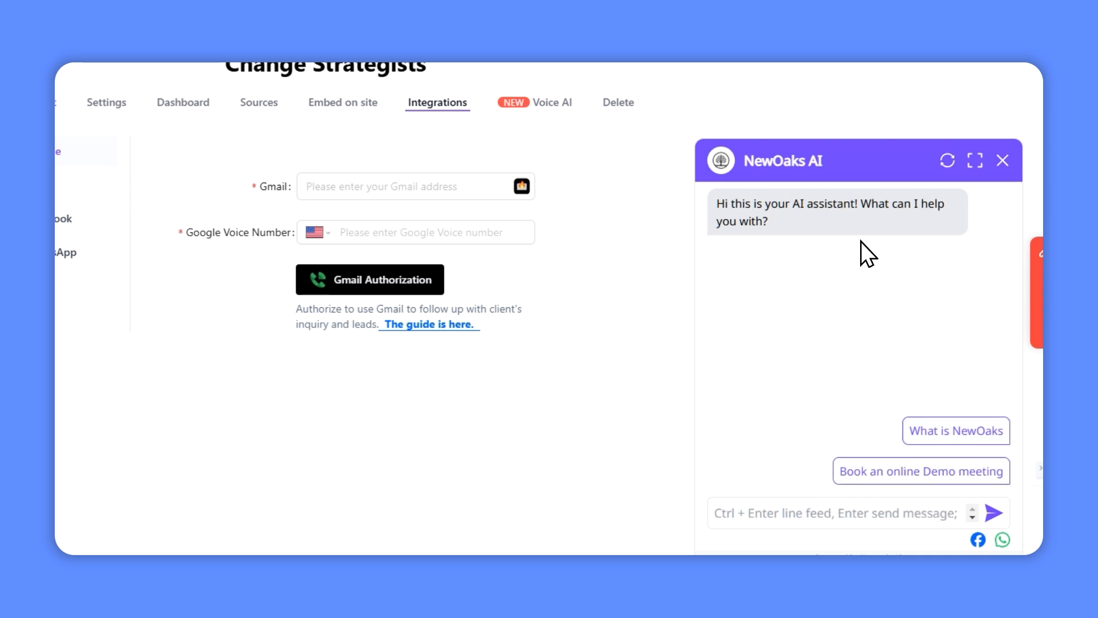
mouse_move(863, 276)
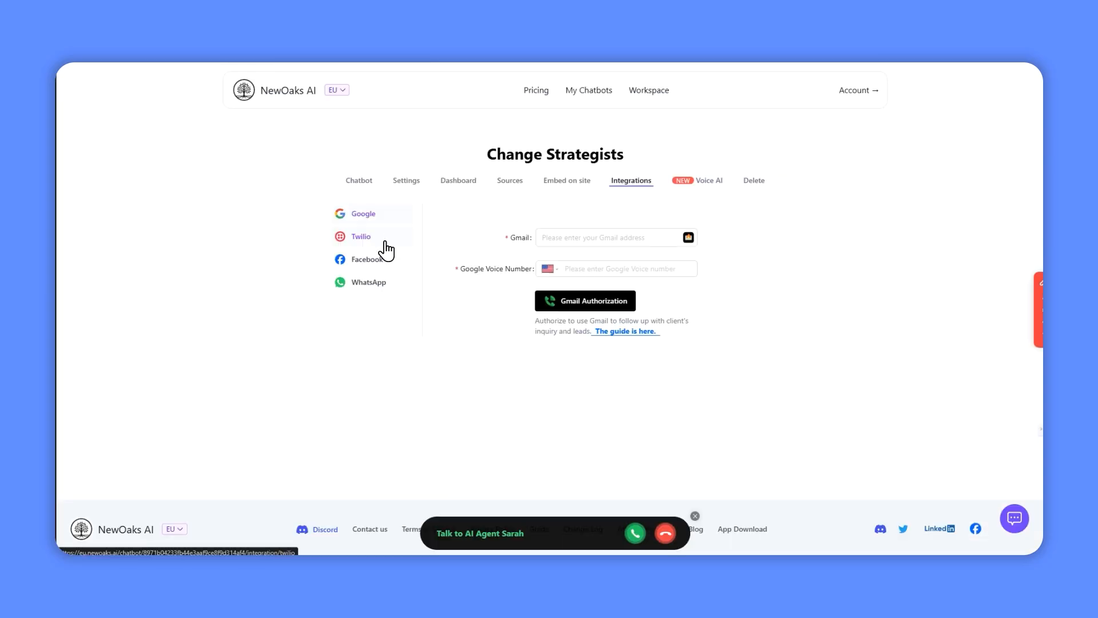
View the Facebook Messenger and WhatsApp-via-Twilio integration guides.
left_click(366, 259)
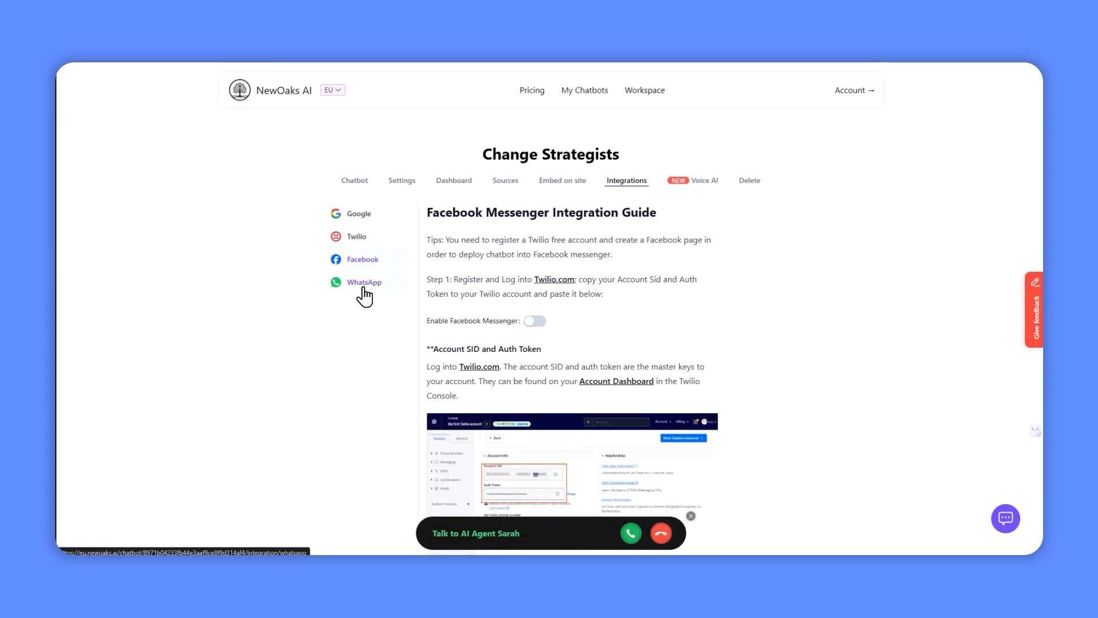
left_click(363, 282)
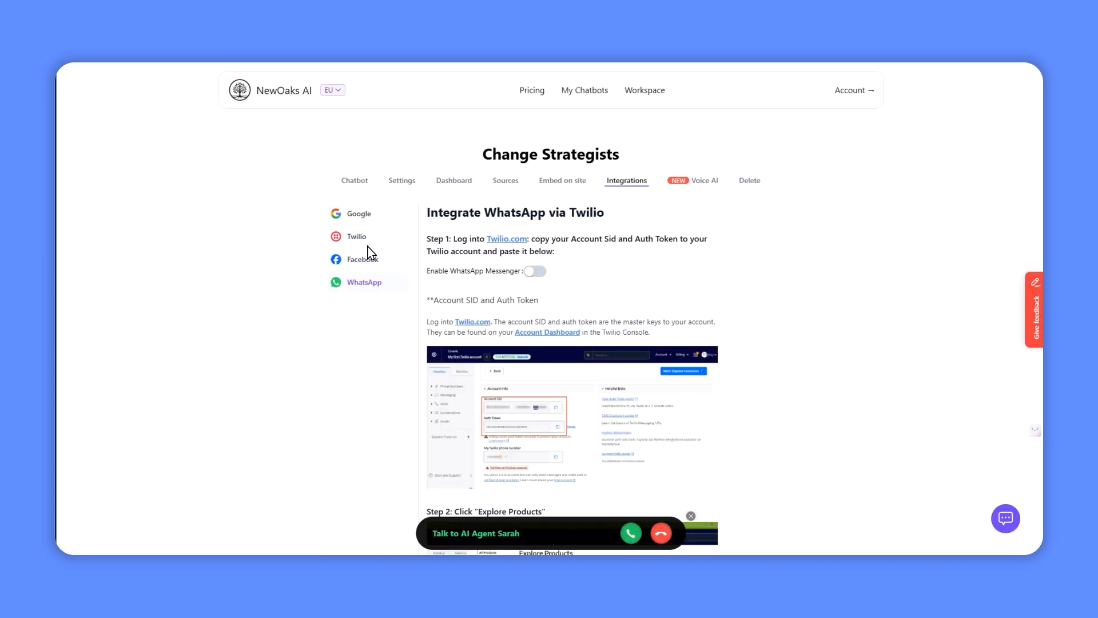
left_click(356, 237)
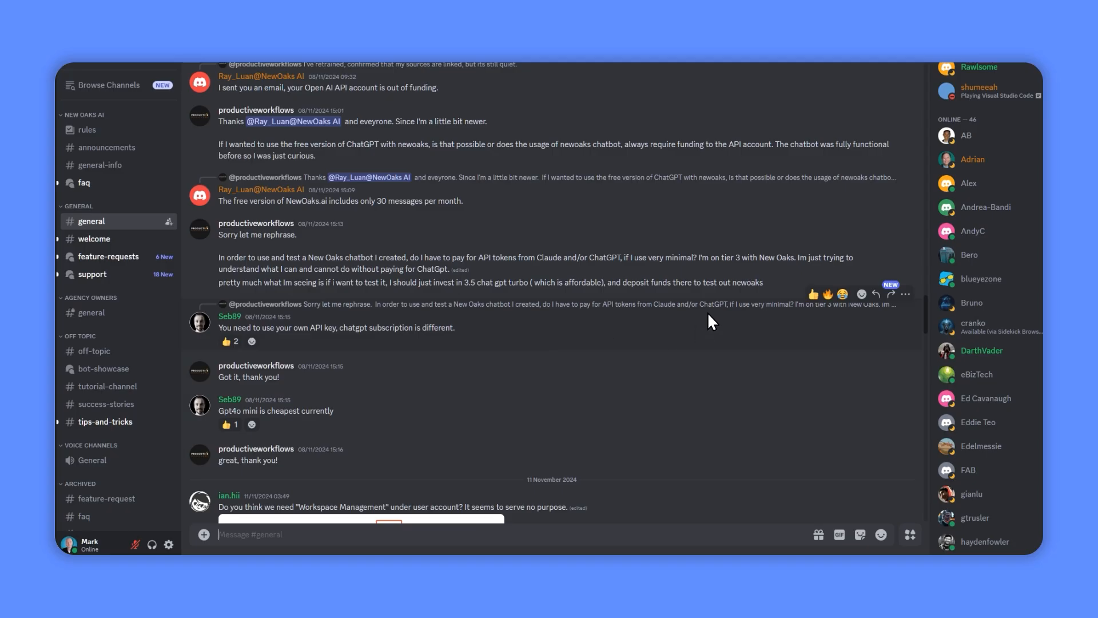
Scroll up #general's history to the October 2024 podcast announcement and demo videos.
scroll("up", 3)
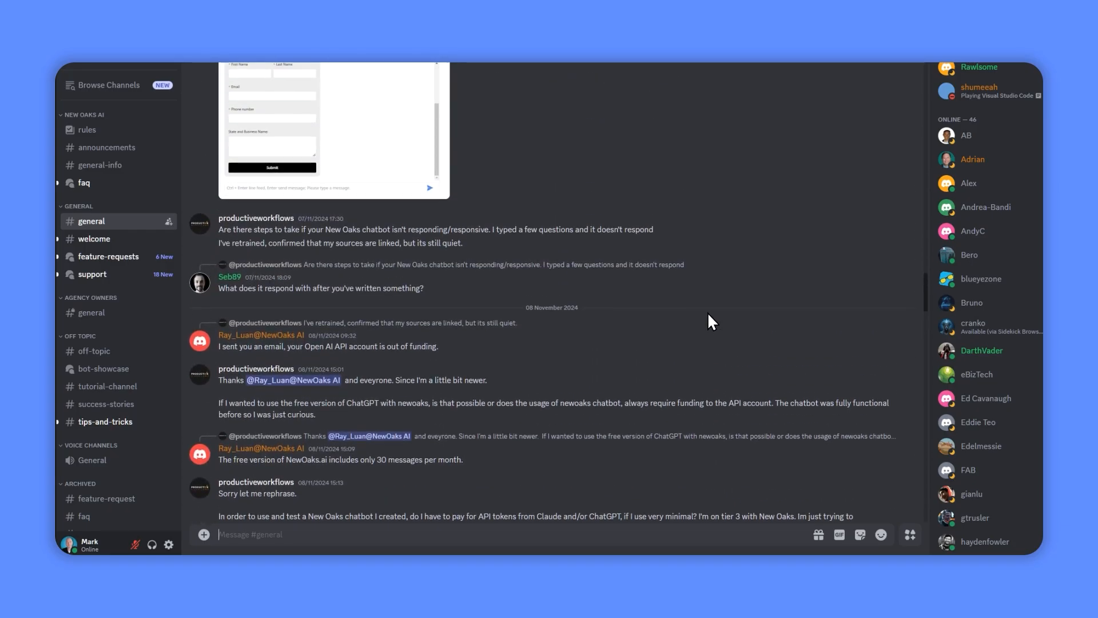
scroll("up", 3)
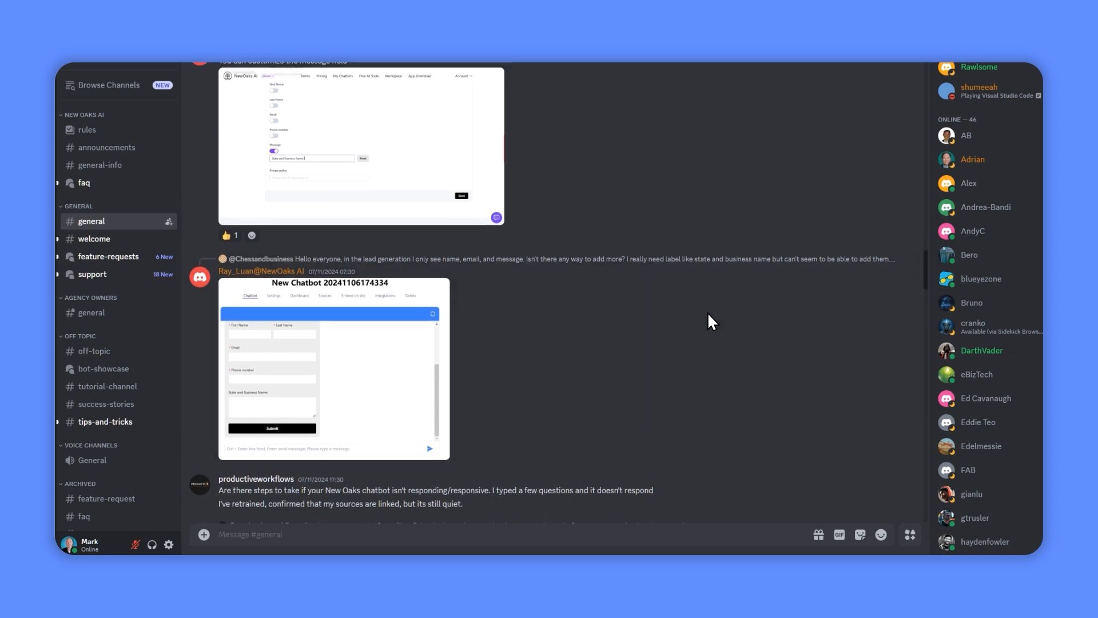
scroll("up", 3)
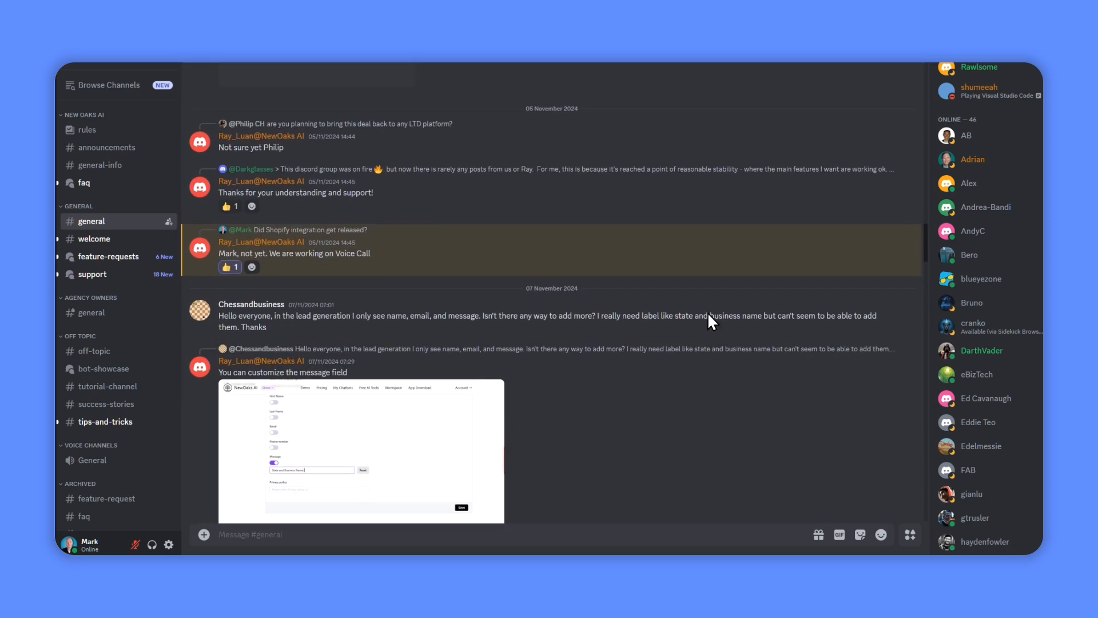
scroll("up", 3)
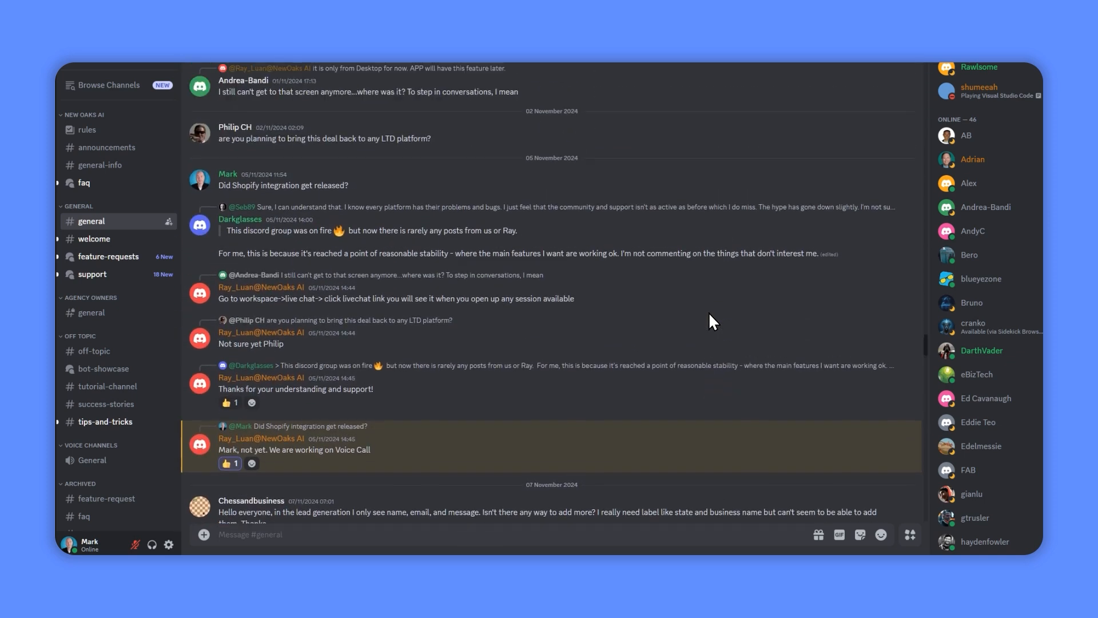
scroll("up", 3)
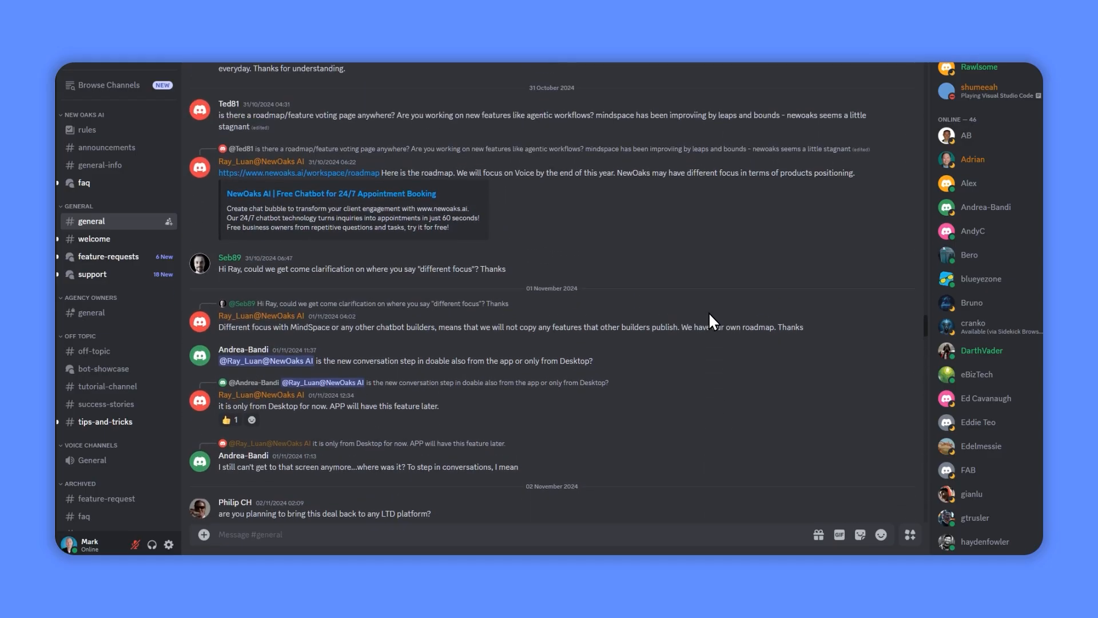
scroll("up", 3)
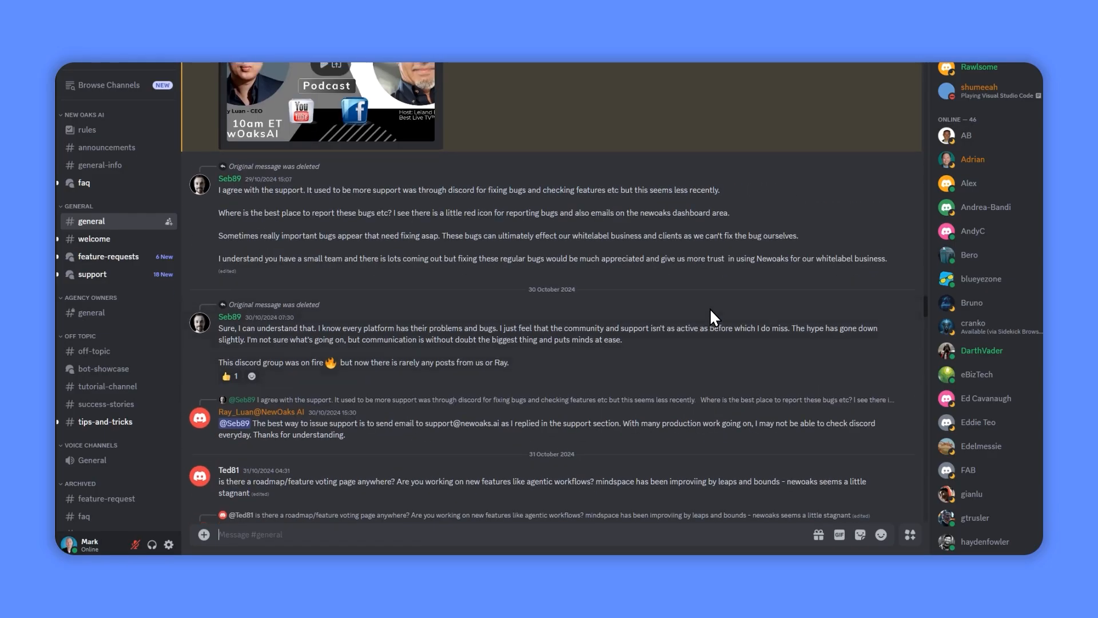
scroll("up", 3)
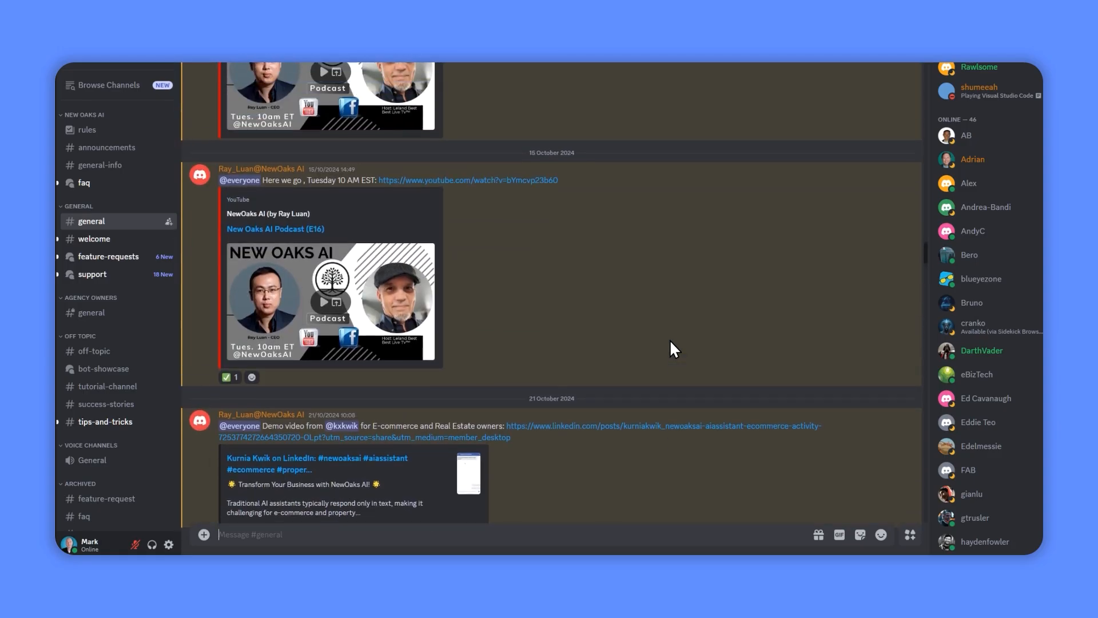
mouse_move(634, 258)
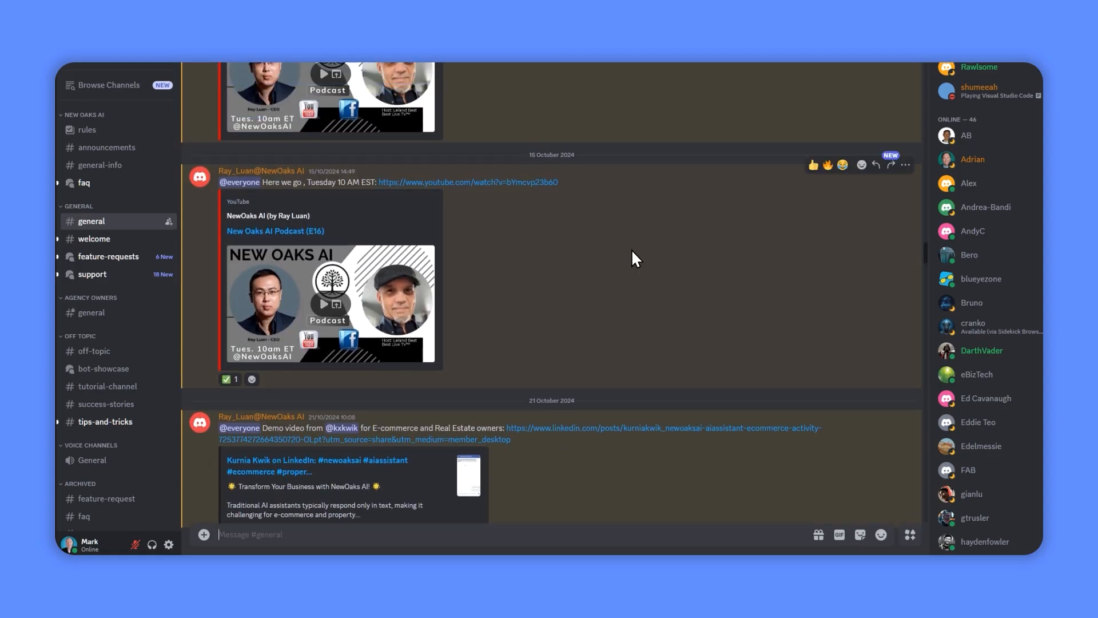
mouse_move(607, 244)
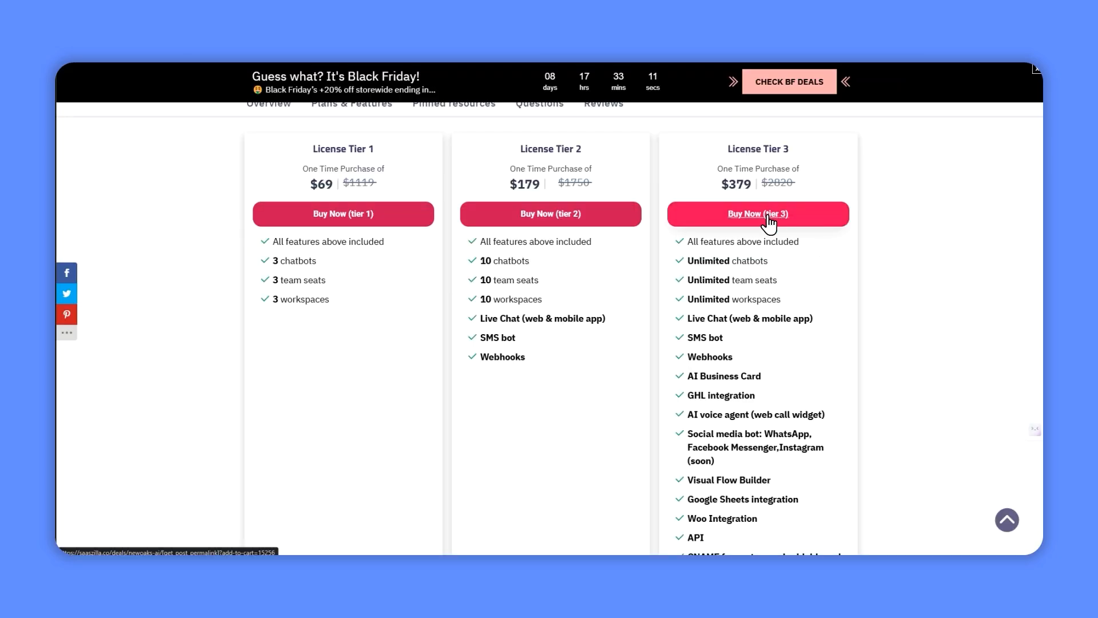
mouse_move(914, 269)
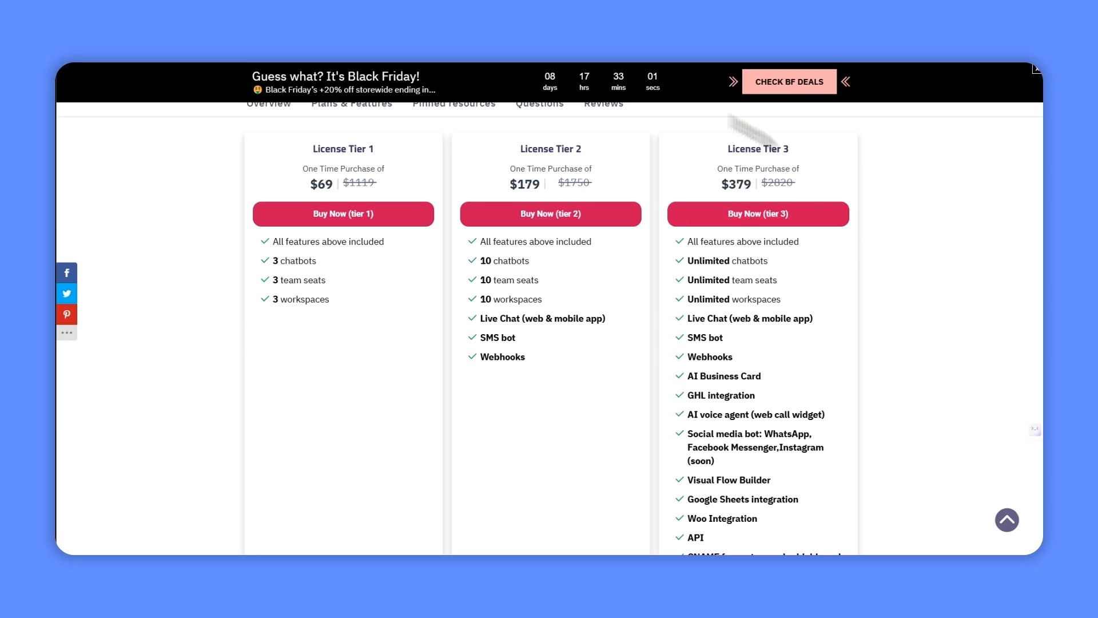
mouse_move(806, 189)
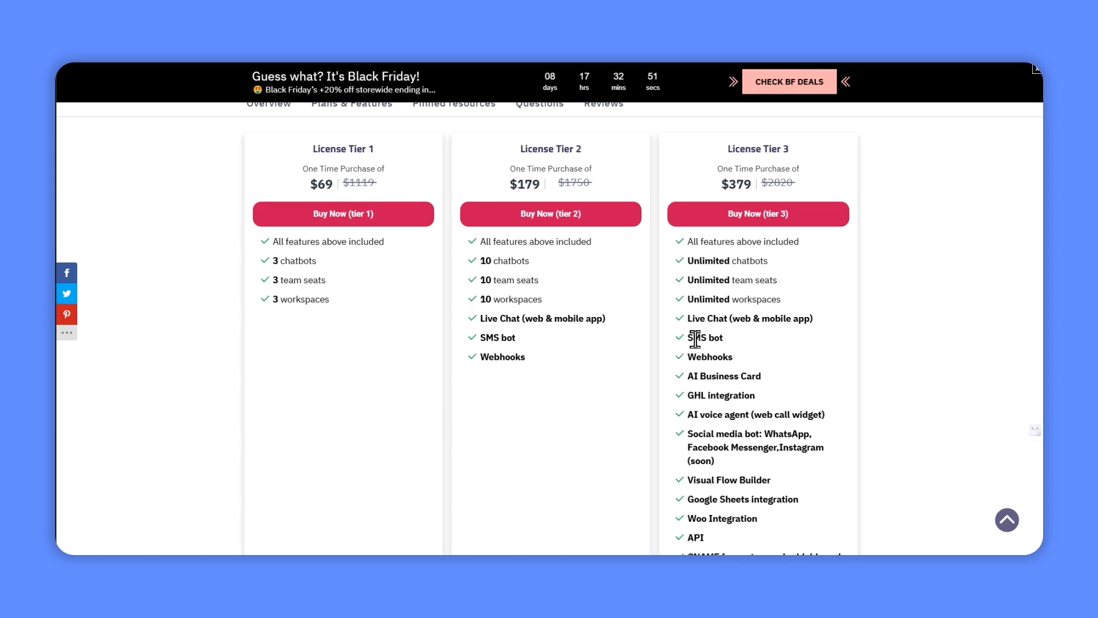
Scroll the deal page to the License Tier 1–3 cards at $69, $179 and $379.
scroll("down", 3)
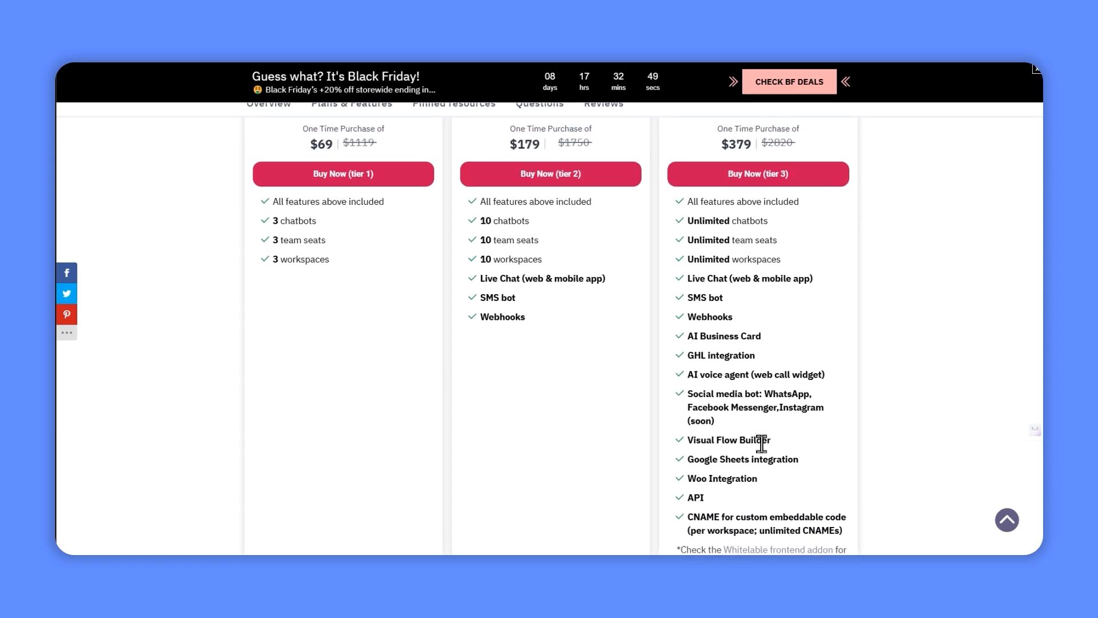
scroll("up", 3)
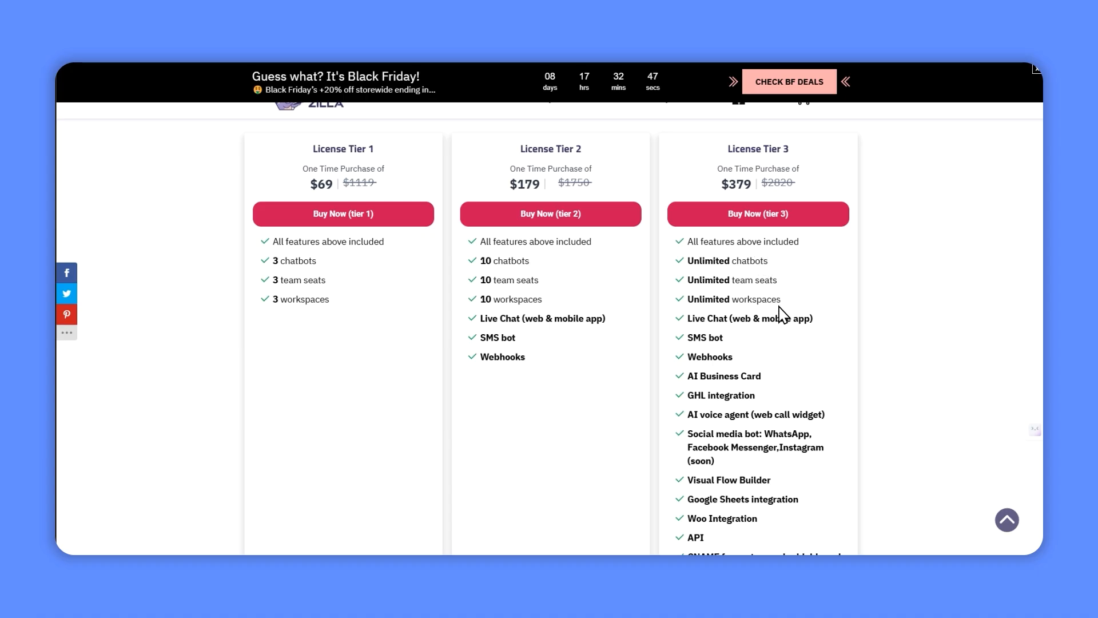
mouse_move(793, 362)
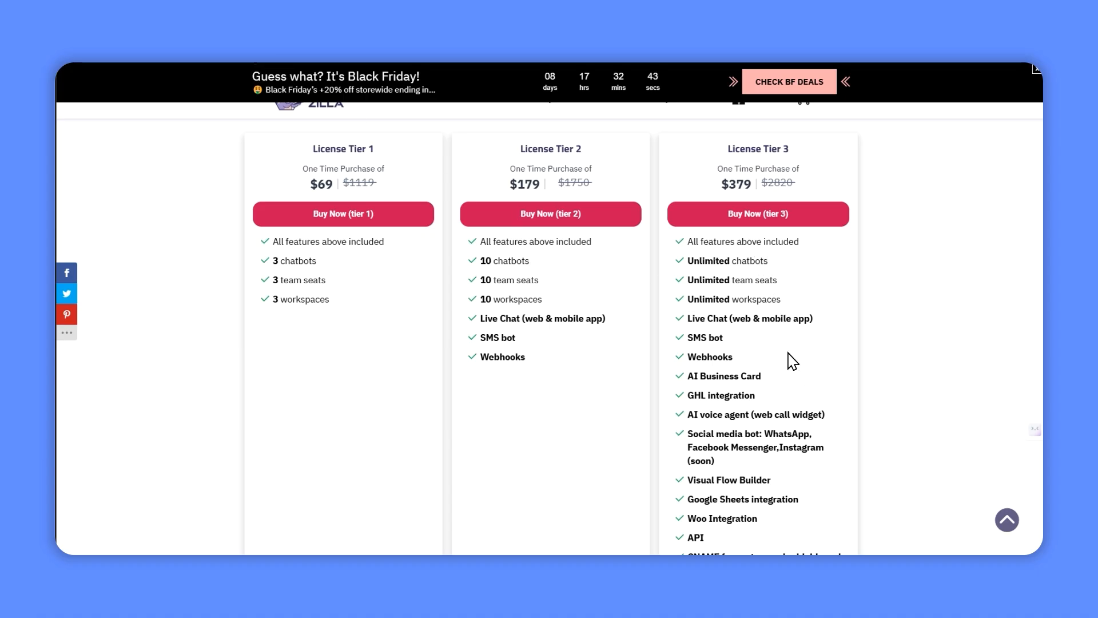
mouse_move(746, 352)
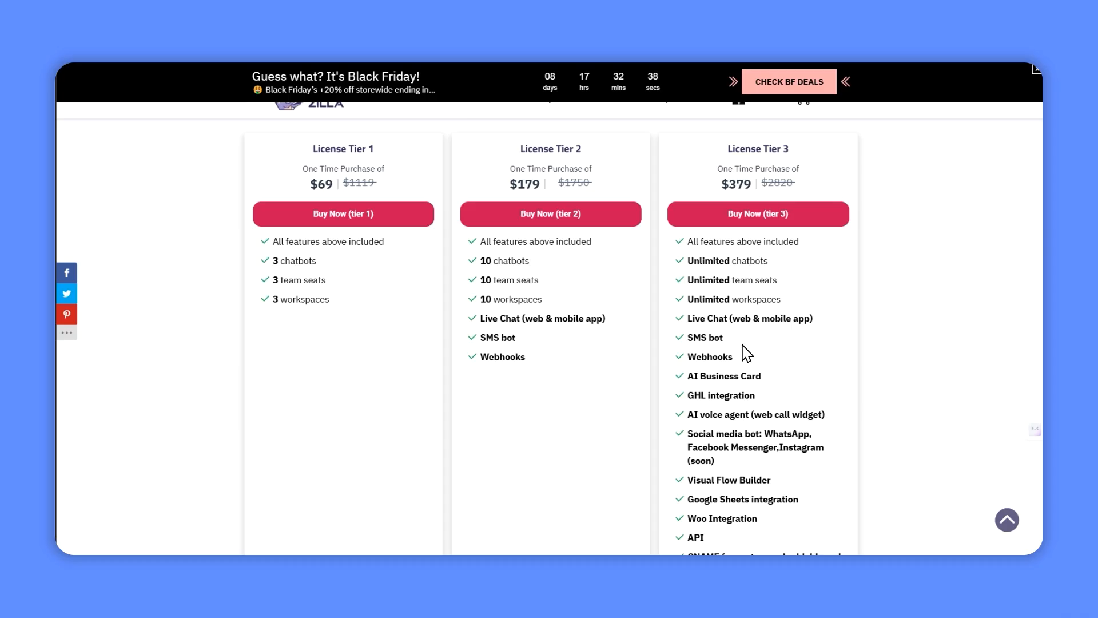